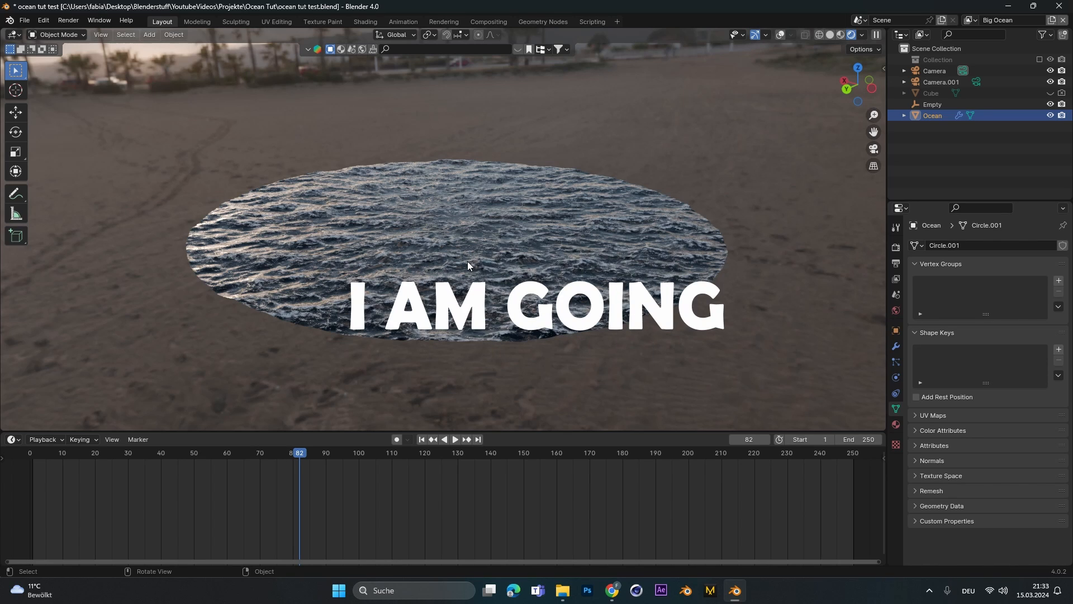
Step: In a new file, add a plane and give it an Ocean modifier
{"action": "key", "text": "s"}
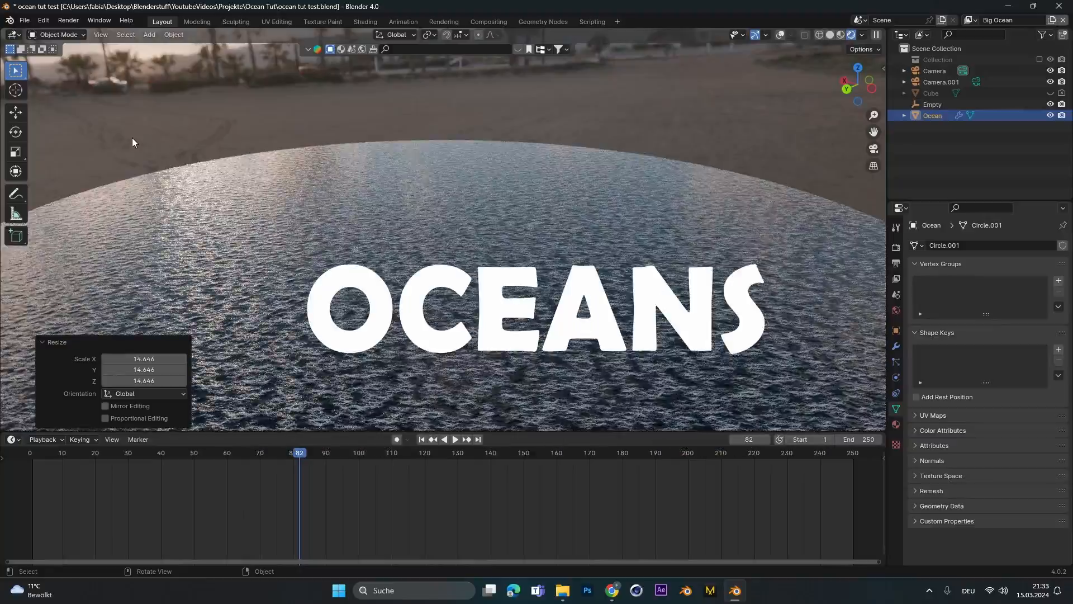
{"action": "key", "text": "ctrl+s"}
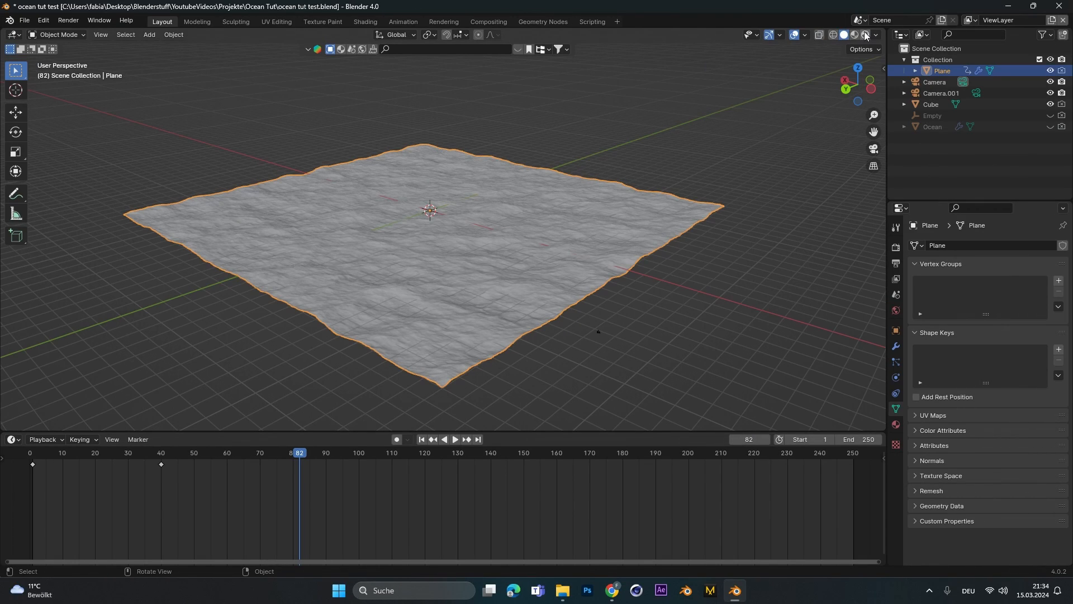
{"action": "left_click", "coordinate": [852, 34]}
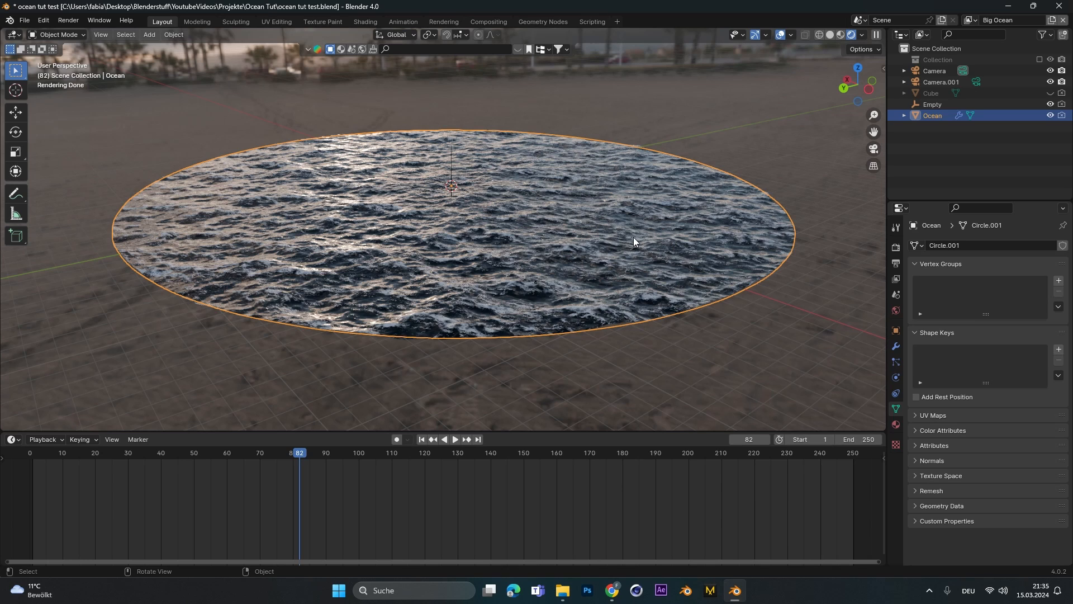
{"action": "mouse_move", "coordinate": [430, 255]}
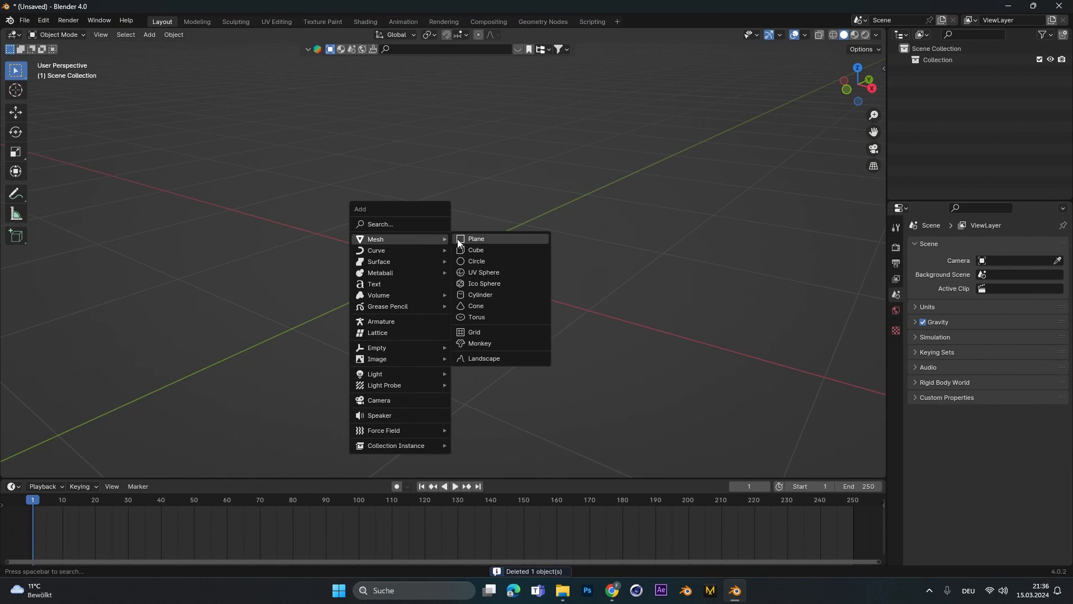
{"action": "left_click", "coordinate": [475, 238]}
{"action": "type", "text": "o"}
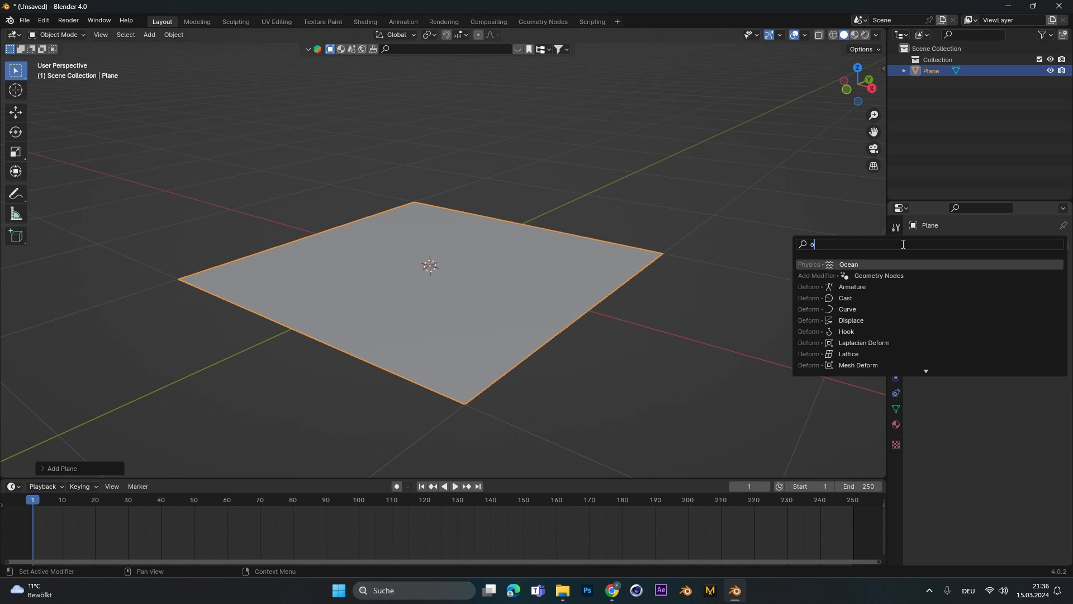
{"action": "left_click", "coordinate": [848, 265]}
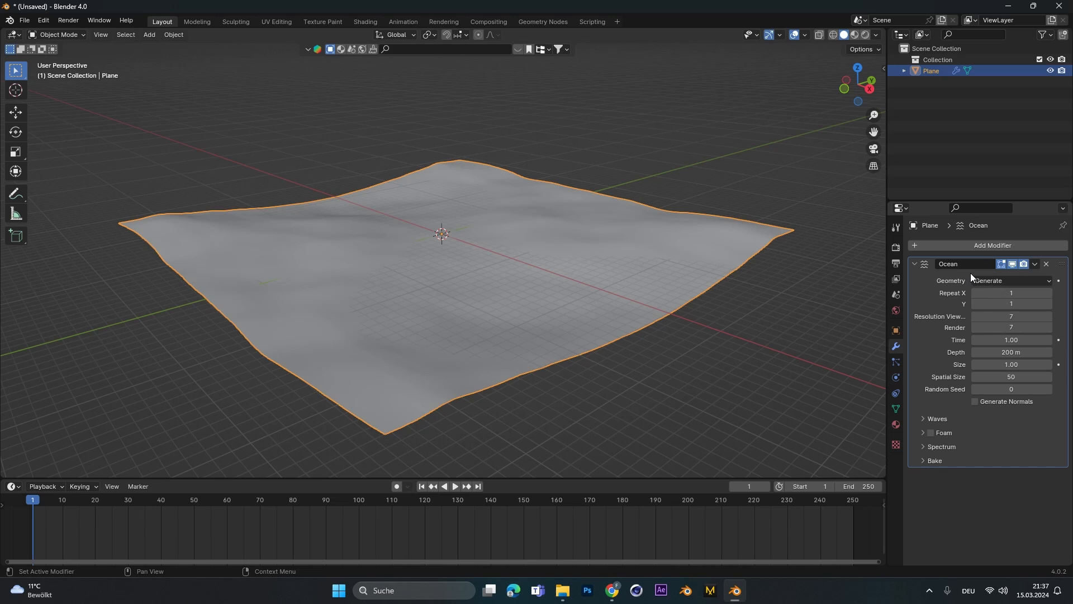
{"action": "mouse_move", "coordinate": [1018, 315]}
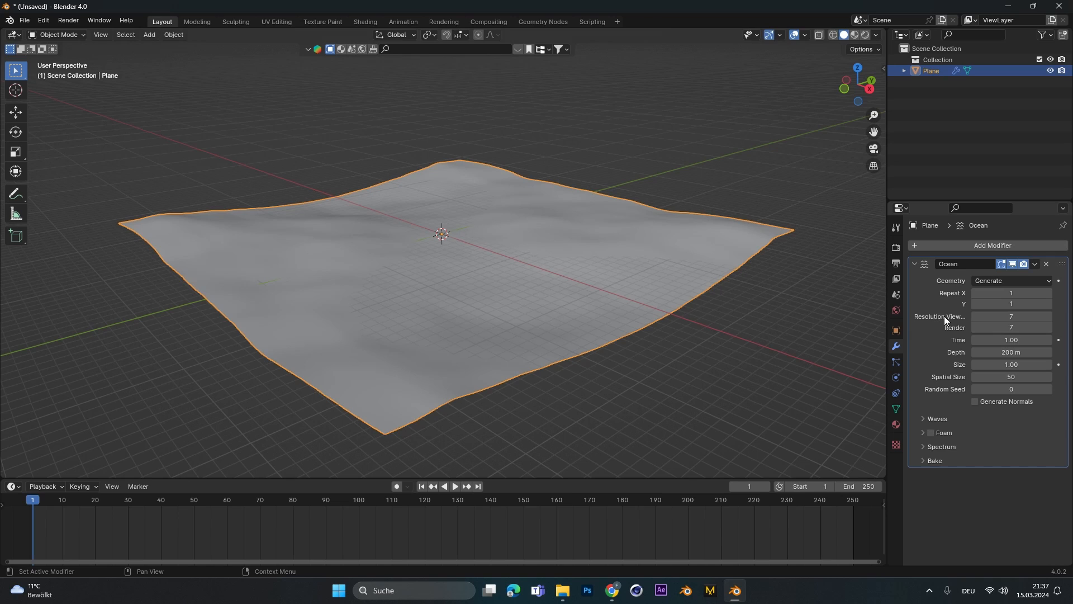
Step: Set ocean viewport resolution 32, render resolution 64 and spatial size 300, showing Waves
{"action": "double_click", "coordinate": [1011, 316]}
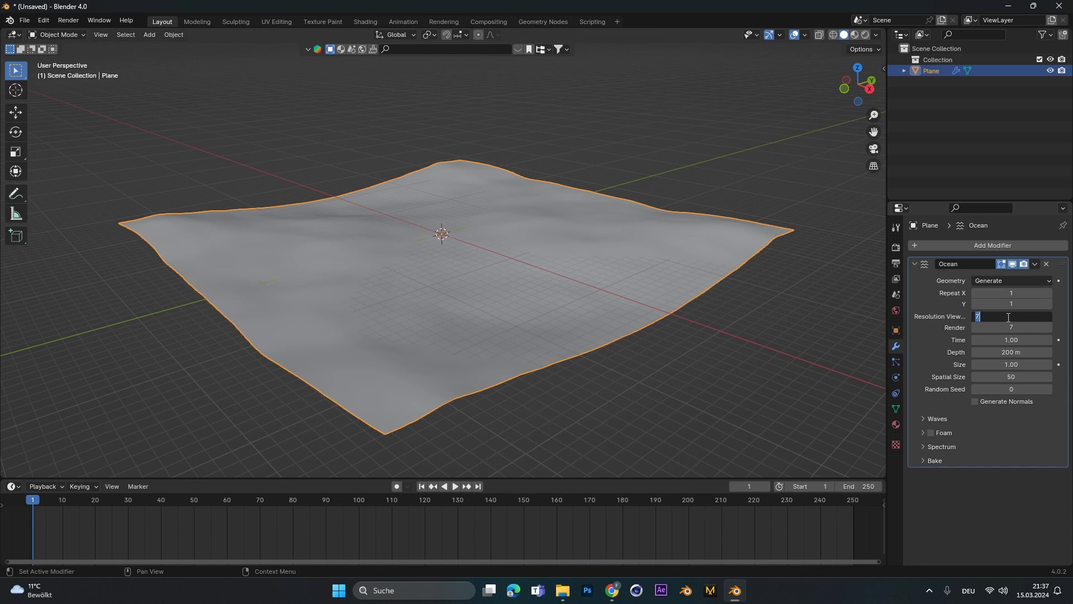
{"action": "type", "text": "16"}
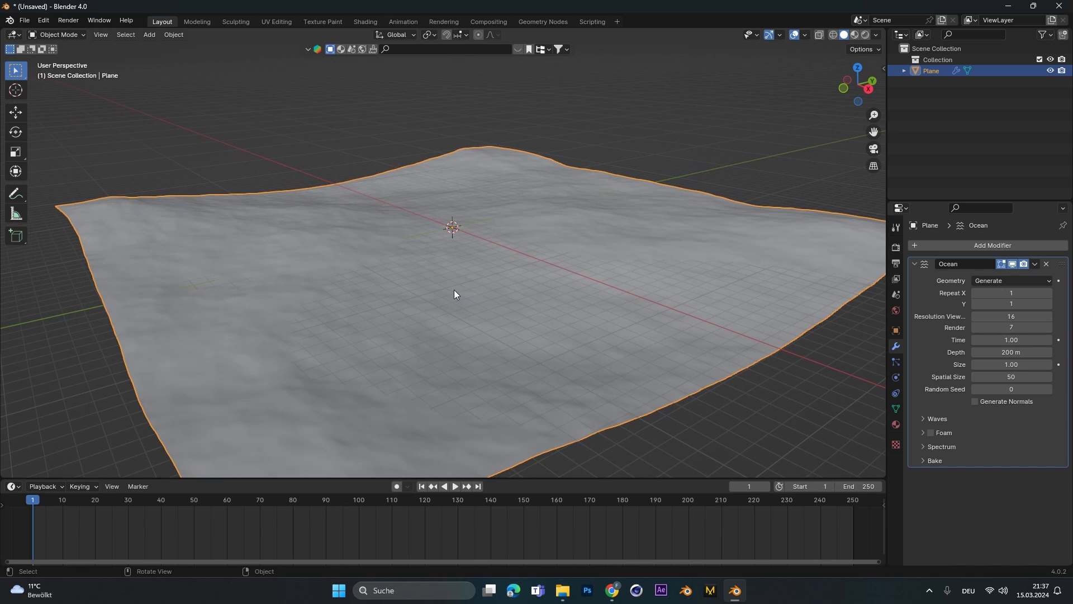
{"action": "double_click", "coordinate": [1011, 327]}
{"action": "type", "text": "64"}
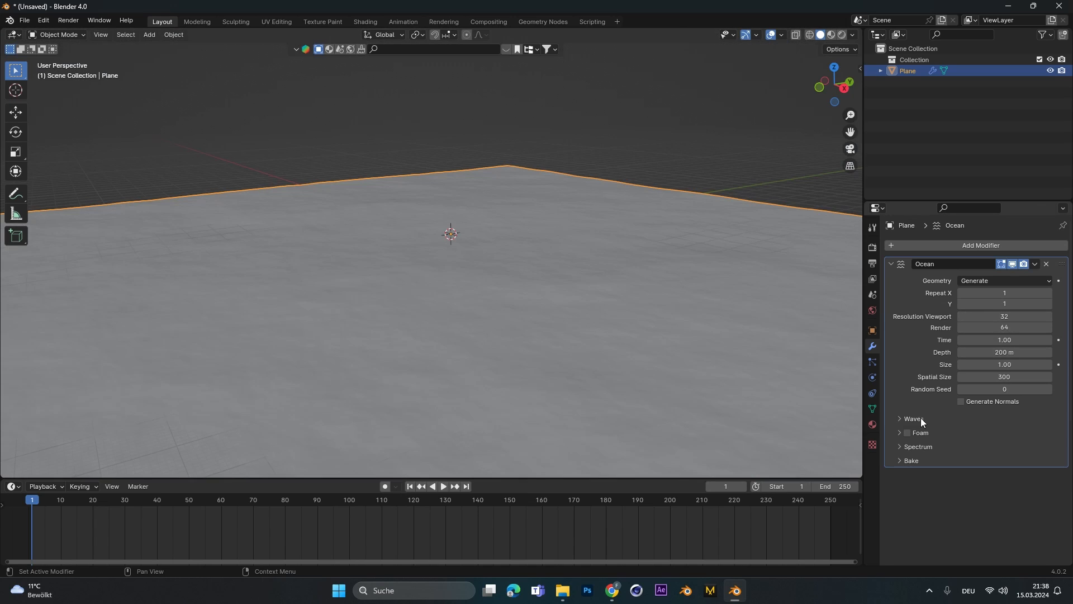
{"action": "left_click", "coordinate": [913, 418]}
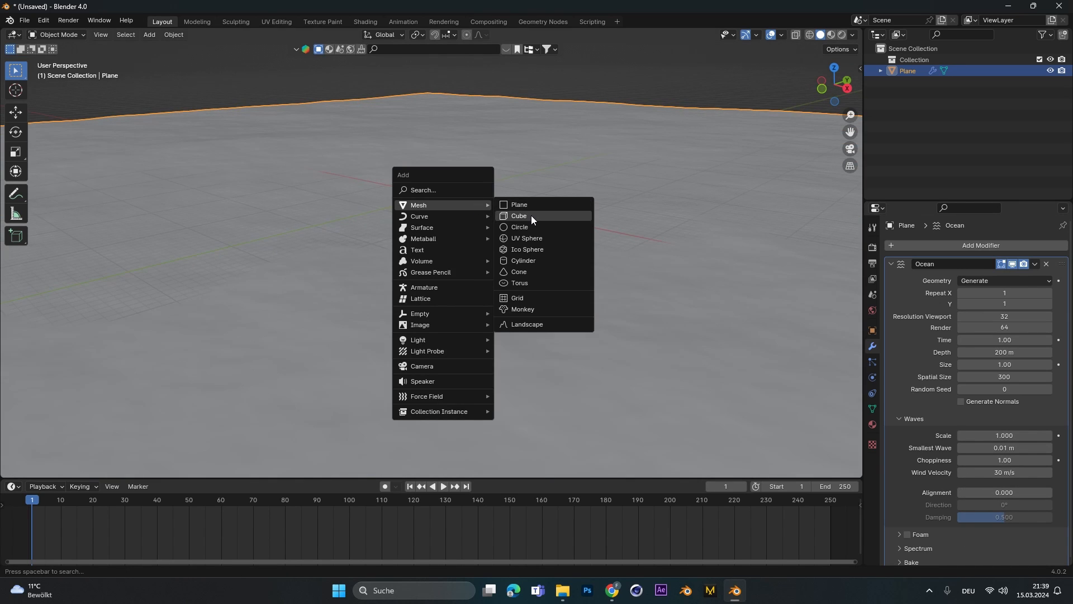
Step: Add a reference cube; set wave scale 2, wind 10 m/s, alignment 0.285, direction 20°
{"action": "left_click", "coordinate": [519, 216]}
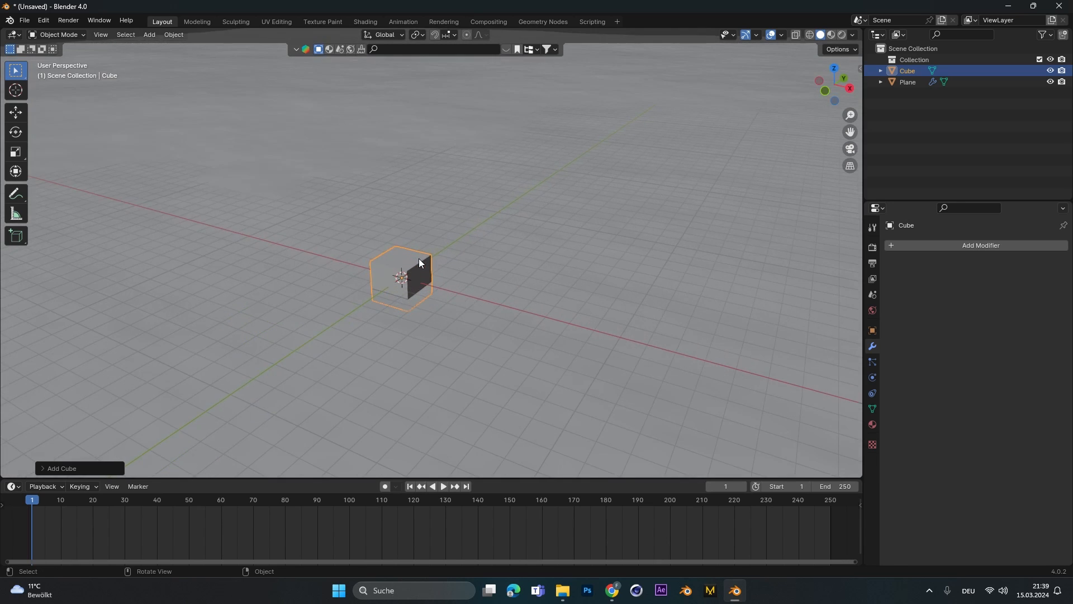
{"action": "left_click", "coordinate": [908, 83]}
{"action": "type", "text": "2"}
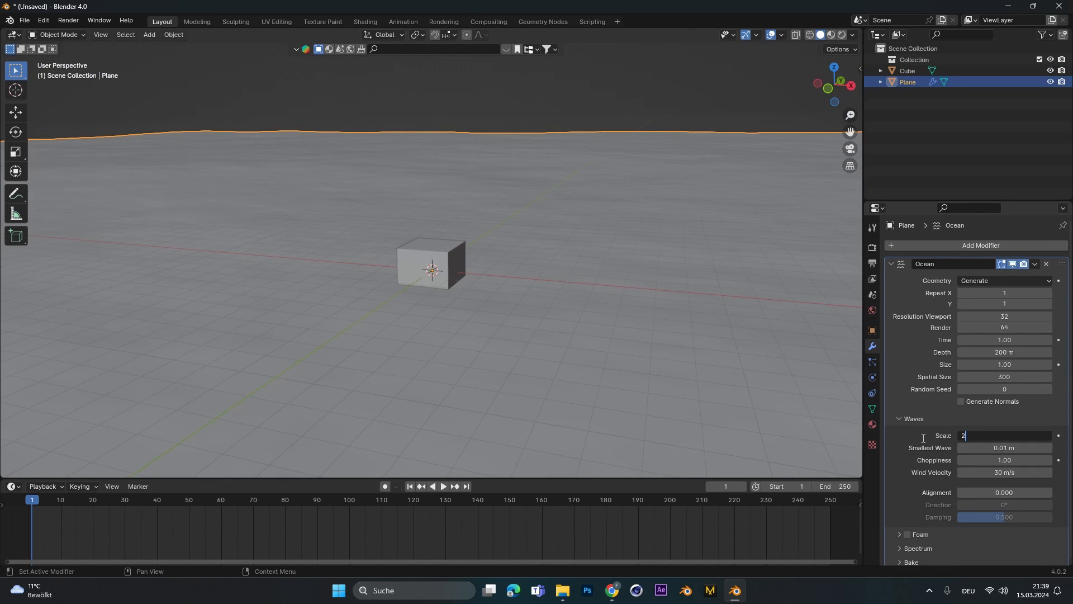
{"action": "key", "text": "Return"}
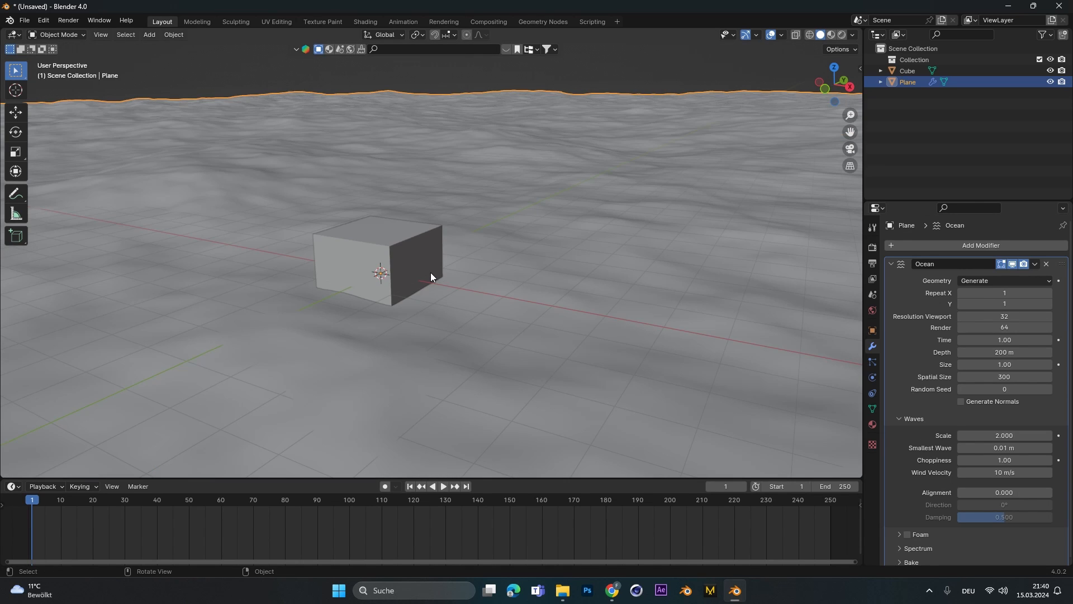
{"action": "left_click", "coordinate": [411, 274]}
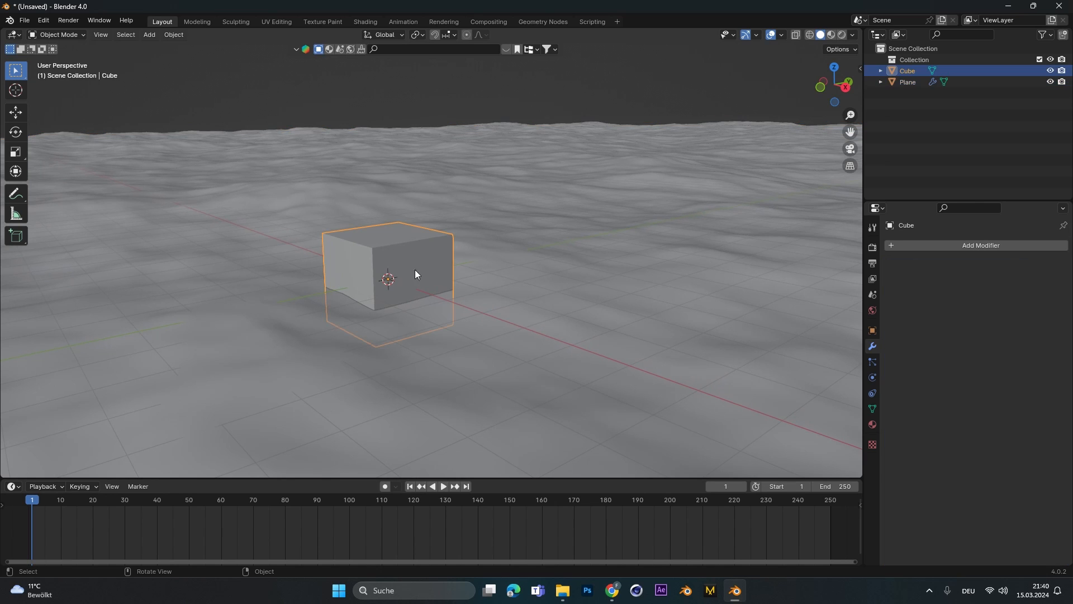
{"action": "left_click", "coordinate": [907, 82]}
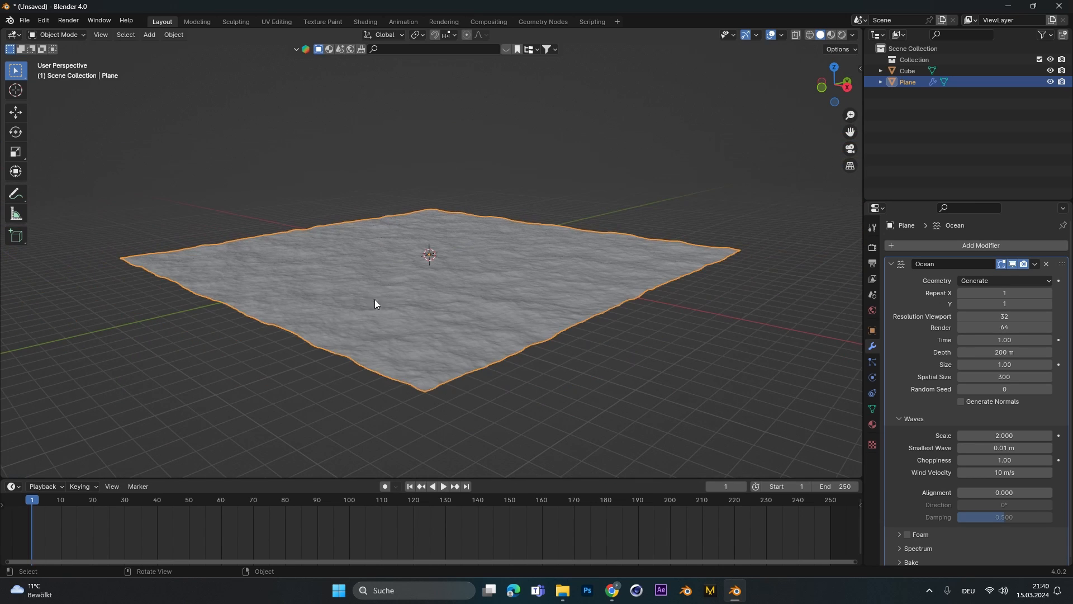
{"action": "mouse_move", "coordinate": [448, 233]}
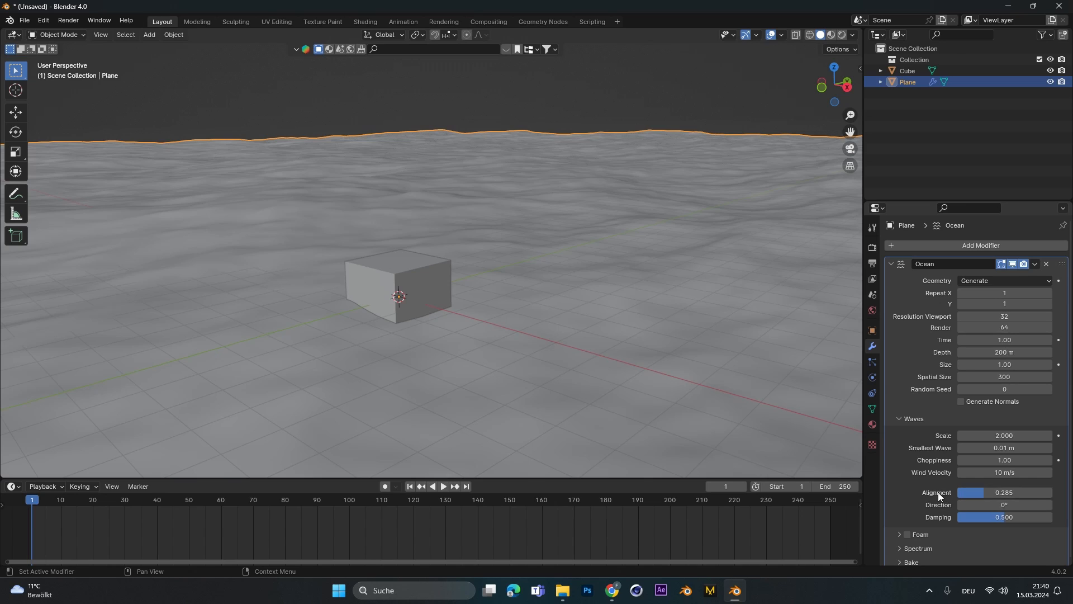
{"action": "double_click", "coordinate": [1004, 504]}
{"action": "type", "text": "3"}
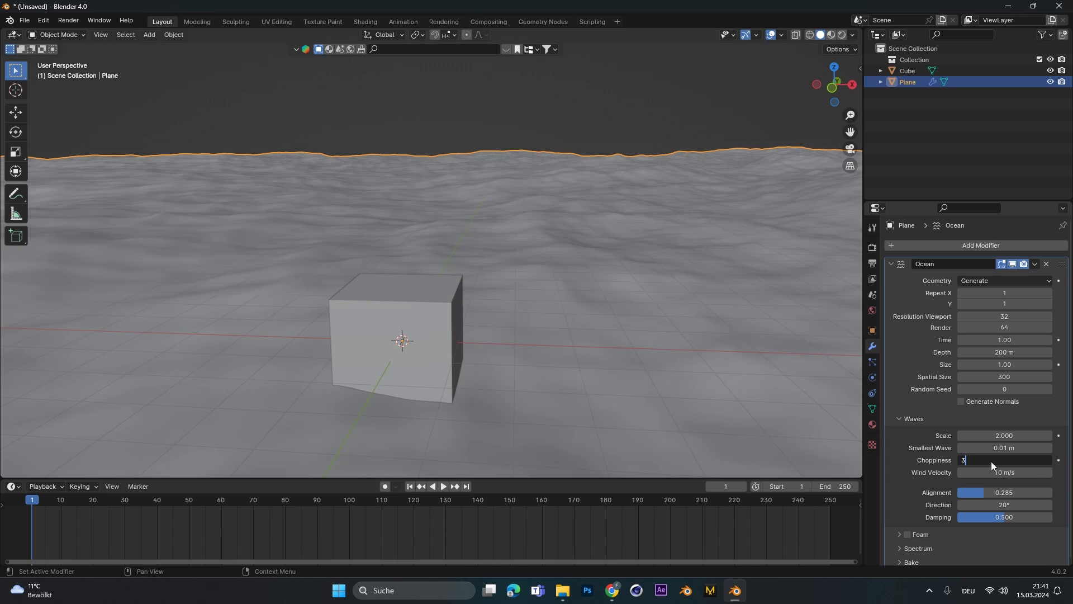
{"action": "key", "text": "Return"}
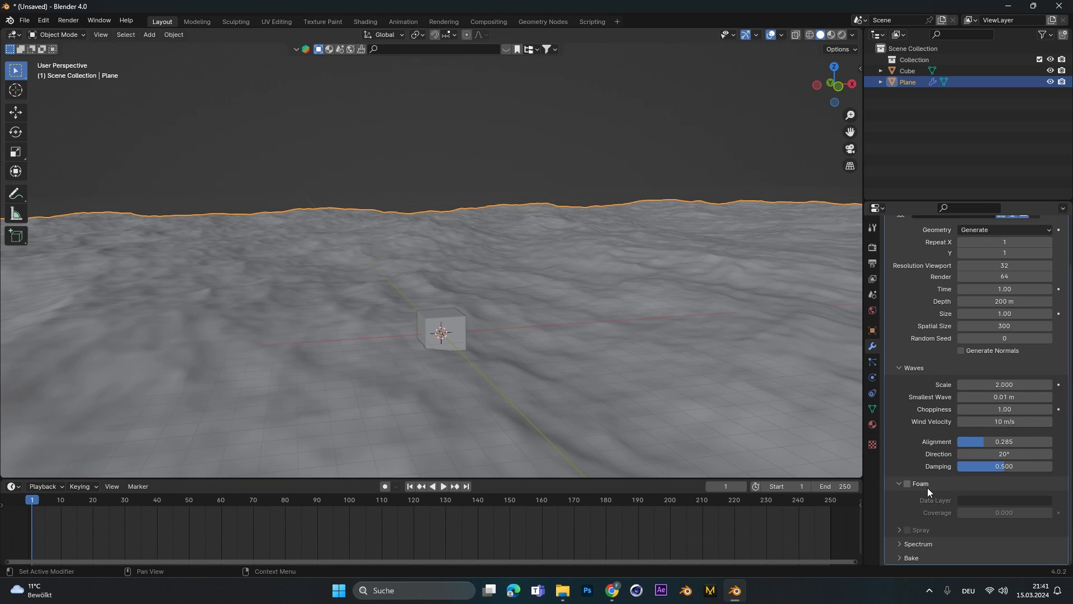
Step: Enable ocean foam and name its data layer 'foam'
{"action": "left_click", "coordinate": [906, 483]}
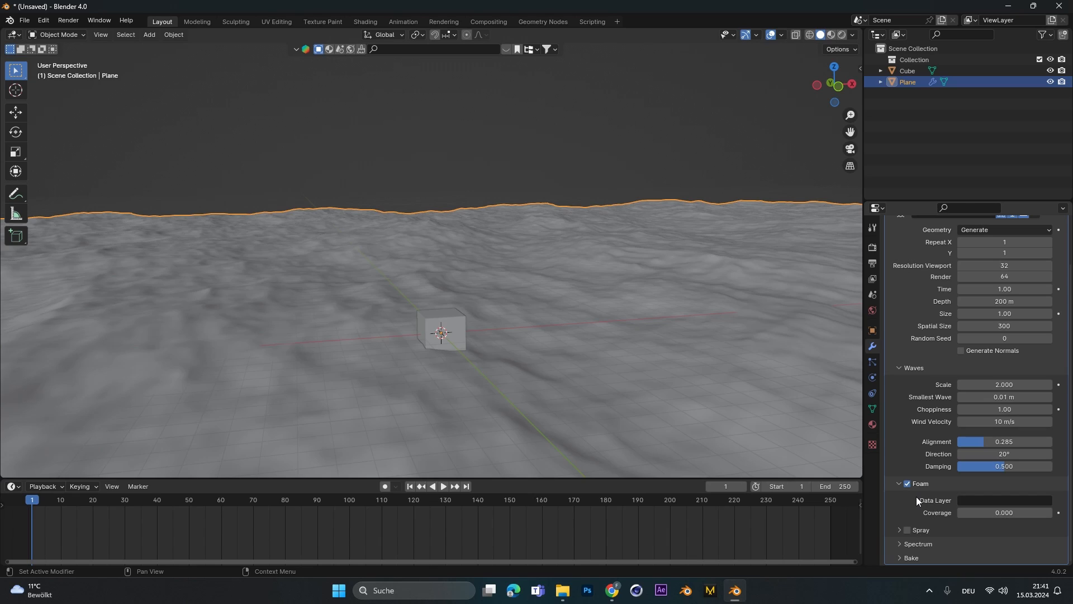
{"action": "left_click", "coordinate": [1004, 500]}
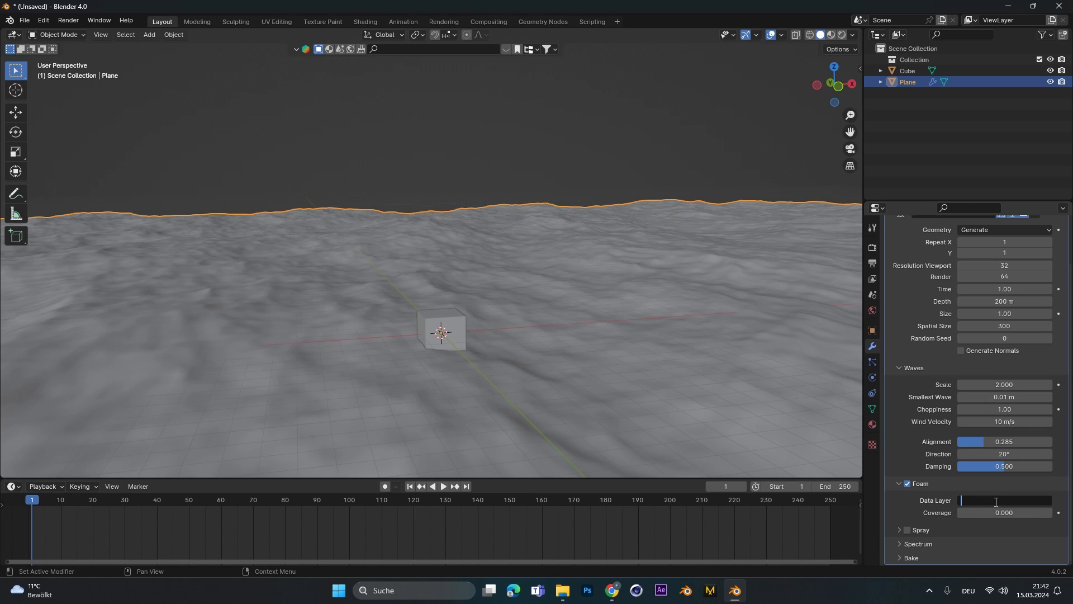
{"action": "type", "text": "f"}
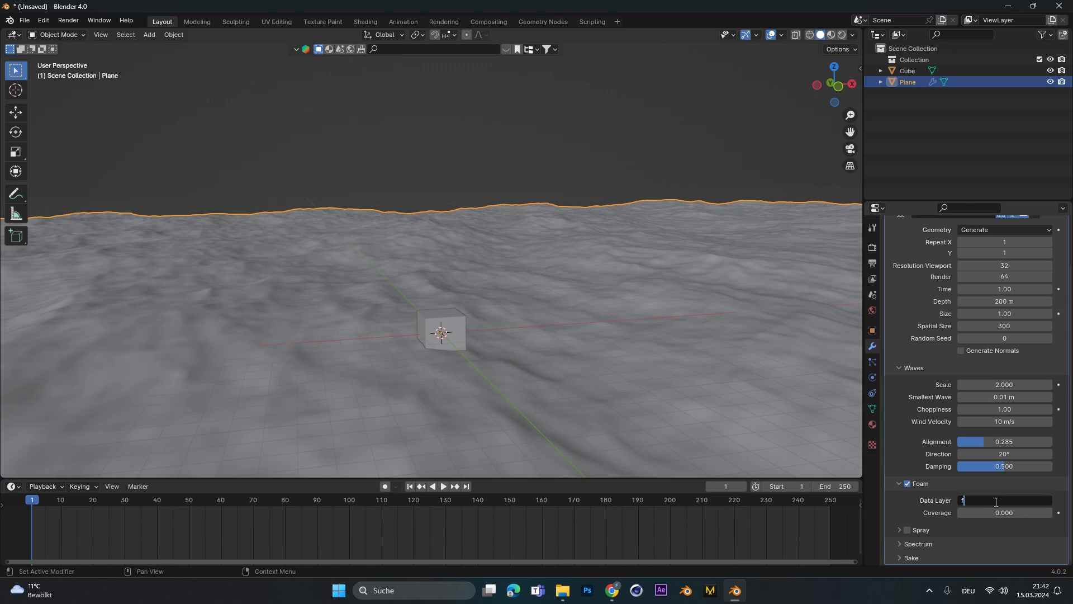
{"action": "type", "text": "foam"}
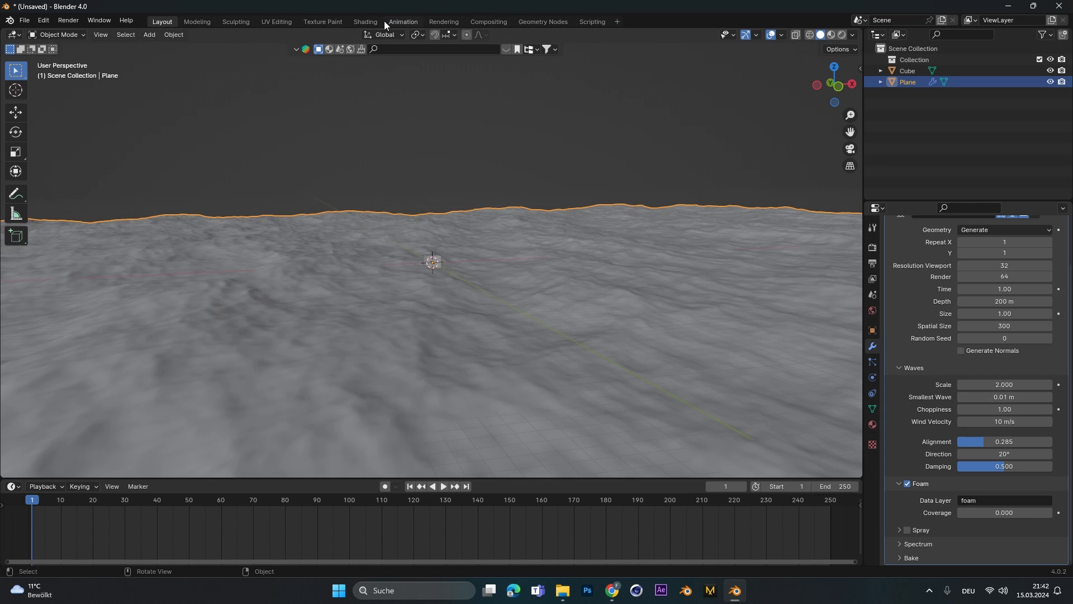
Step: Create a black water material with roughness 0, IOR 1.333 and specular IOR level 0.25
{"action": "left_click", "coordinate": [365, 21]}
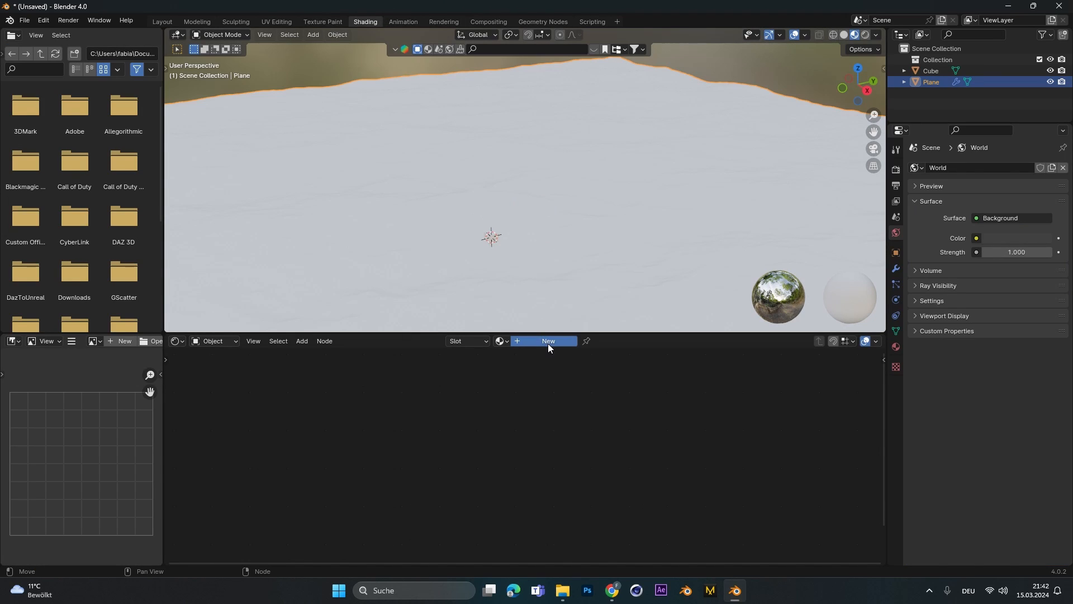
{"action": "left_click", "coordinate": [548, 341]}
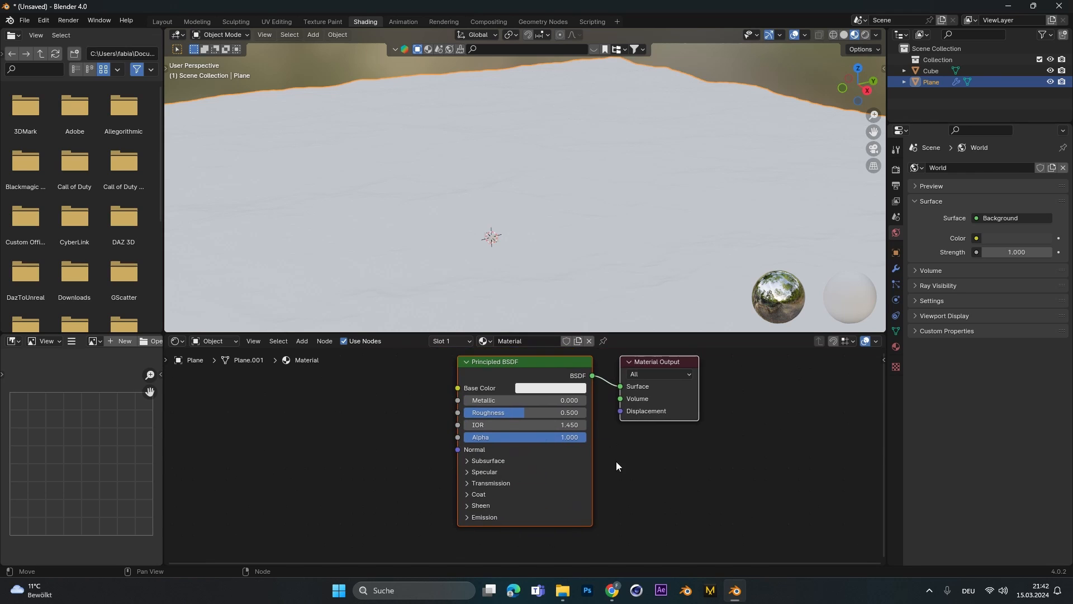
{"action": "left_click", "coordinate": [549, 388]}
{"action": "type", "text": "1.333"}
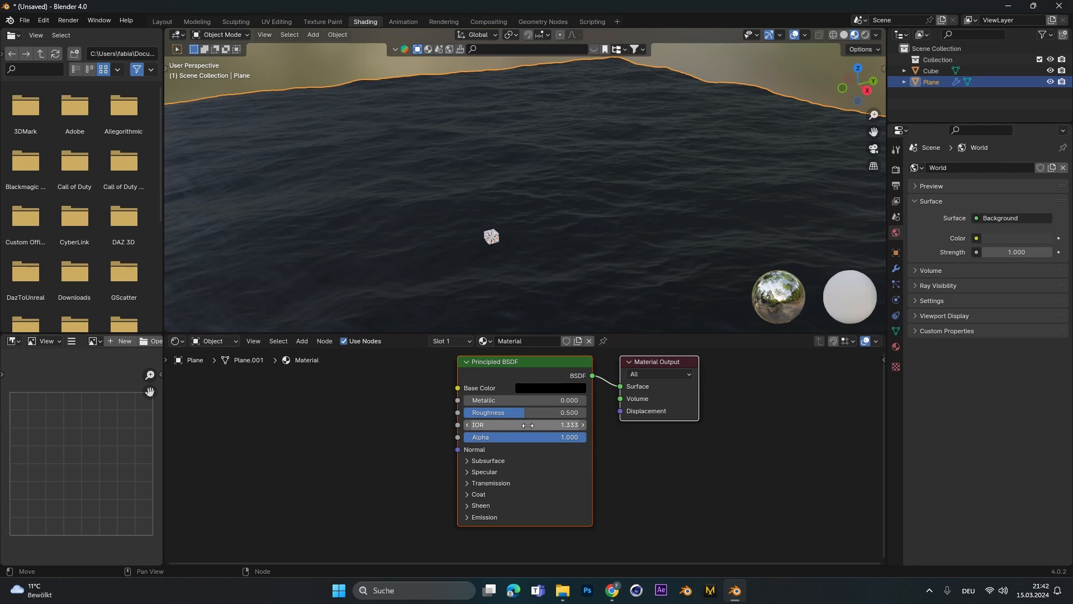
{"action": "mouse_move", "coordinate": [502, 412]}
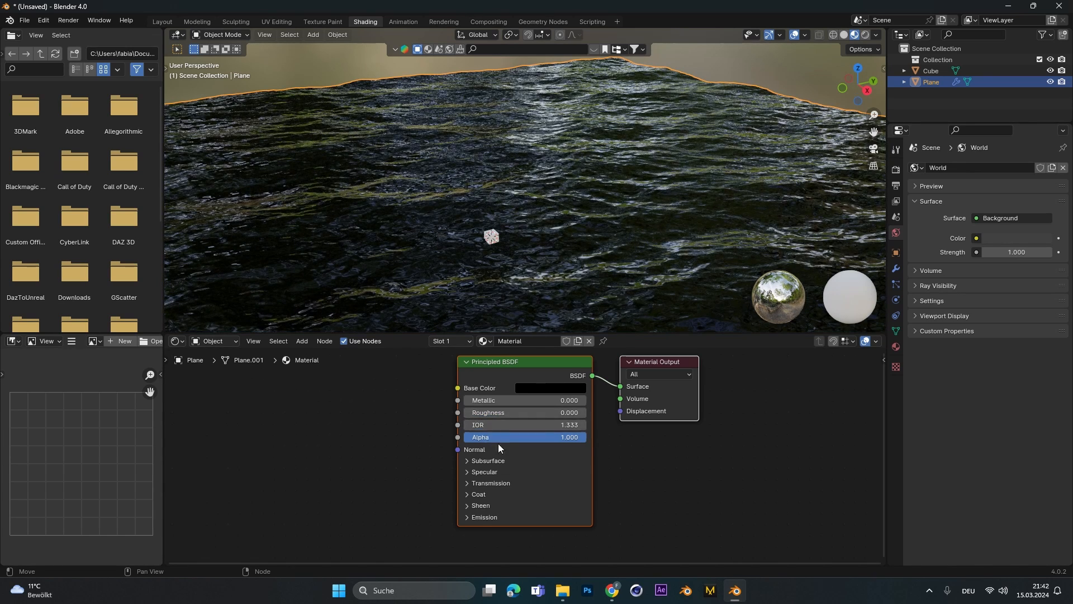
{"action": "left_click", "coordinate": [483, 472]}
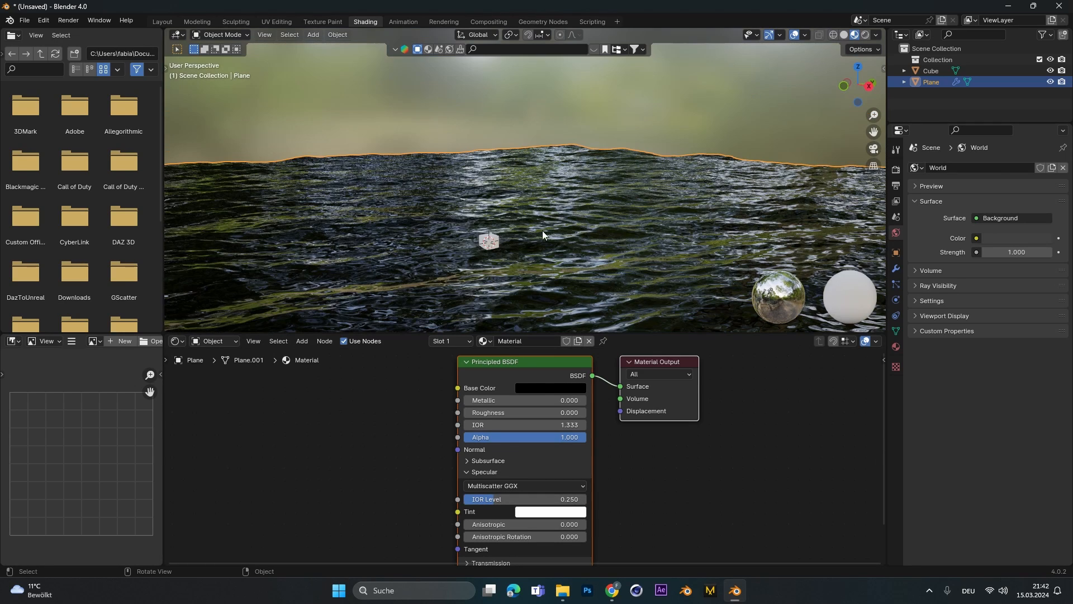
{"action": "left_click", "coordinate": [874, 35]}
{"action": "type", "text": "a"}
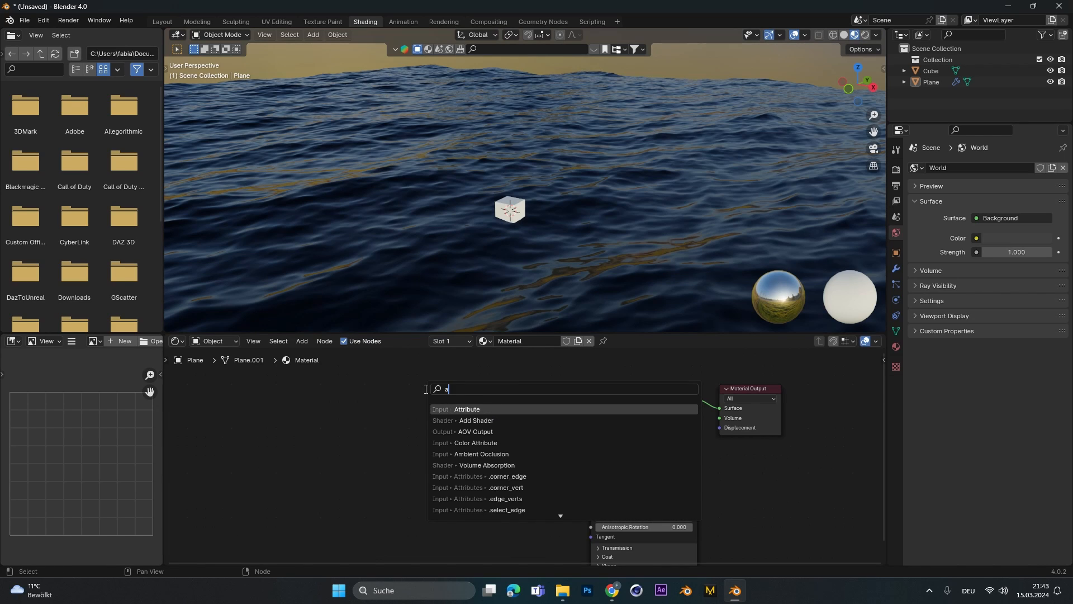
Step: Add an Attribute node reading 'foam' and connect its Color to Base Color
{"action": "left_click", "coordinate": [466, 408]}
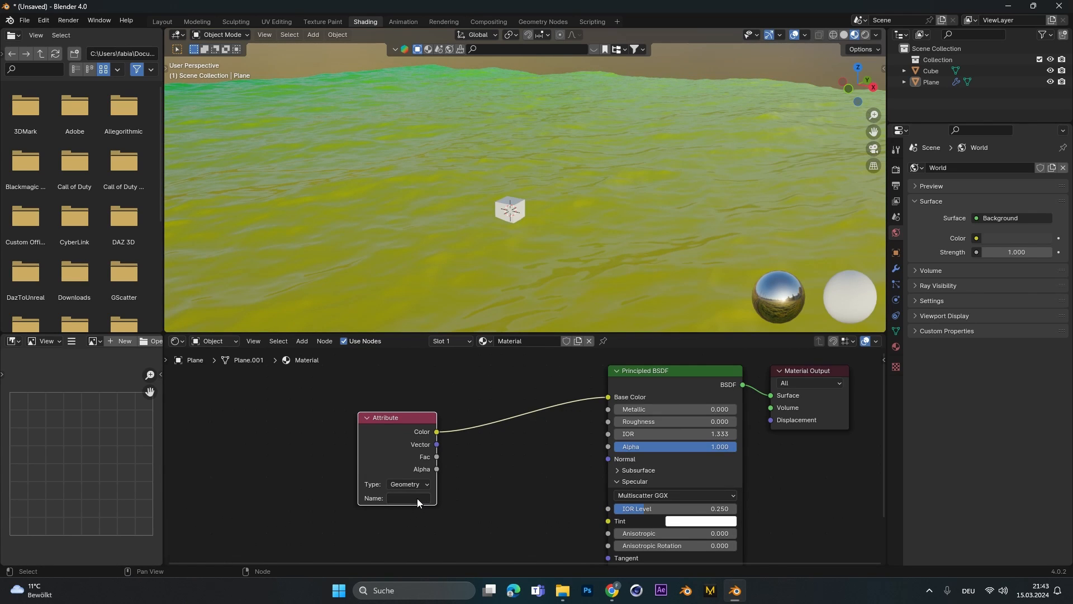
{"action": "type", "text": "foe"}
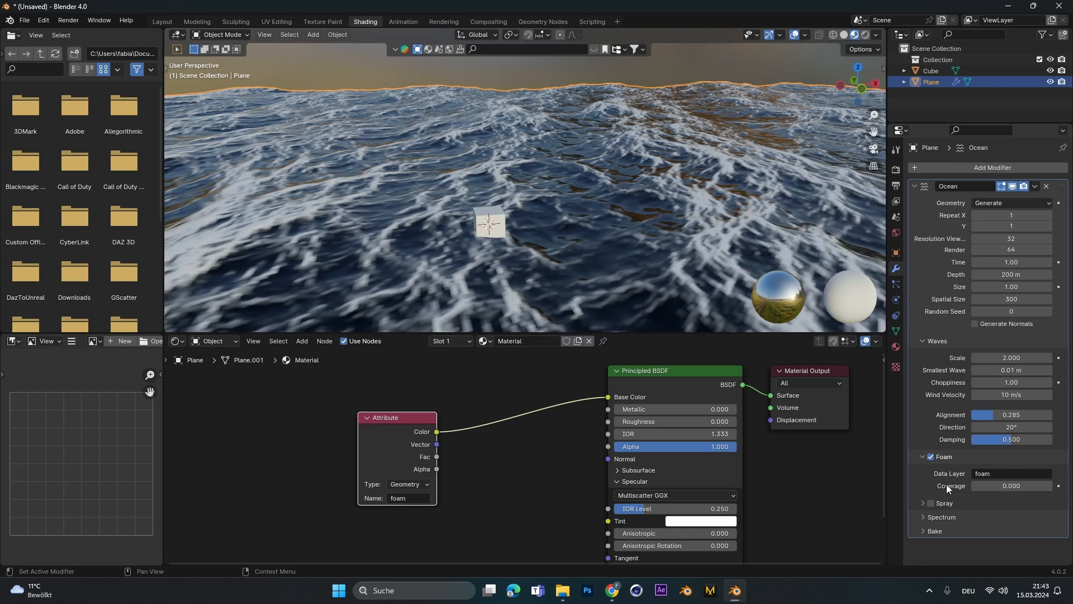
Step: Set the Ocean modifier's foam coverage to -1
{"action": "left_click", "coordinate": [1011, 486]}
{"action": "type", "text": "-1.000"}
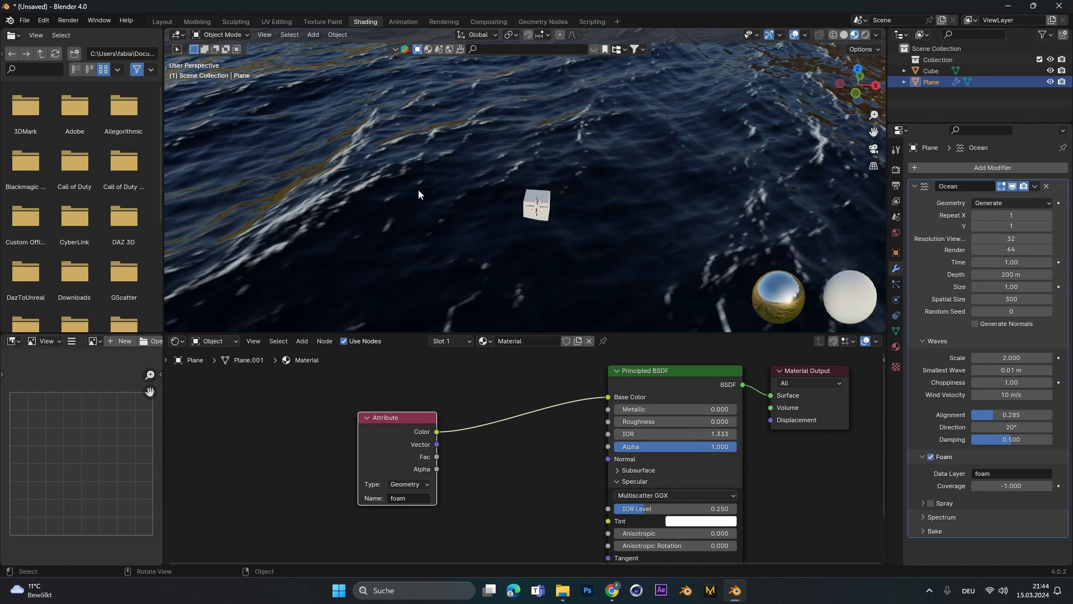
{"action": "mouse_move", "coordinate": [518, 180]}
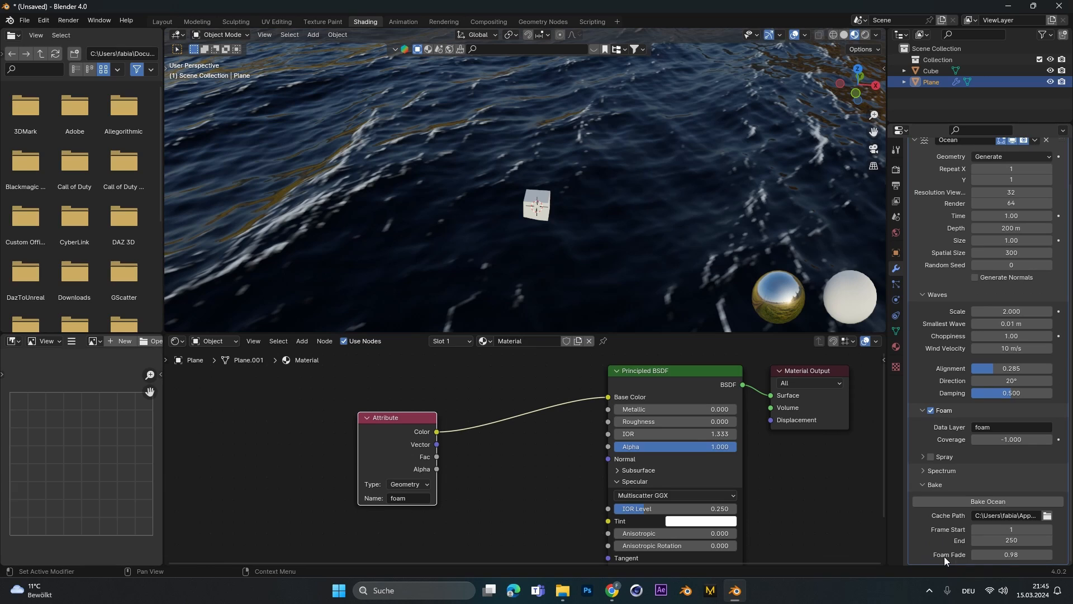
{"action": "mouse_move", "coordinate": [951, 554]}
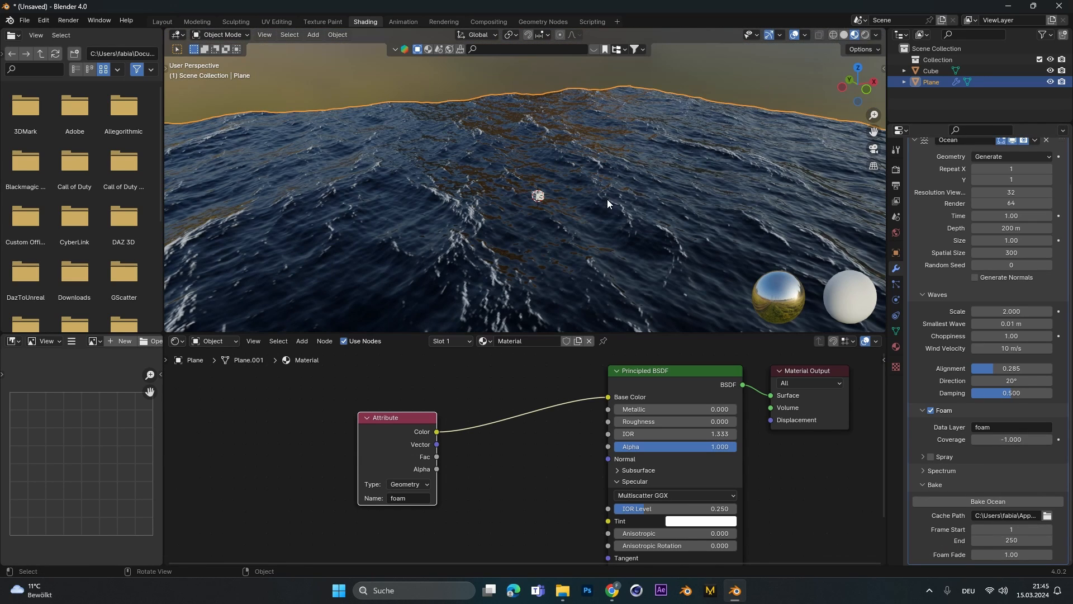
{"action": "mouse_move", "coordinate": [958, 538]}
{"action": "type", "text": "150"}
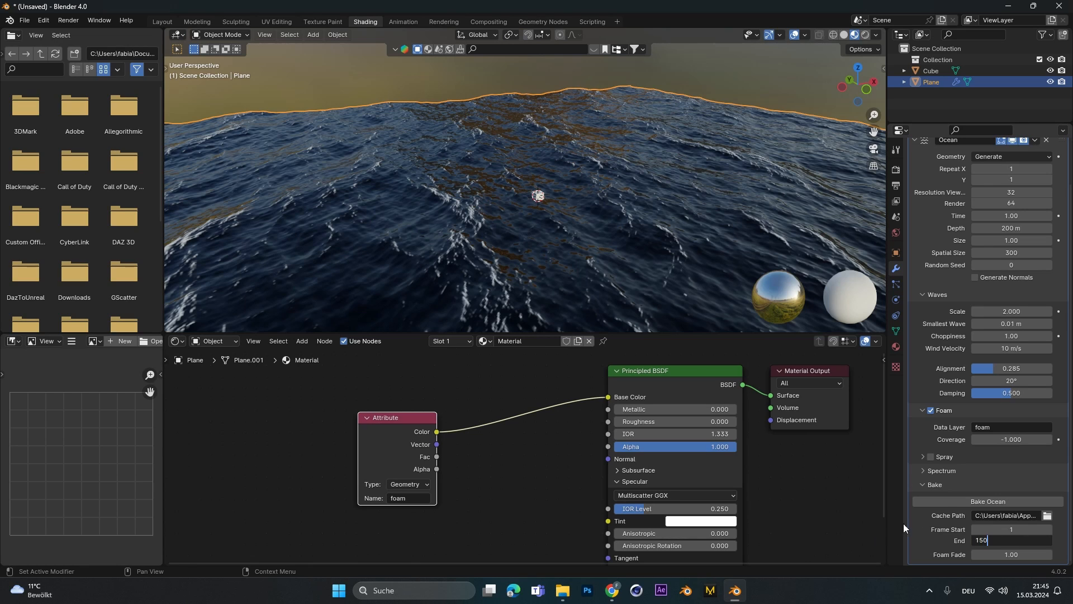
Step: Bake ocean frames 1–150 with foam fade 1.0 into a desktop cache folder
{"action": "left_click", "coordinate": [1055, 515]}
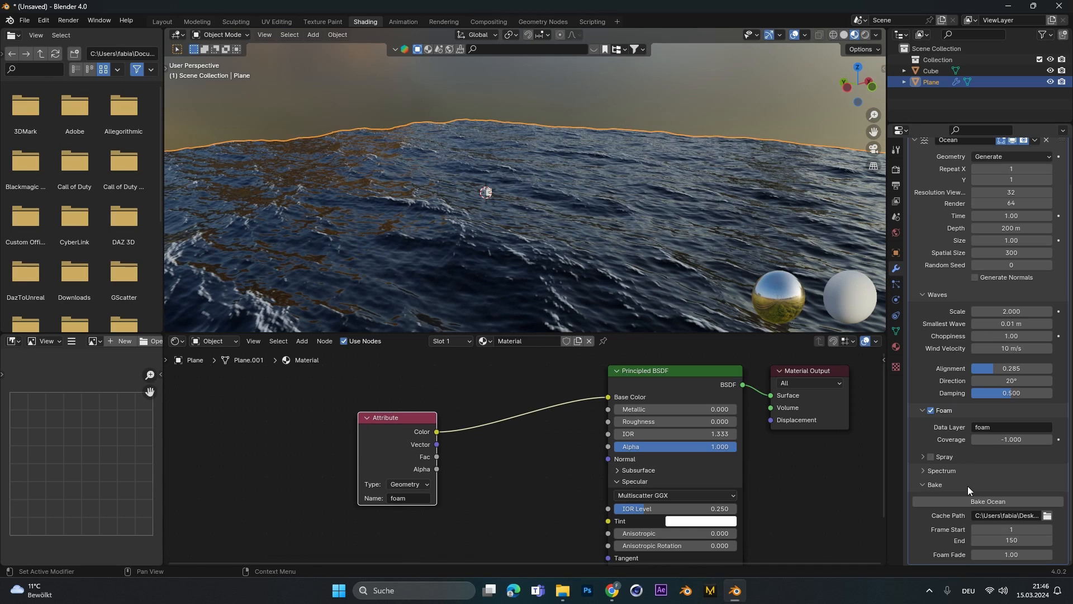
{"action": "mouse_move", "coordinate": [987, 501]}
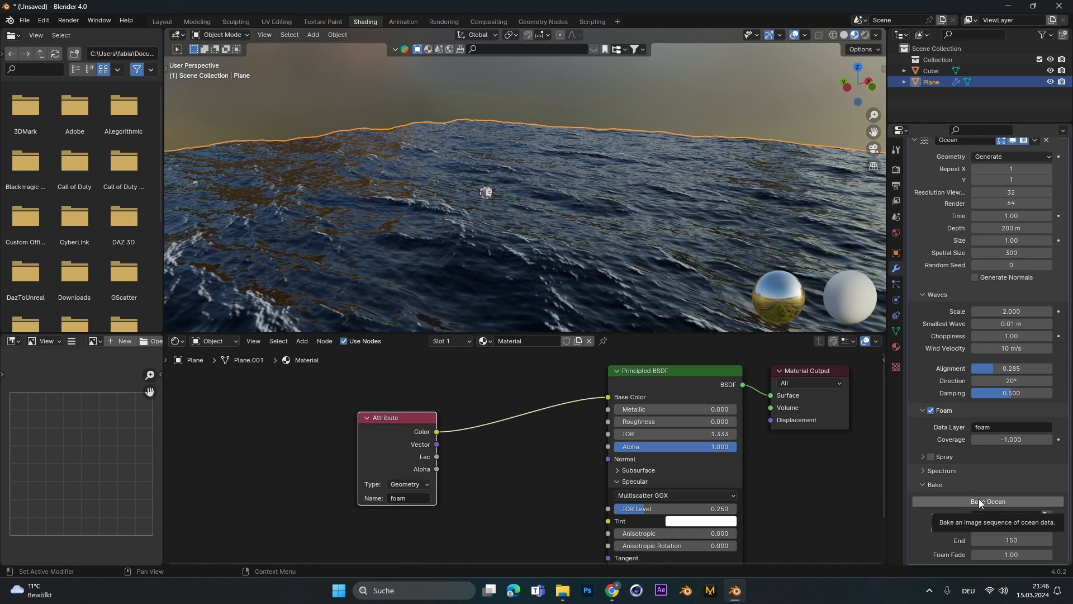
{"action": "left_click", "coordinate": [987, 501]}
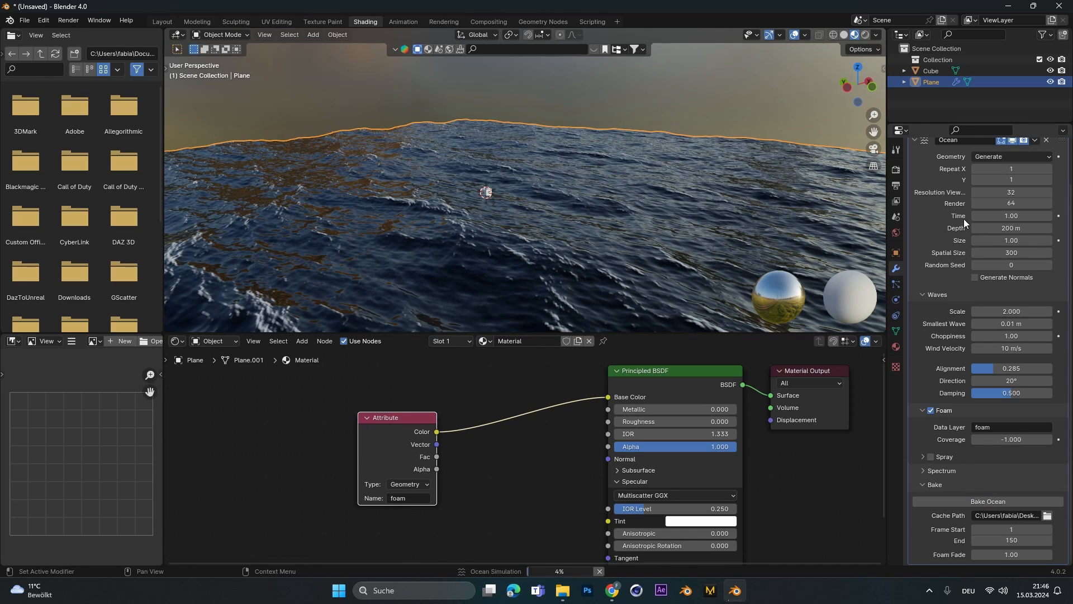
{"action": "mouse_move", "coordinate": [1011, 203]}
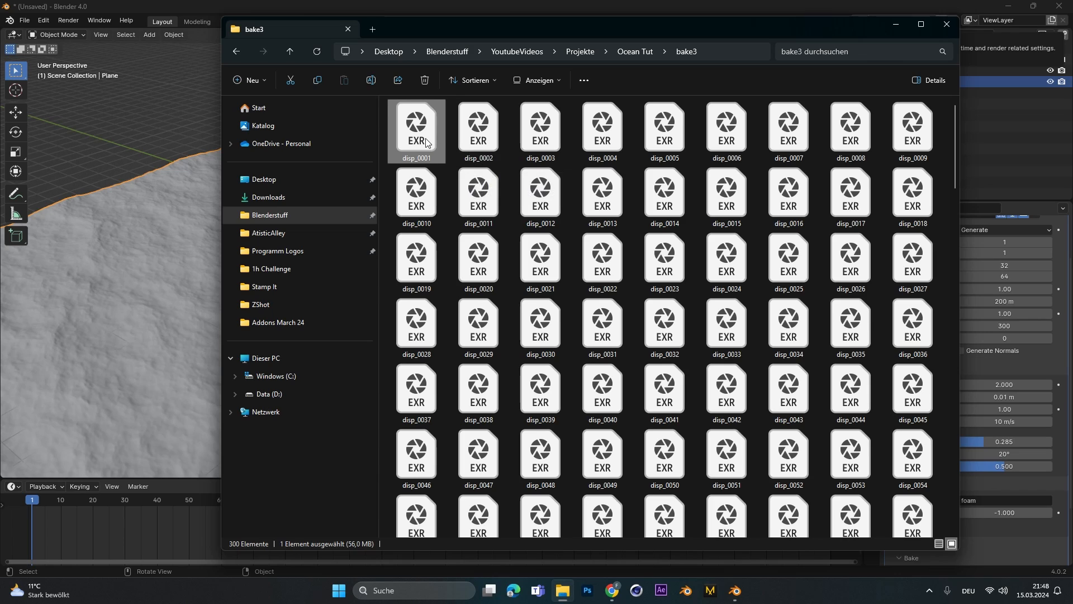
Step: Scroll through the disp_ and foam_ EXR files in the bake3 folder
{"action": "scroll", "scroll_direction": "down", "scroll_amount": 3}
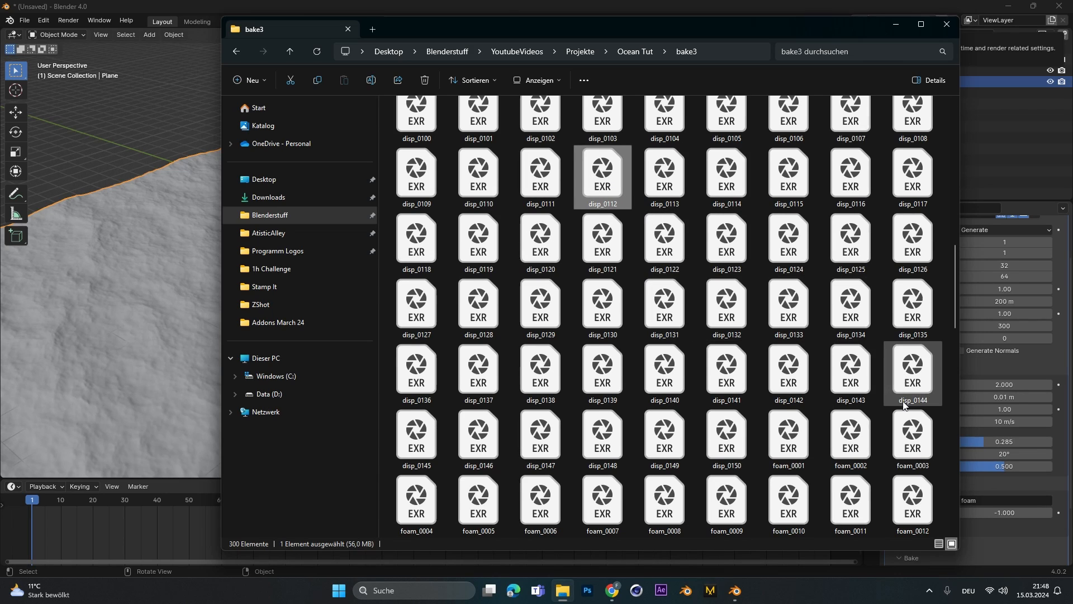
{"action": "scroll", "scroll_direction": "down", "scroll_amount": 3}
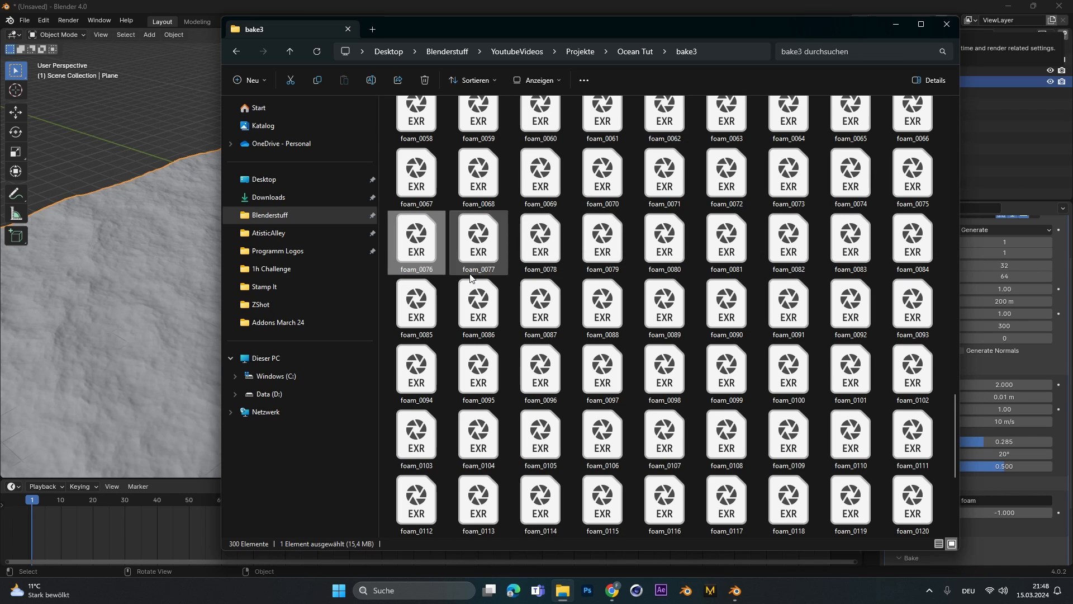
{"action": "mouse_move", "coordinate": [661, 243]}
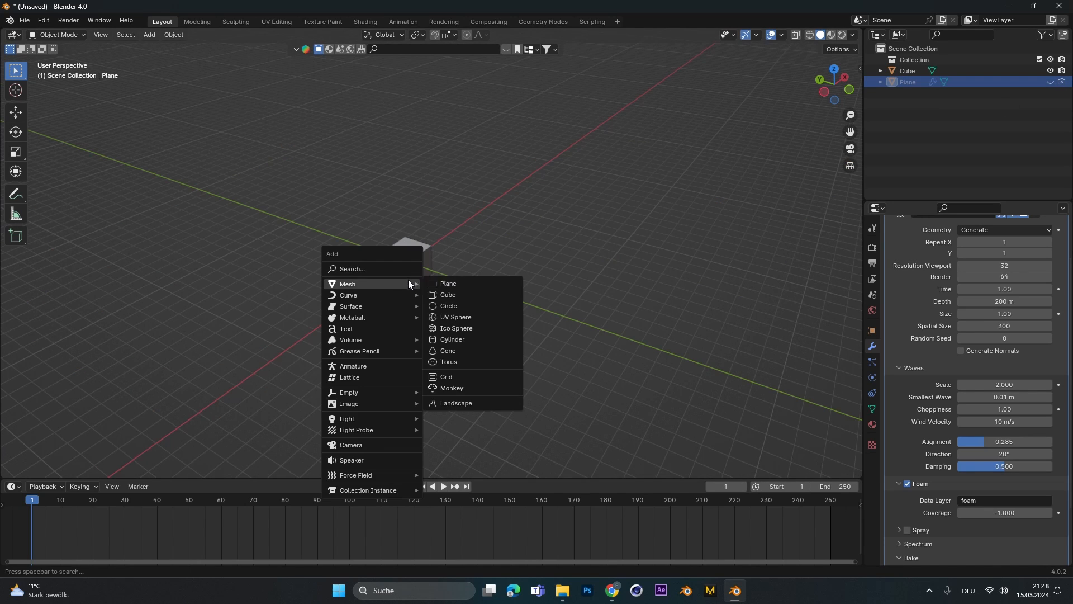
Step: Add a 200 m Triangle Fan circle and set viewport clip end to 10000 m
{"action": "left_click", "coordinate": [448, 305]}
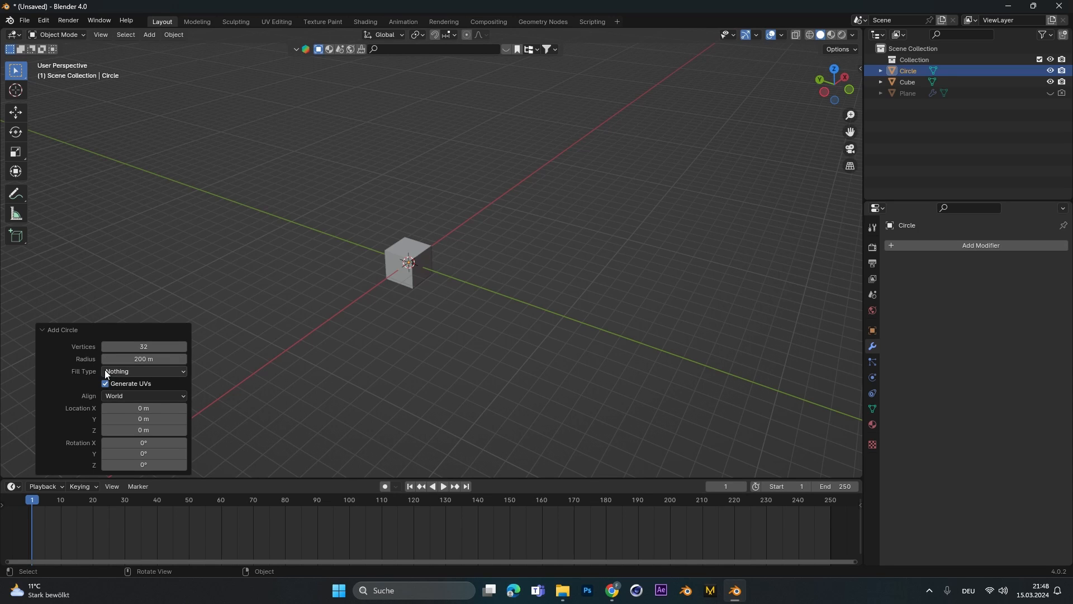
{"action": "left_click", "coordinate": [143, 371]}
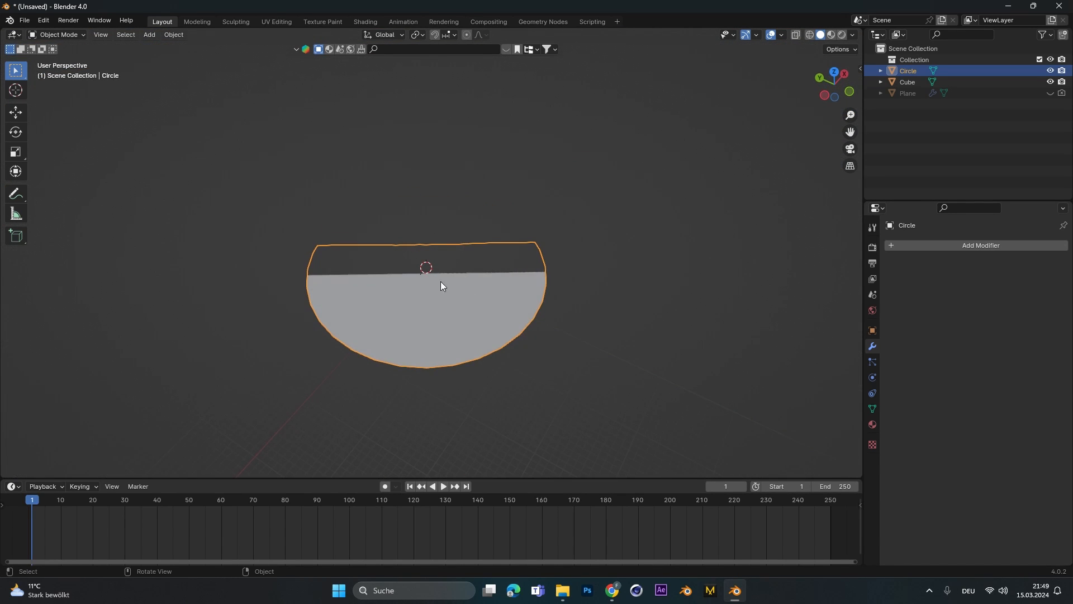
{"action": "mouse_move", "coordinate": [431, 303]}
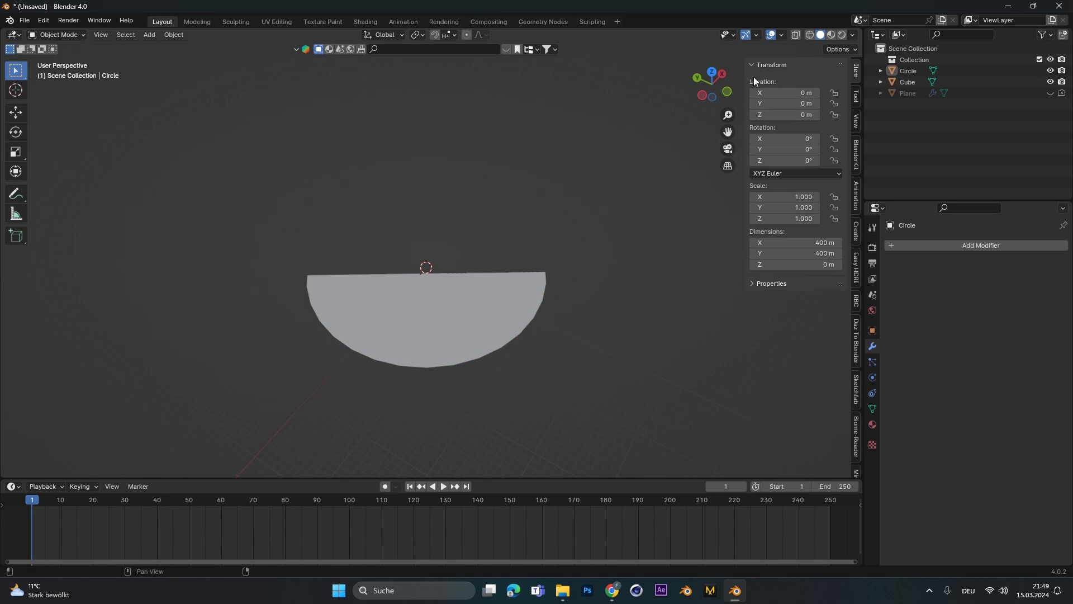
{"action": "left_click", "coordinate": [855, 121]}
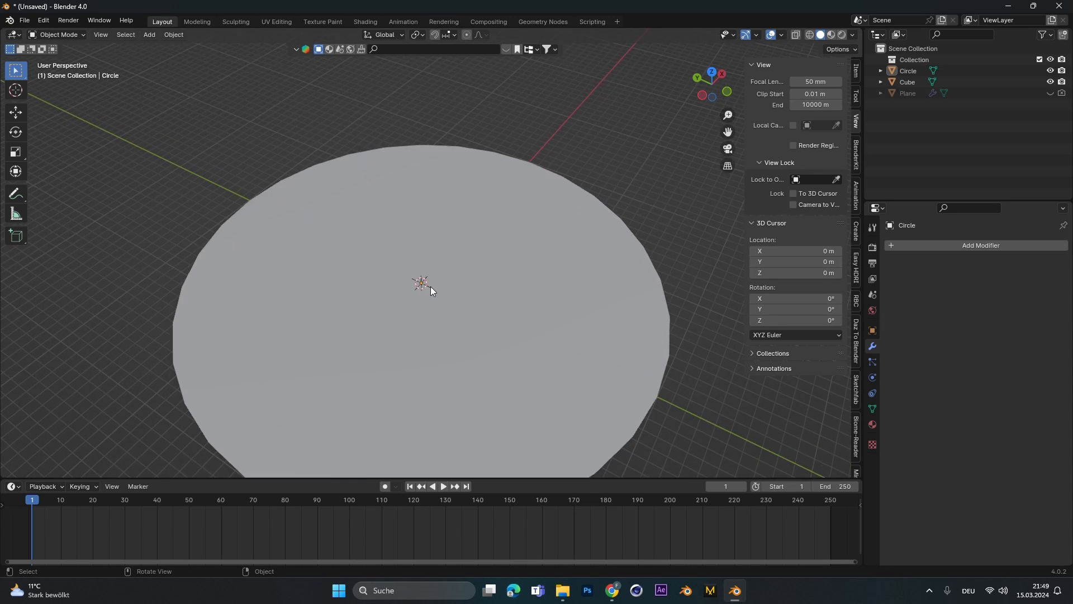
Step: In Edit Mode, inset a small centre ring on the disc and add 7 concentric loop cuts
{"action": "key", "text": "Tab"}
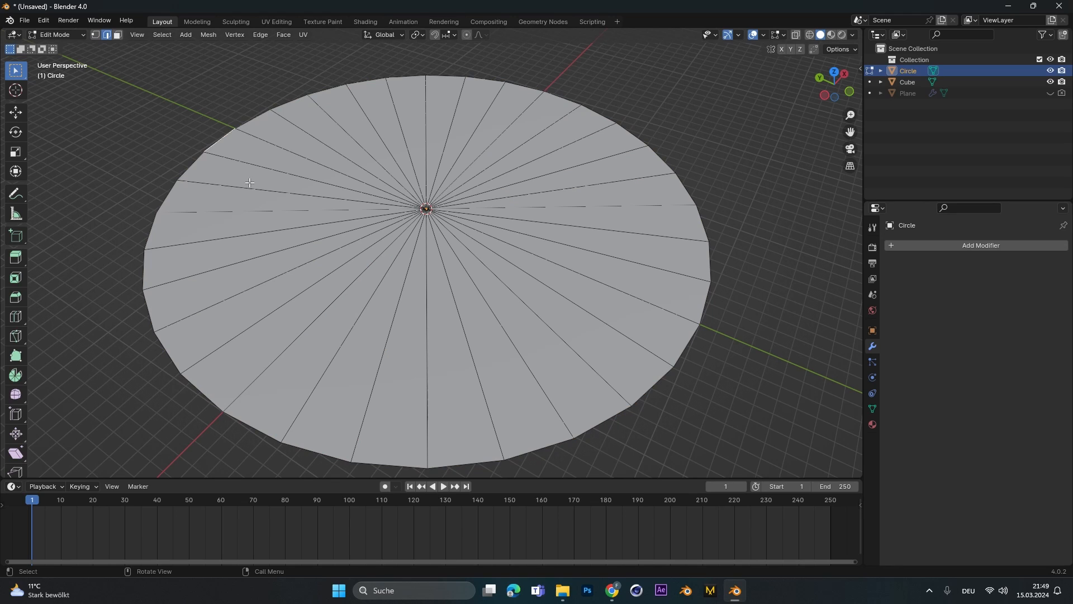
{"action": "mouse_move", "coordinate": [176, 360]}
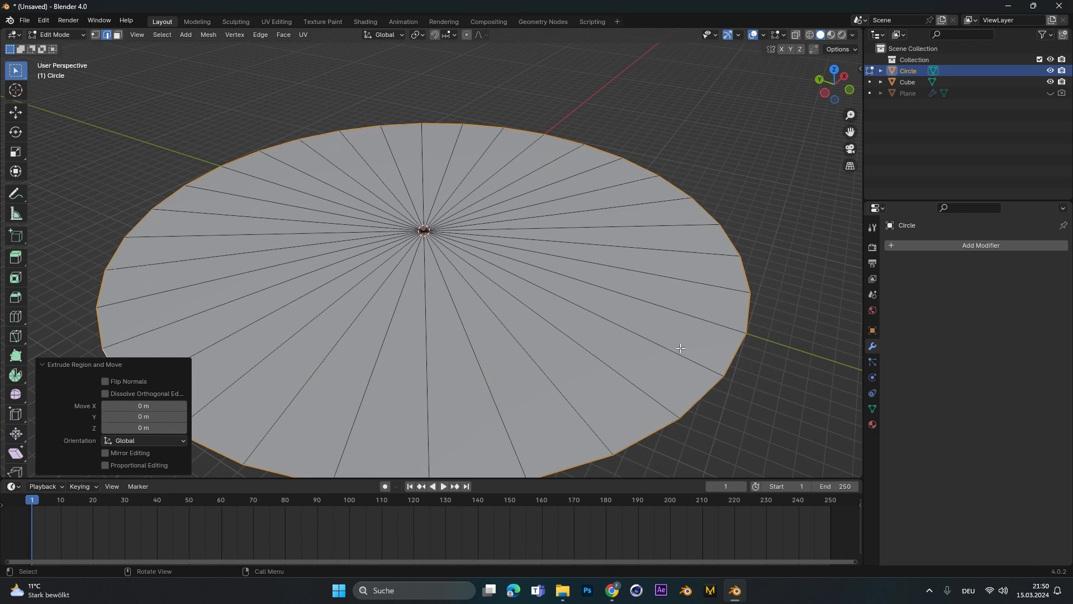
{"action": "key", "text": "s"}
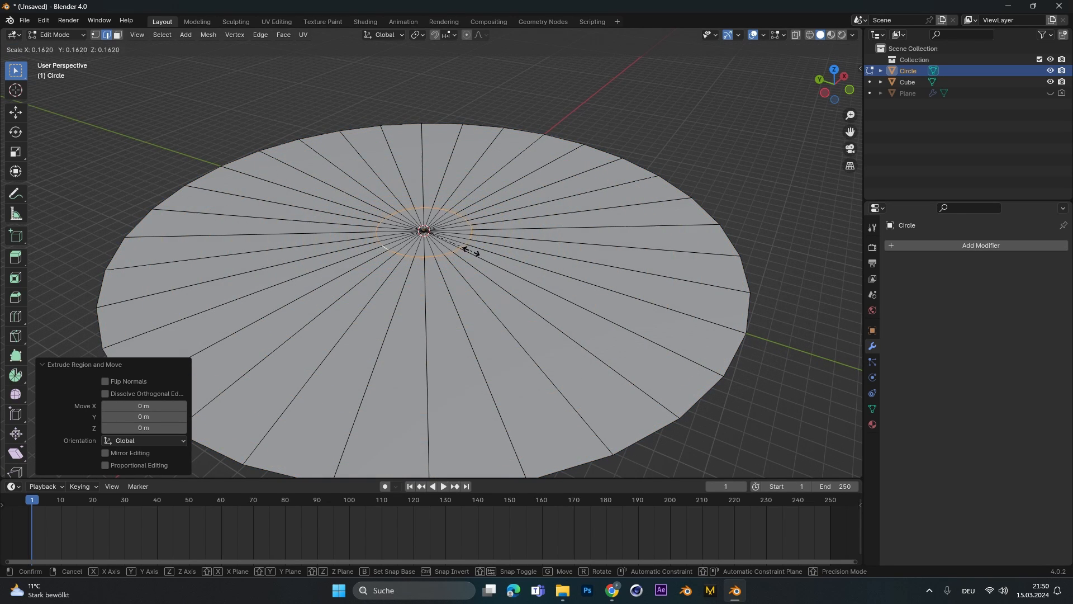
{"action": "mouse_move", "coordinate": [457, 243]}
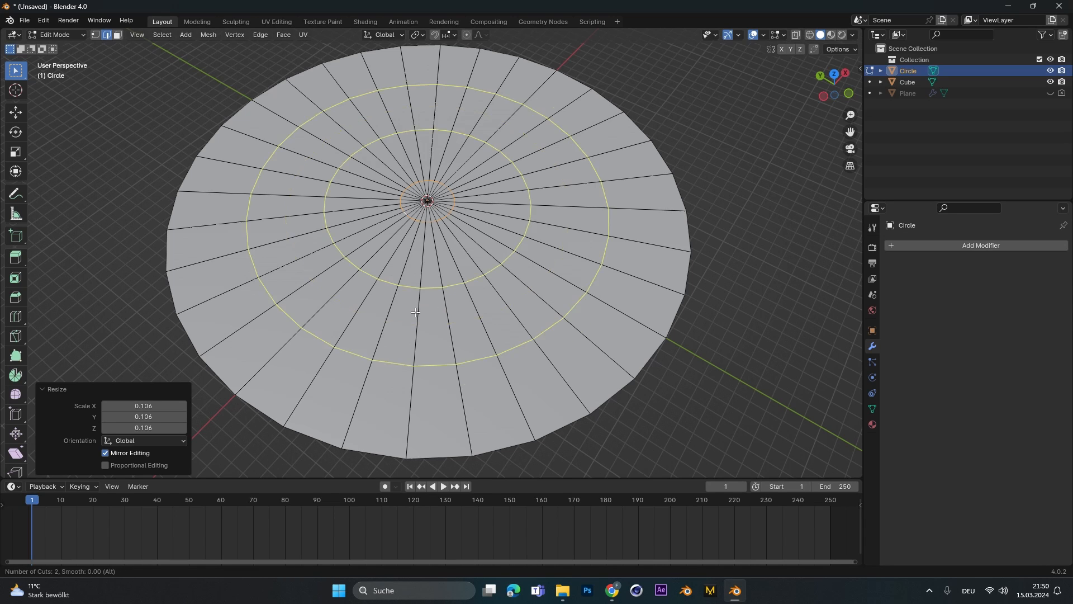
{"action": "scroll", "scroll_direction": "up", "scroll_amount": 3}
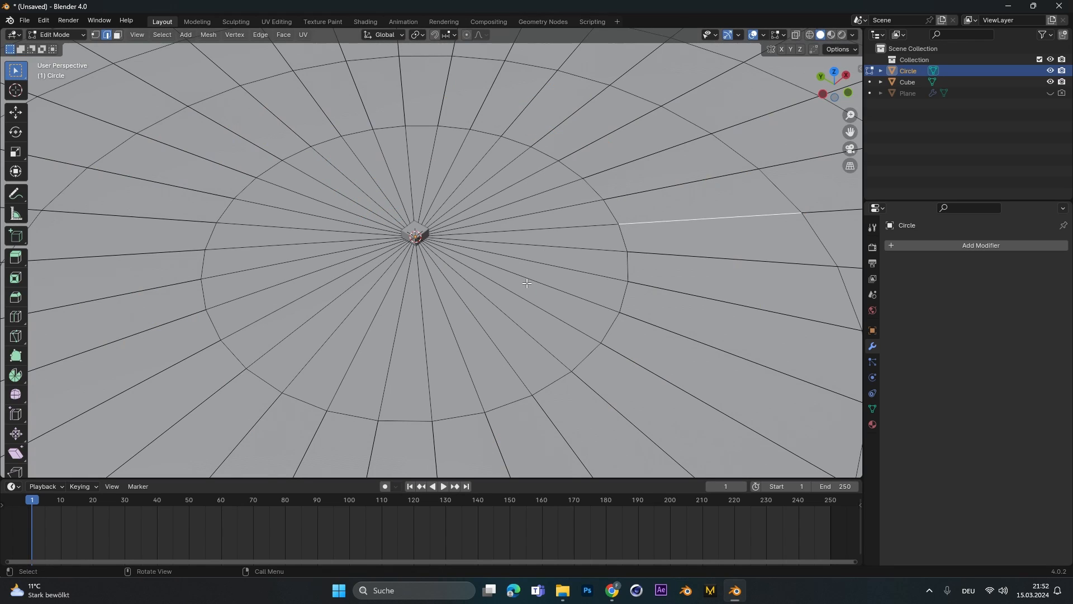
{"action": "mouse_move", "coordinate": [574, 344]}
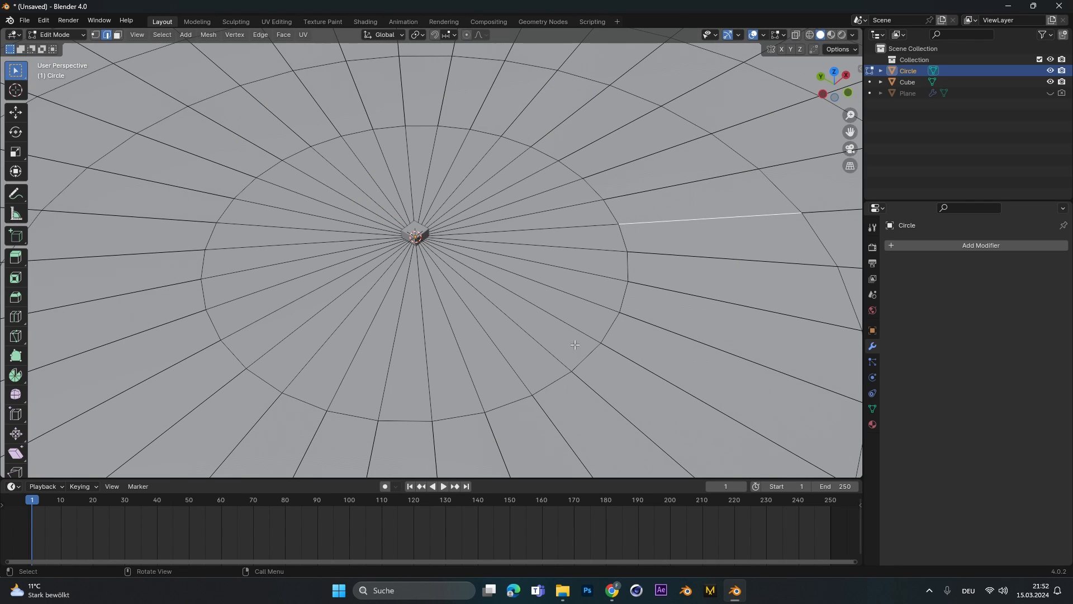
{"action": "mouse_move", "coordinate": [585, 323]}
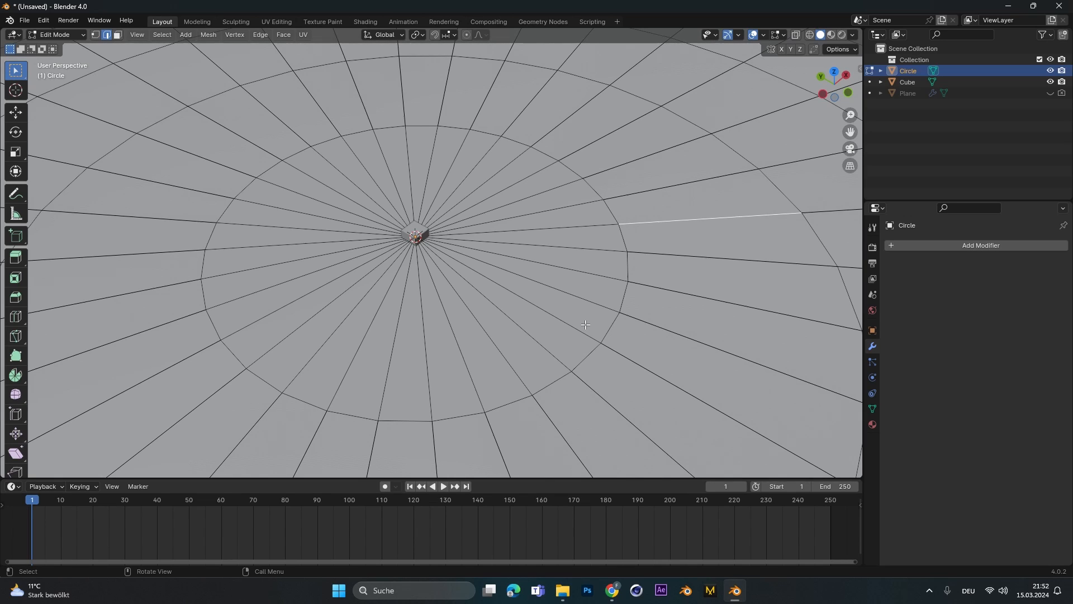
{"action": "left_click", "coordinate": [621, 297]}
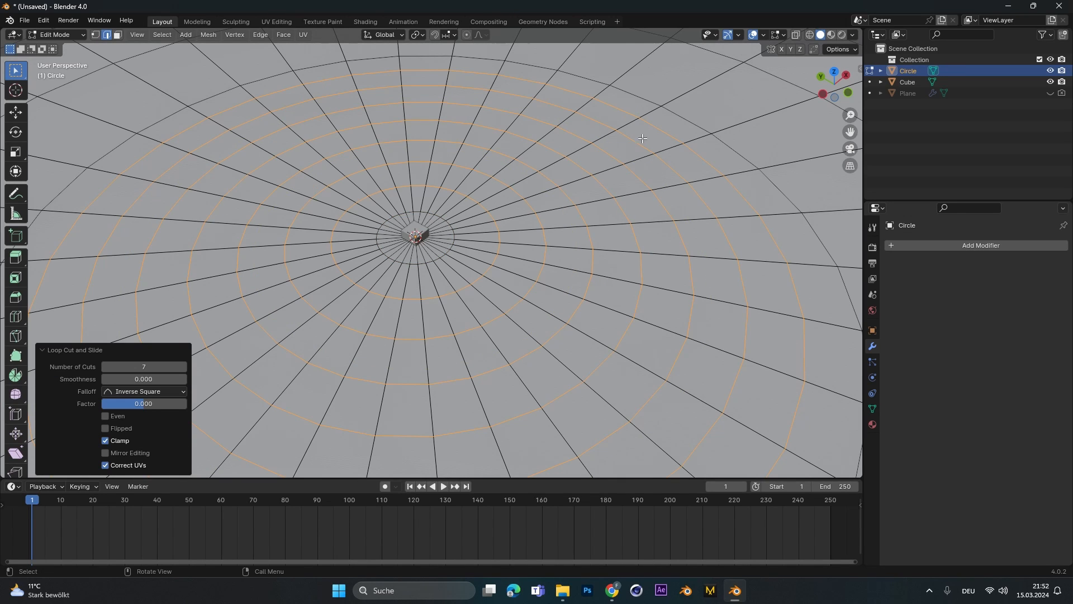
Step: Return to Object Mode, use Rendered viewport shading, and load a palm-beach HDRI sky
{"action": "key", "text": "Tab"}
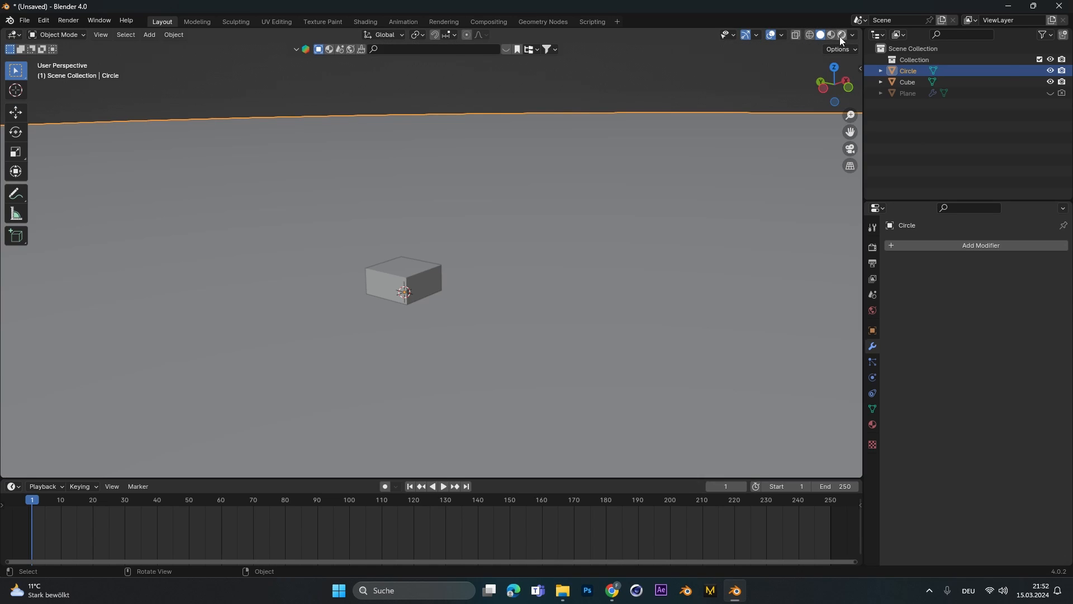
{"action": "left_click", "coordinate": [830, 35]}
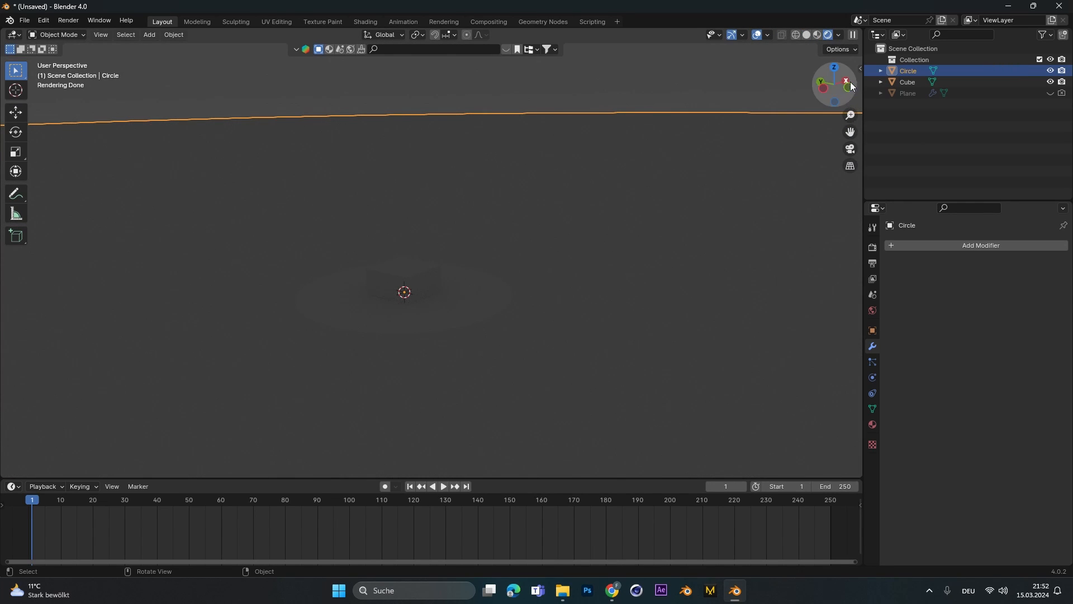
{"action": "left_click", "coordinate": [855, 267]}
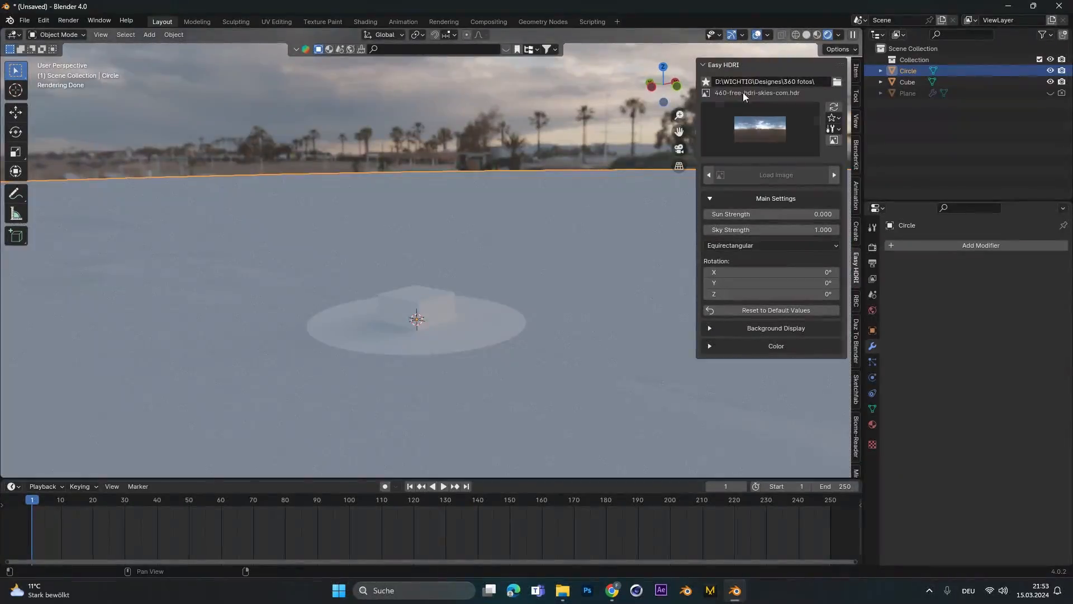
{"action": "mouse_move", "coordinate": [697, 125]}
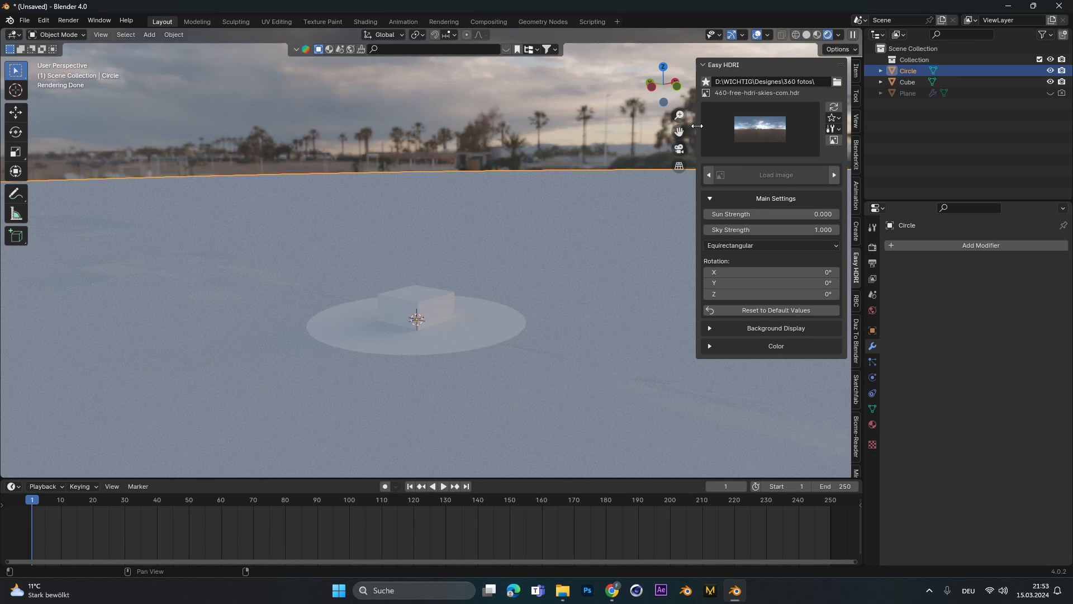
{"action": "left_click", "coordinate": [872, 249]}
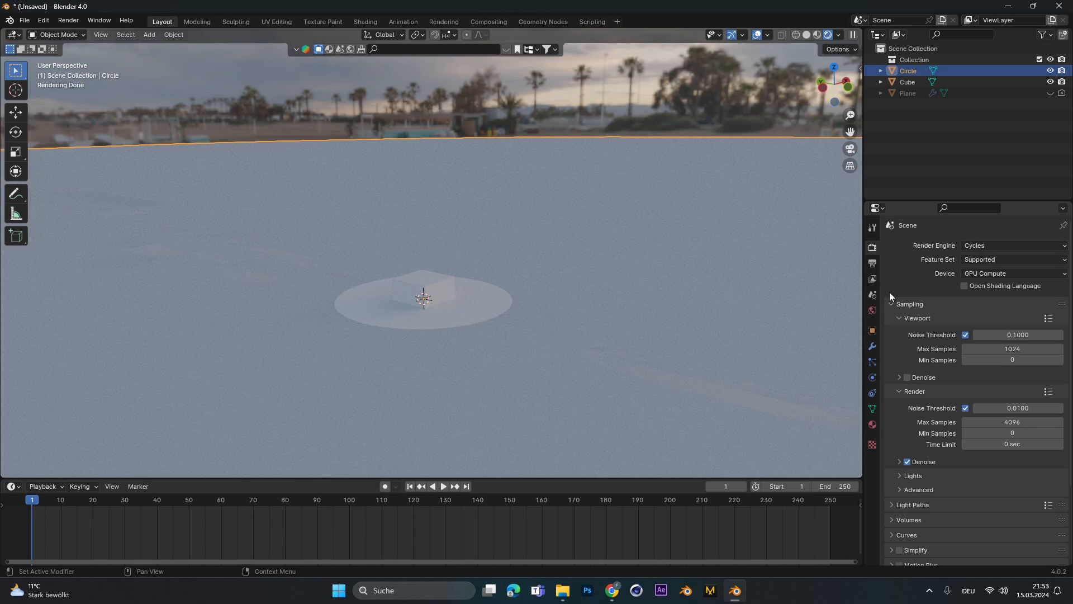
Step: Switch Cycles to Experimental; set subdivision to 2 px render dicing, offscreen scale 10, max 16
{"action": "left_click", "coordinate": [1013, 260]}
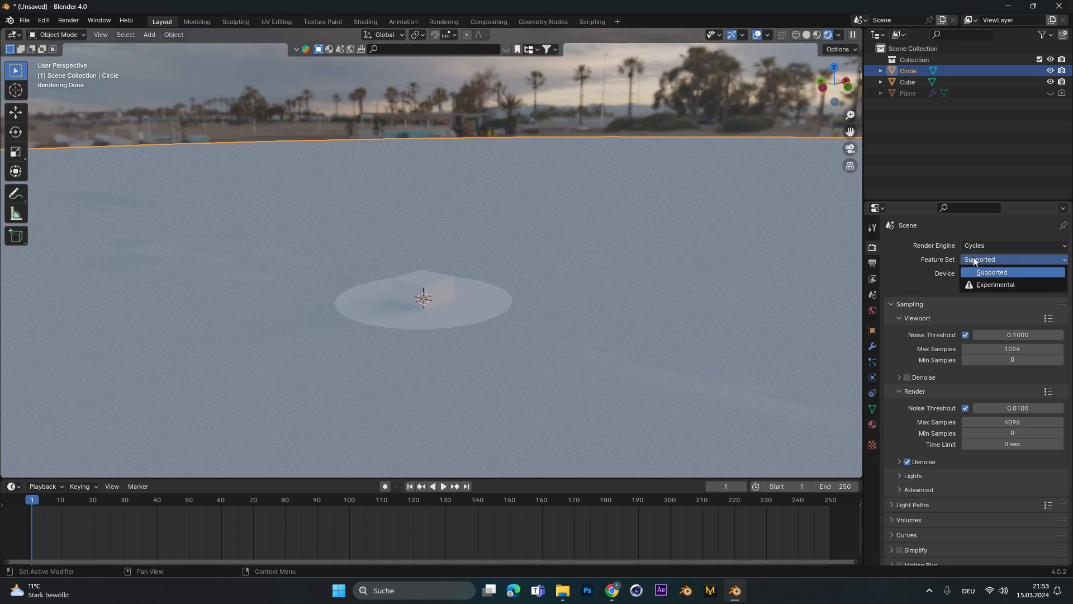
{"action": "left_click", "coordinate": [996, 284]}
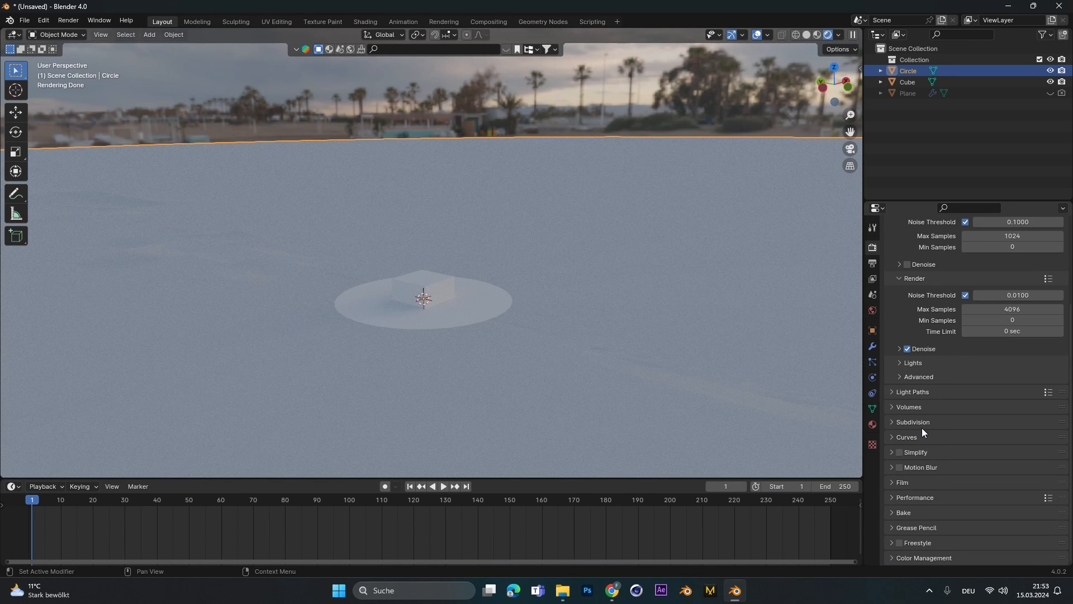
{"action": "left_click", "coordinate": [912, 422]}
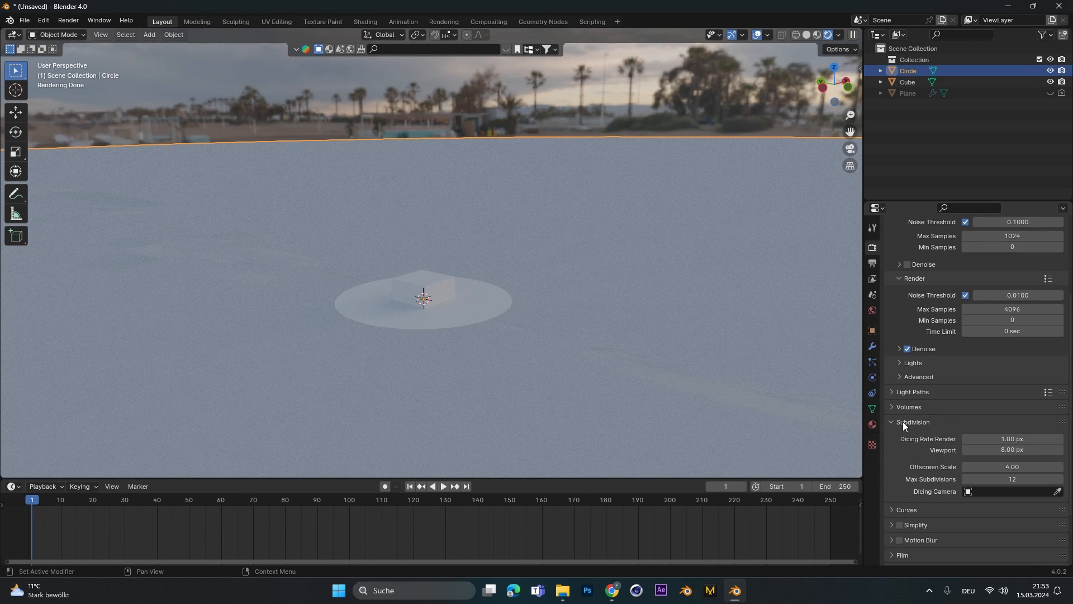
{"action": "scroll", "scroll_direction": "down", "scroll_amount": 3}
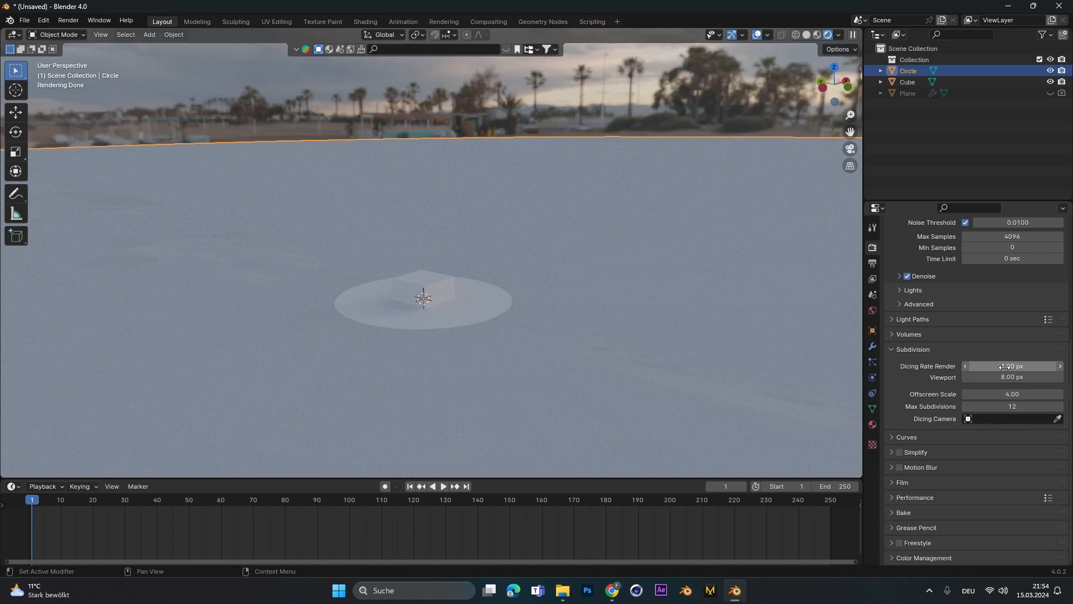
{"action": "double_click", "coordinate": [1012, 378]}
{"action": "type", "text": "2"}
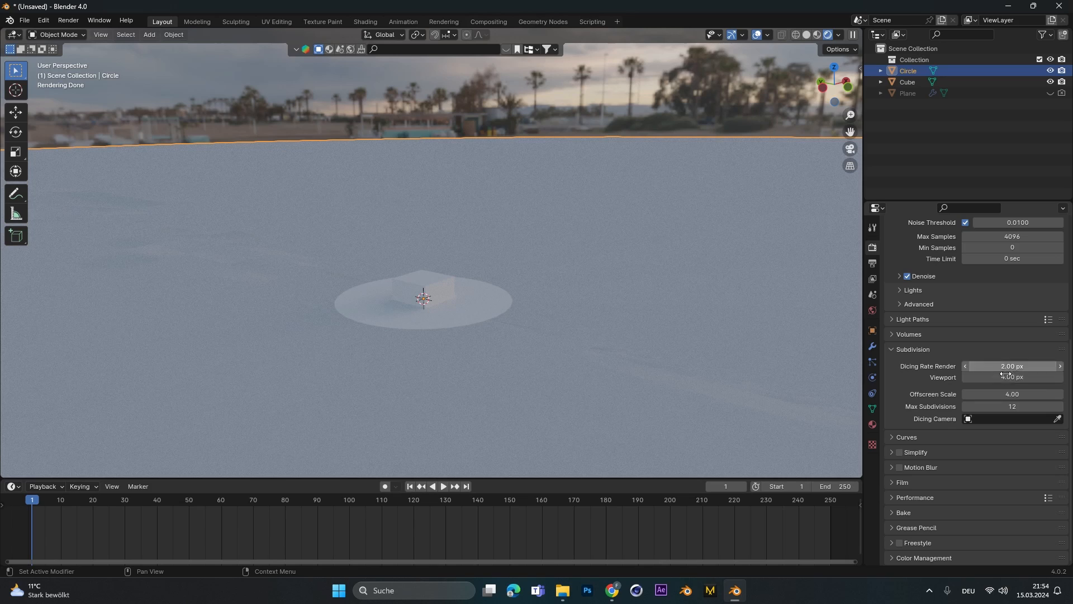
{"action": "left_click", "coordinate": [1012, 377]}
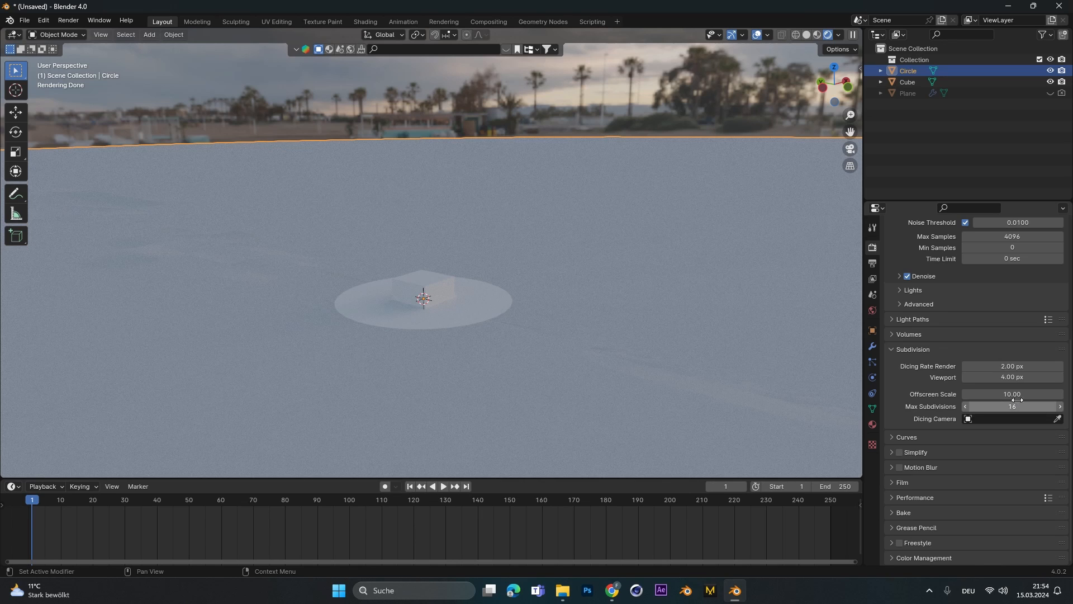
Step: Give the Circle two Subdivision Surface modifiers, the first at level 2, the second adaptive
{"action": "left_click", "coordinate": [872, 346]}
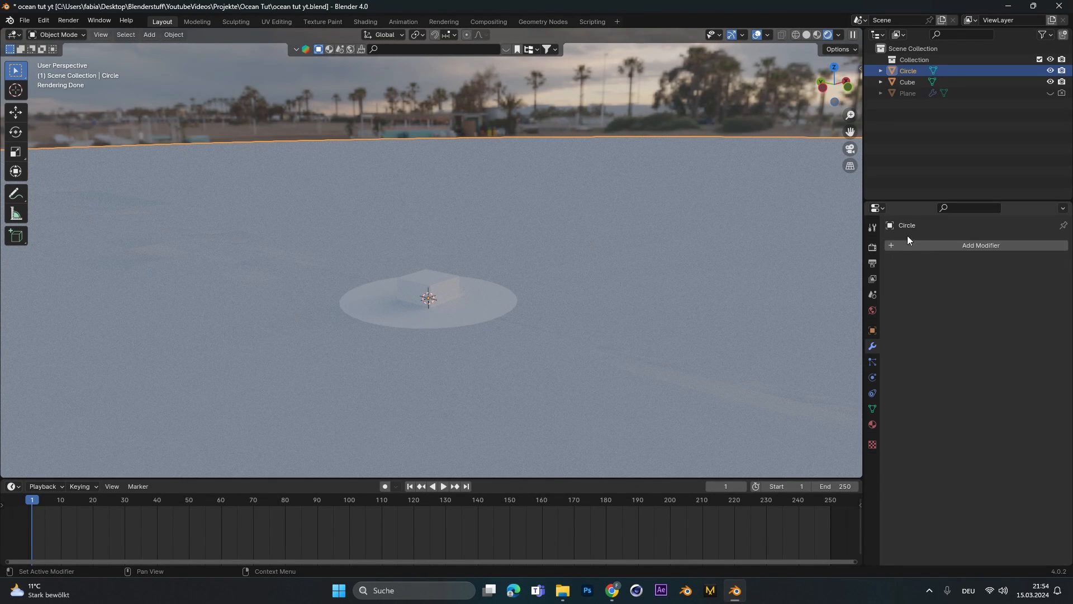
{"action": "left_click", "coordinate": [980, 245]}
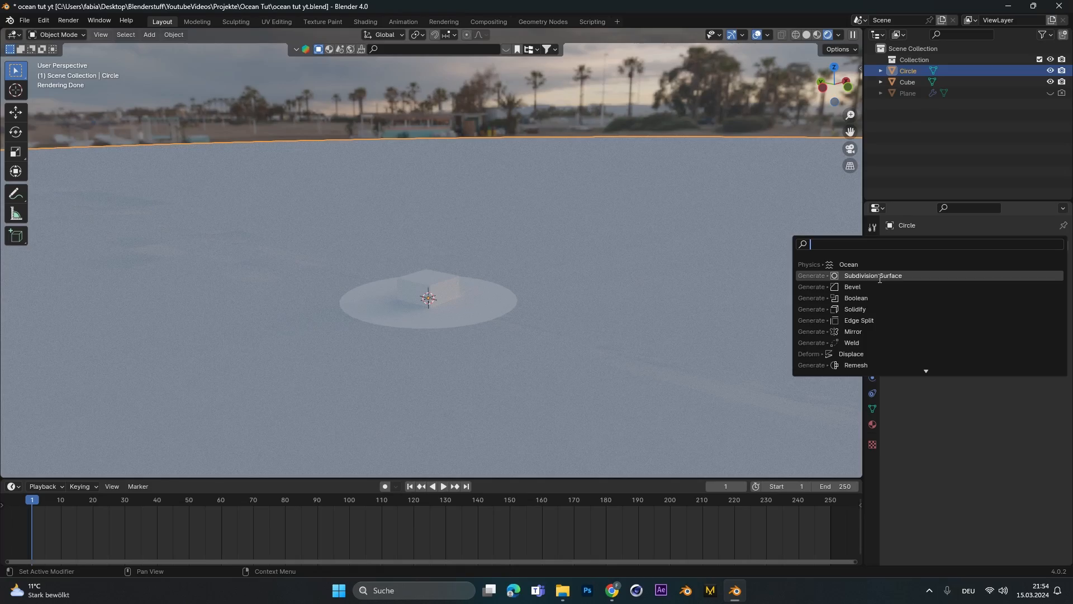
{"action": "left_click", "coordinate": [872, 276]}
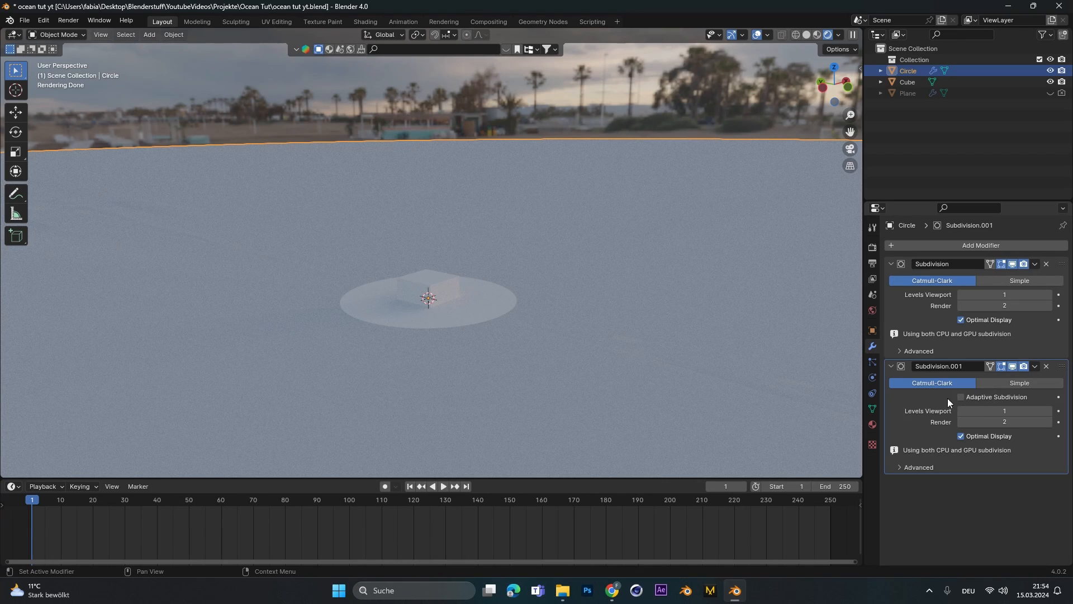
{"action": "left_click", "coordinate": [961, 382]}
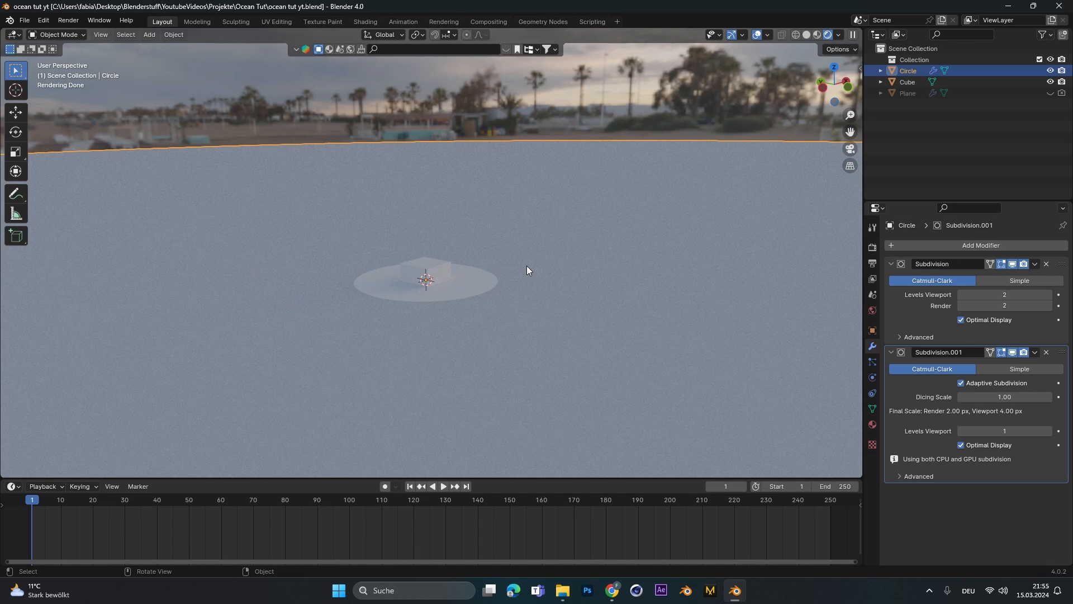
Step: In the Shading workspace, add an Image Texture node to the circle's material
{"action": "left_click", "coordinate": [365, 22]}
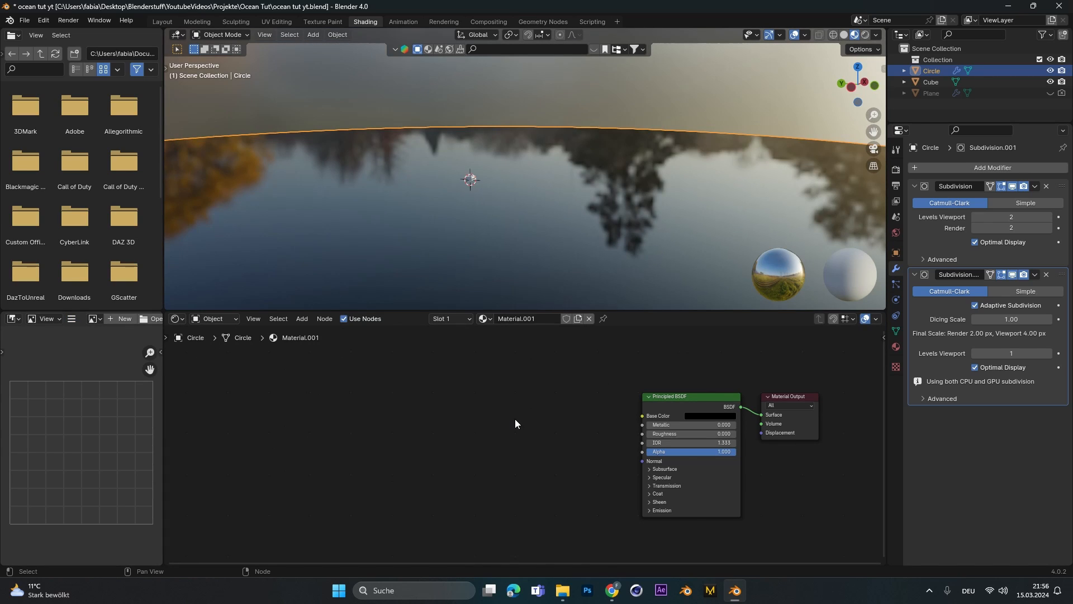
{"action": "left_click", "coordinate": [300, 318]}
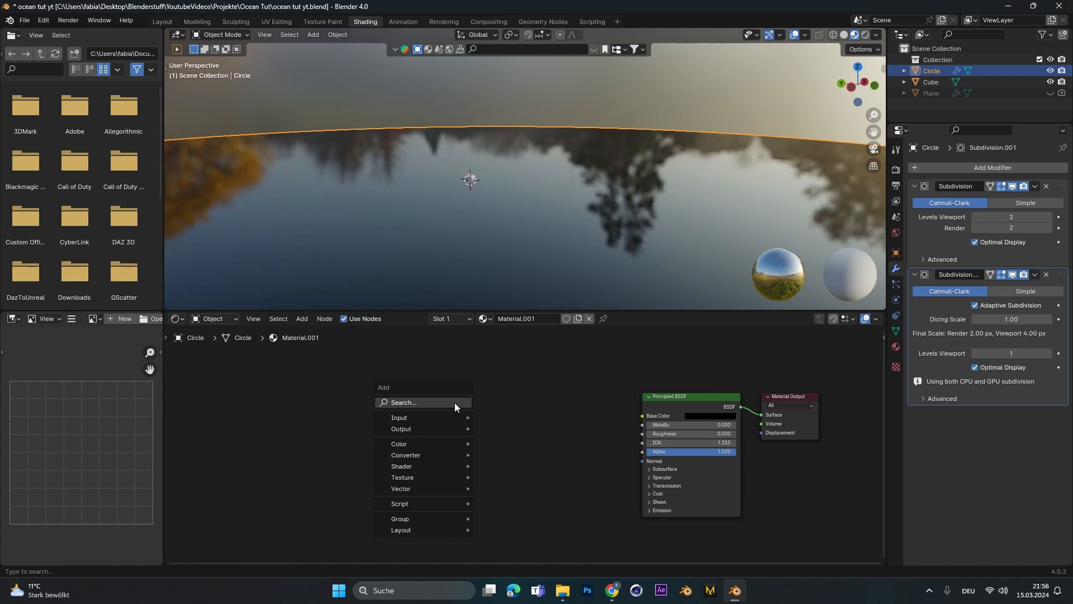
{"action": "type", "text": "ima"}
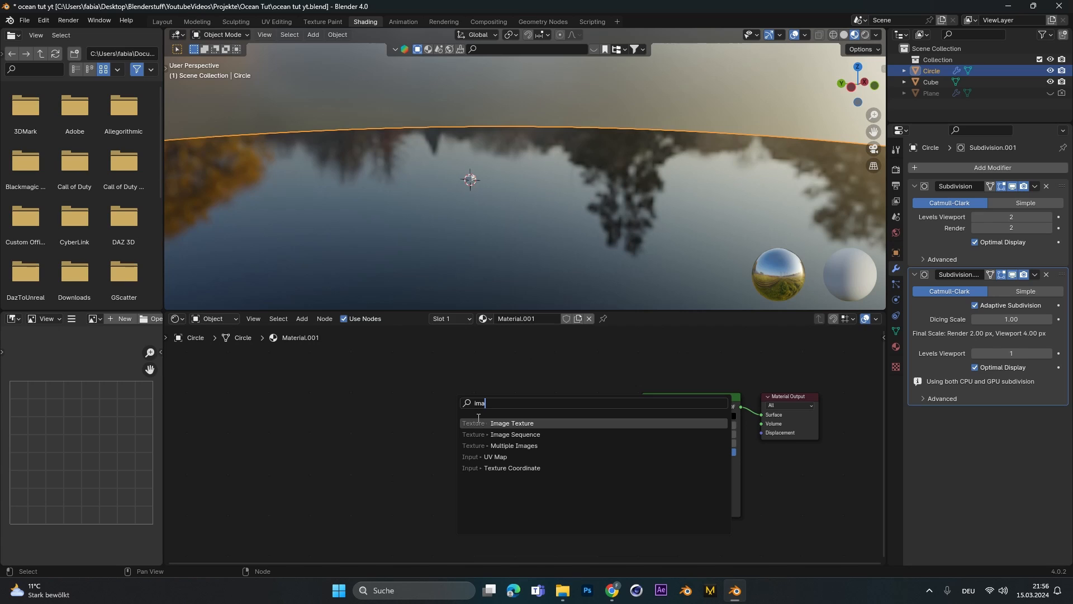
{"action": "left_click", "coordinate": [511, 423]}
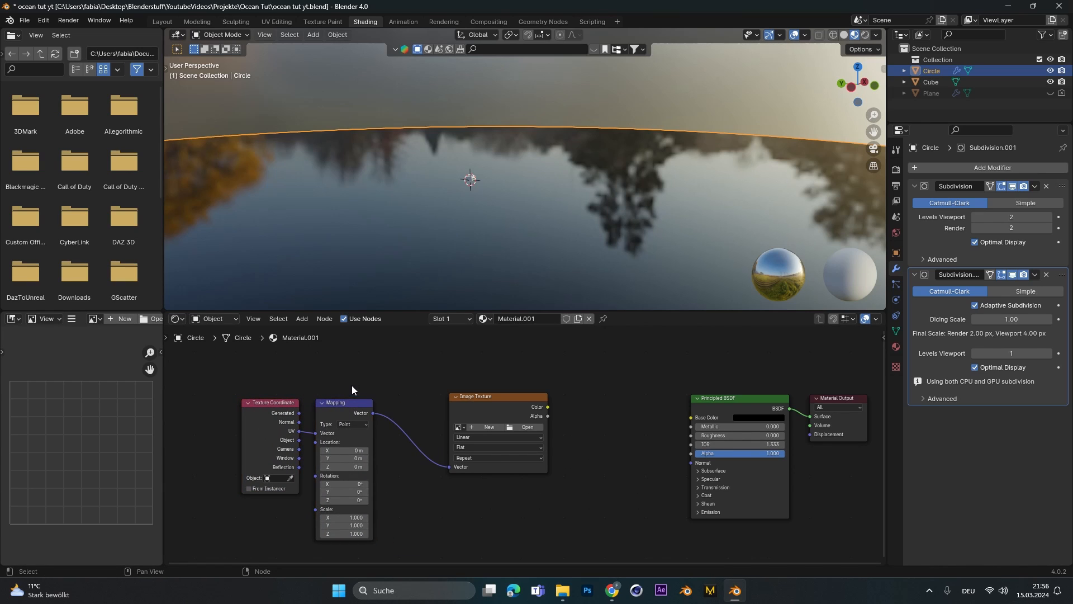
Step: Open Preferences and search the add-ons for Node Wrangler
{"action": "left_click", "coordinate": [42, 20]}
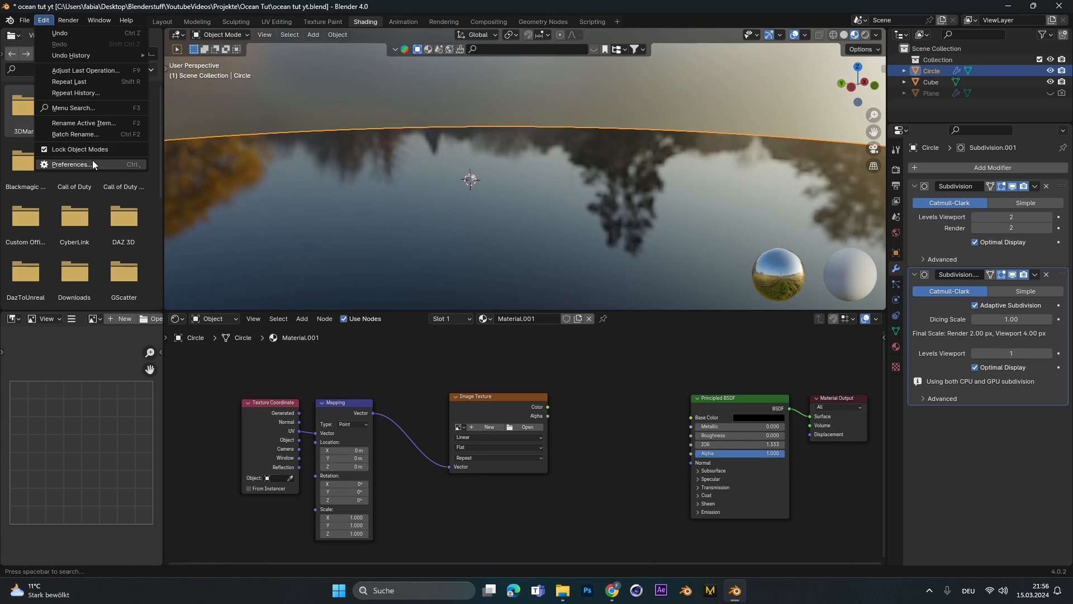
{"action": "left_click", "coordinate": [73, 165]}
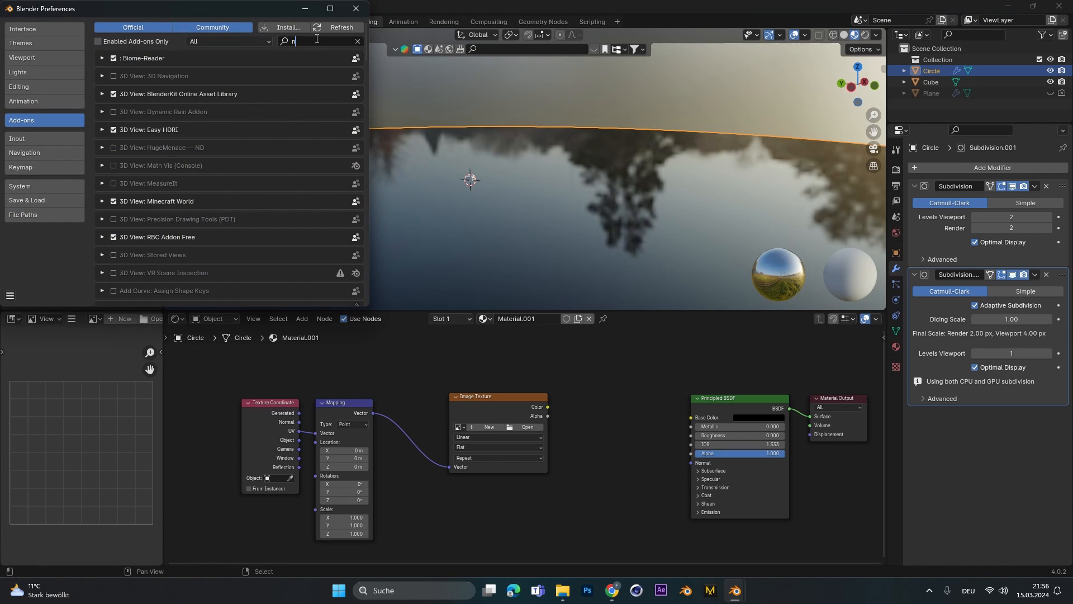
{"action": "type", "text": "ode"}
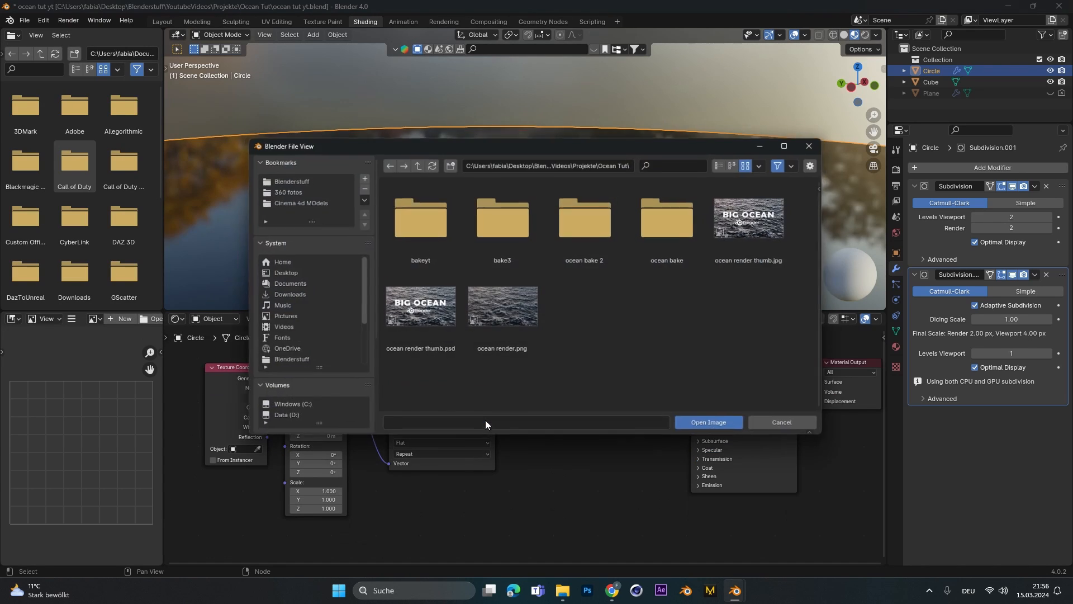
Step: Load the disp EXR frames from the bake3 folder as an auto-refreshing 150-frame sequence
{"action": "double_click", "coordinate": [501, 218]}
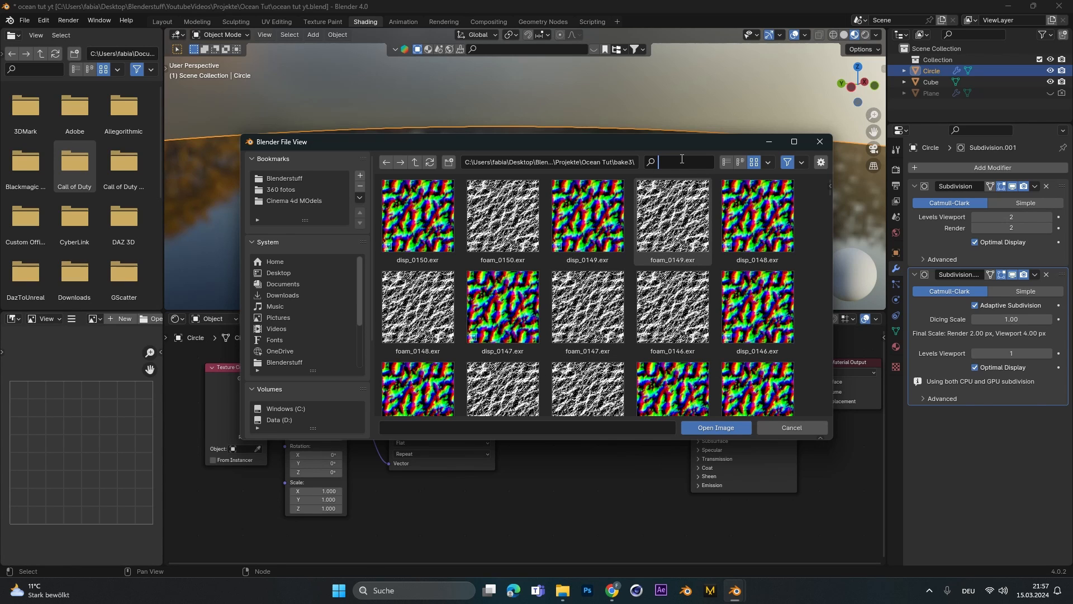
{"action": "type", "text": "d"}
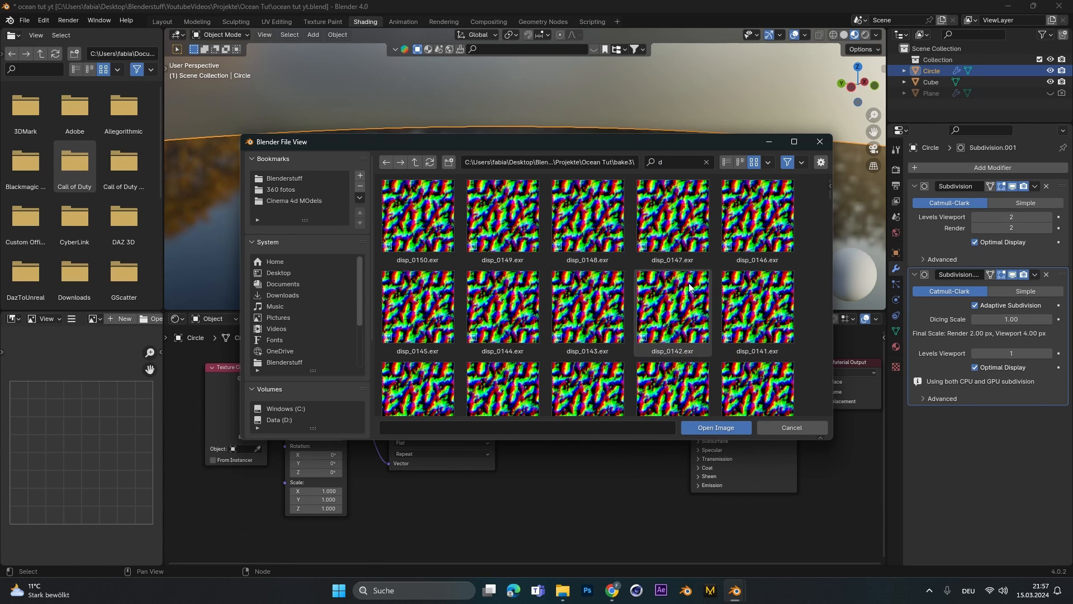
{"action": "scroll", "scroll_direction": "down", "scroll_amount": 3}
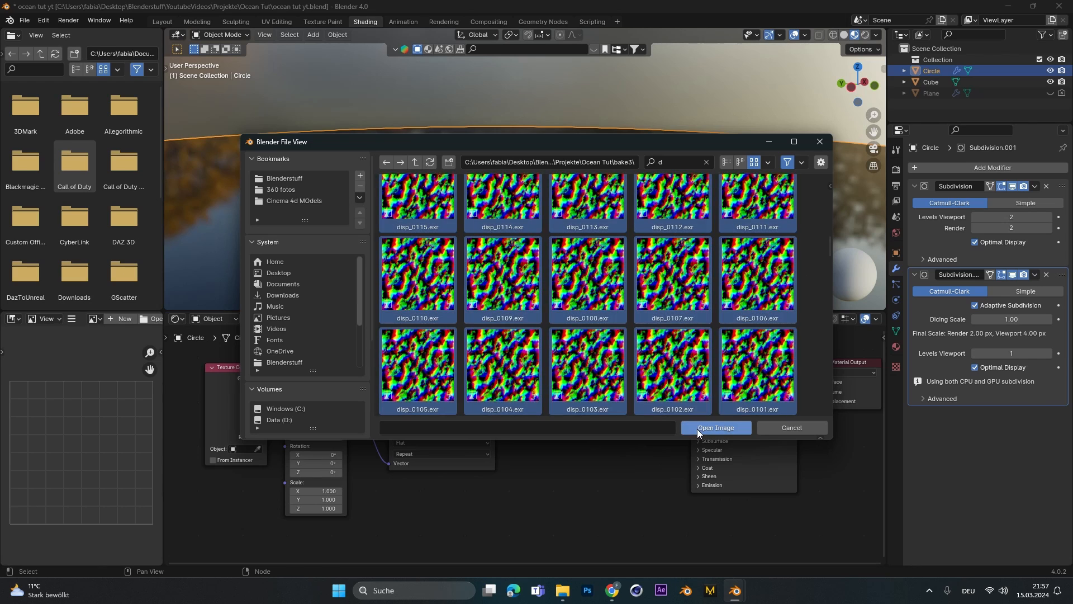
{"action": "left_click", "coordinate": [716, 430]}
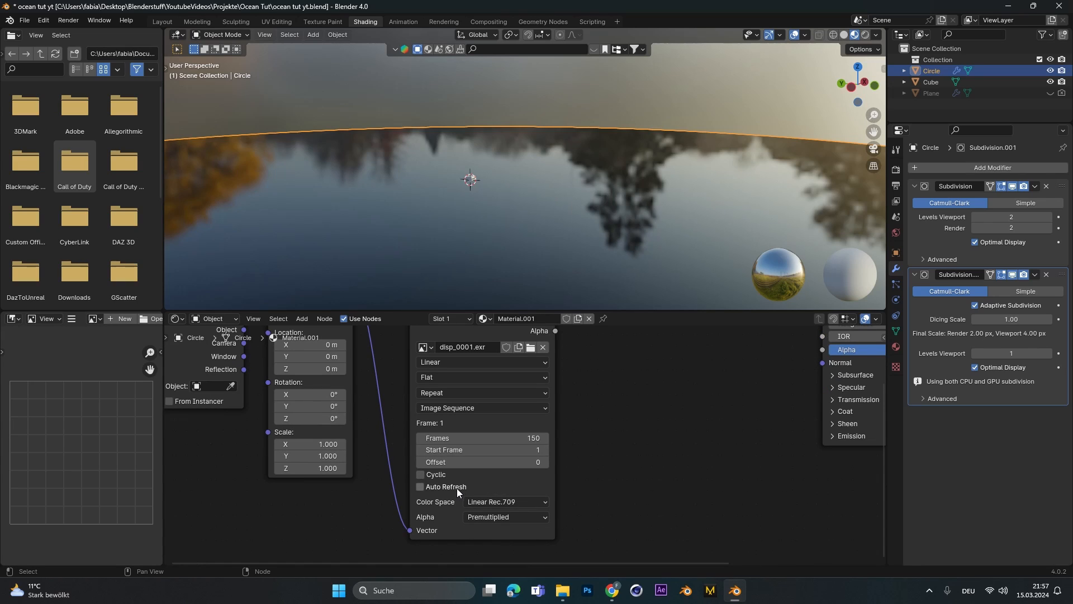
{"action": "left_click", "coordinate": [421, 487]}
{"action": "type", "text": "vecotr d"}
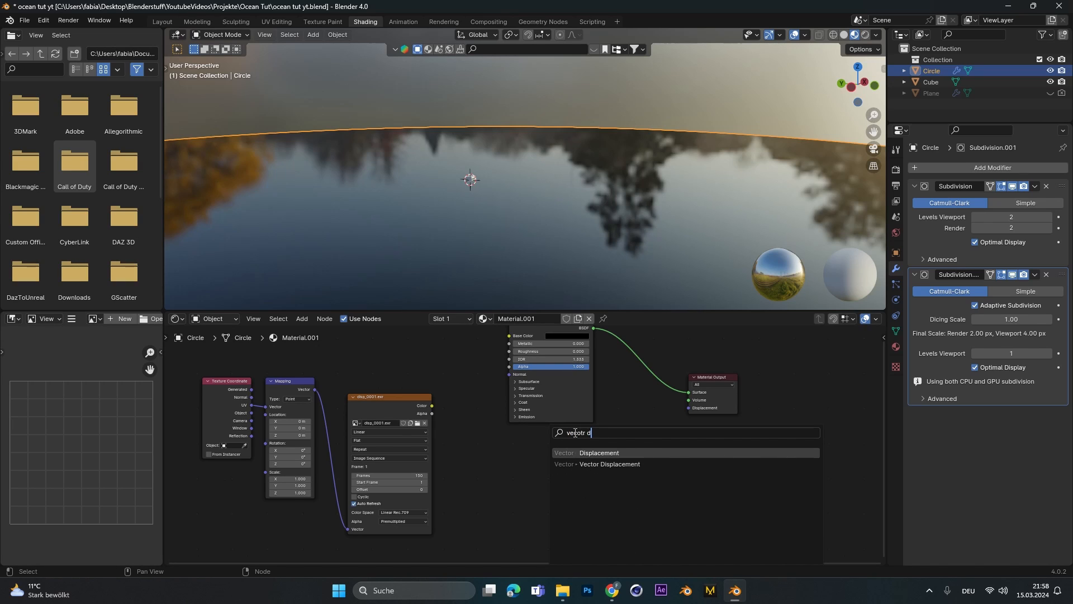
Step: Add a World Space Vector Displacement node and set Mapping to Texture type
{"action": "left_click", "coordinate": [620, 463]}
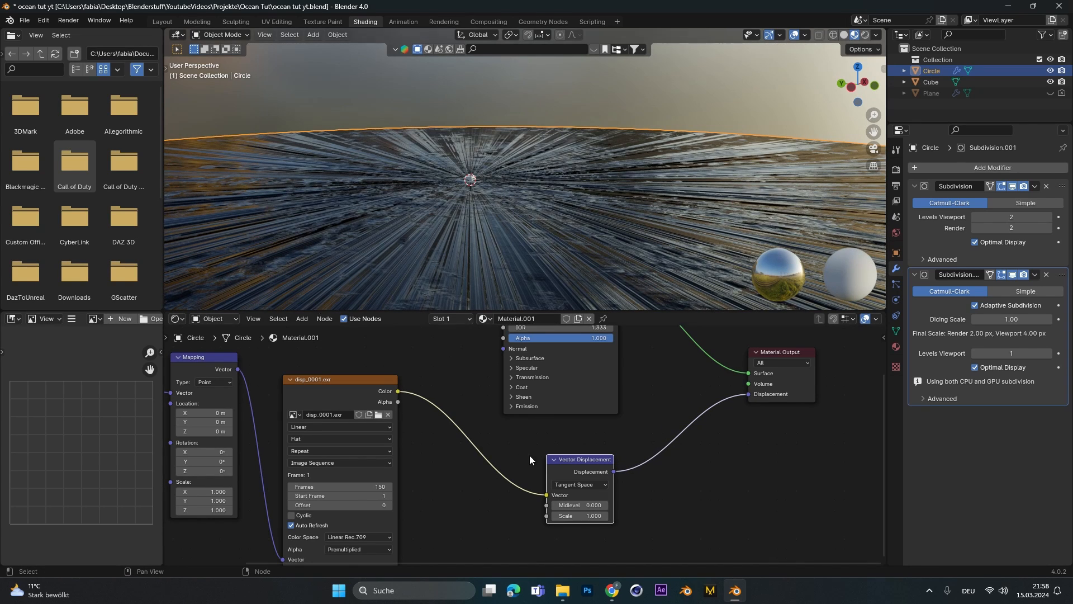
{"action": "left_click", "coordinate": [580, 484]}
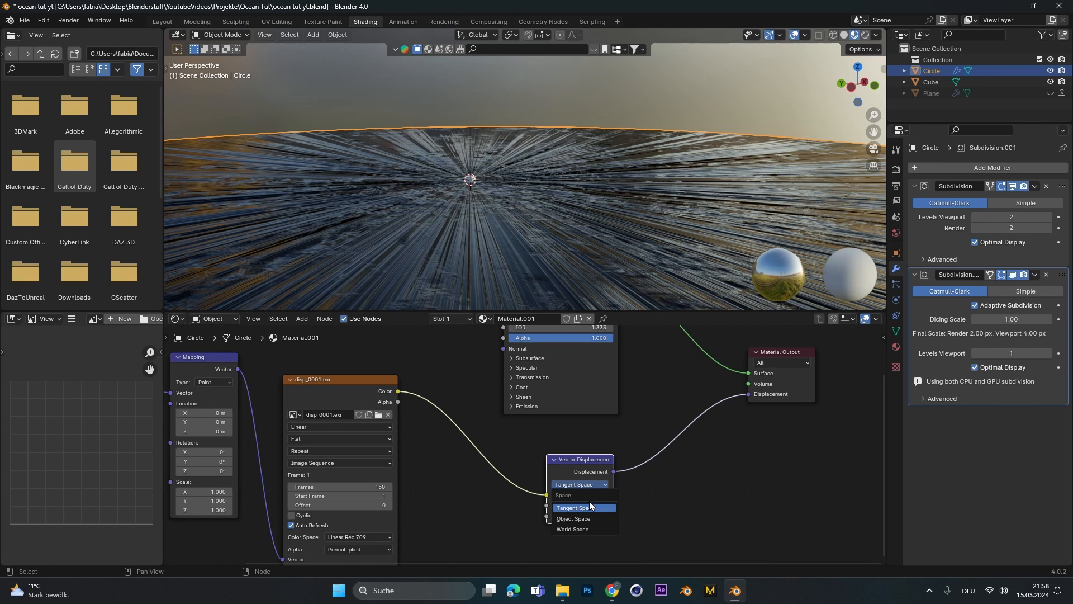
{"action": "left_click", "coordinate": [573, 528]}
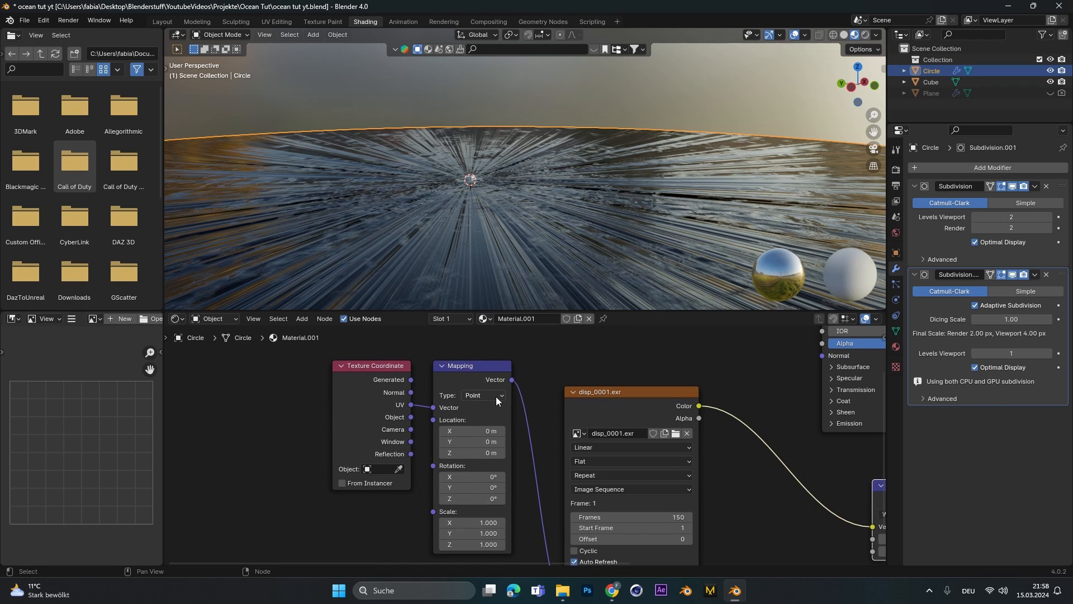
{"action": "left_click", "coordinate": [484, 395]}
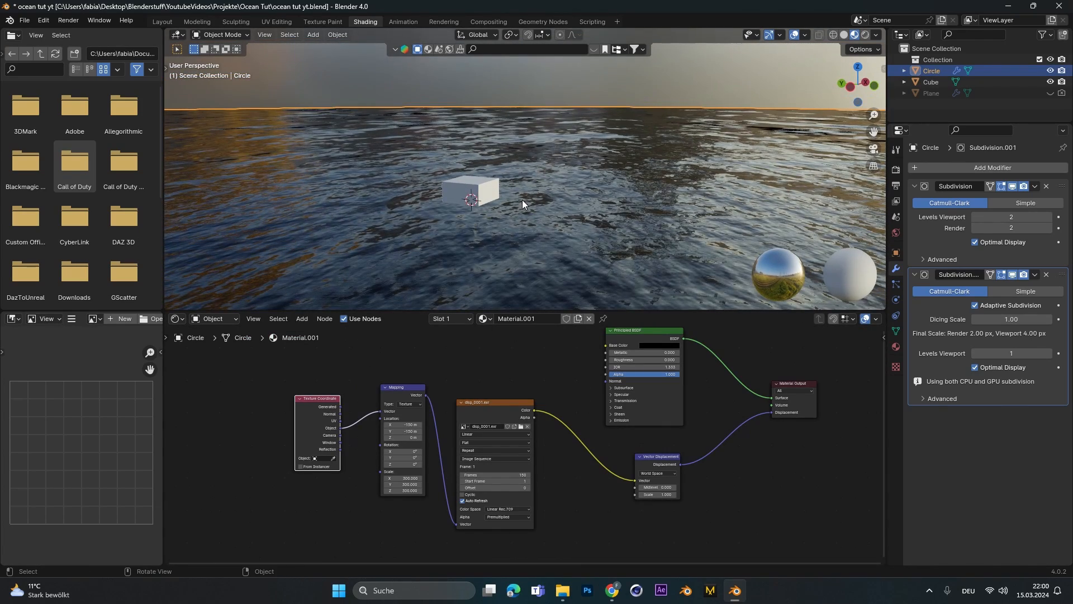
{"action": "mouse_move", "coordinate": [862, 146]}
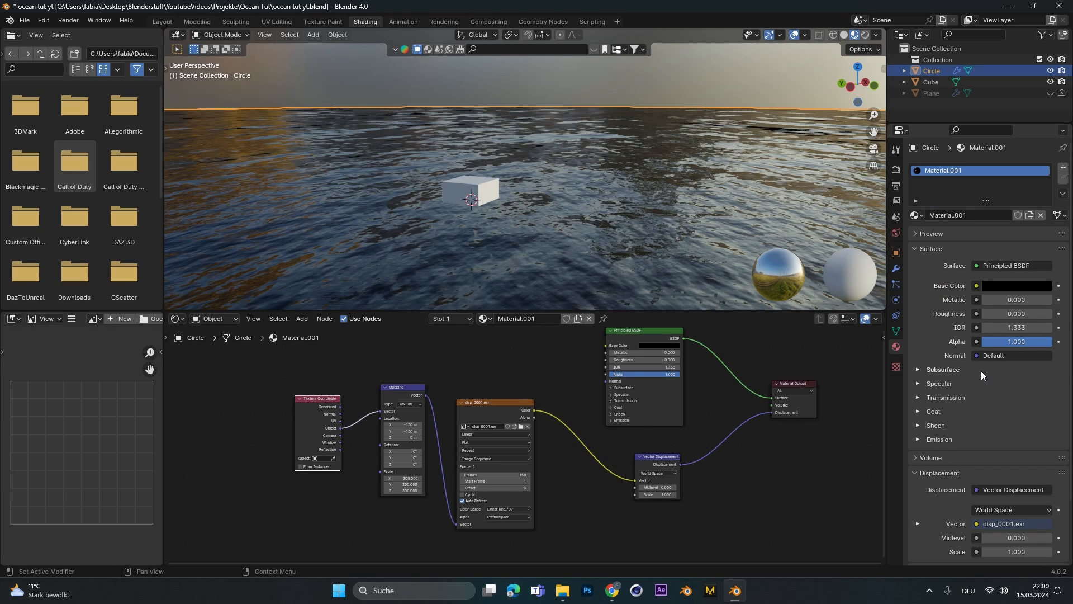
Step: Change the material's Displacement method from Bump Only to Displacement Only
{"action": "scroll", "scroll_direction": "down", "scroll_amount": 3}
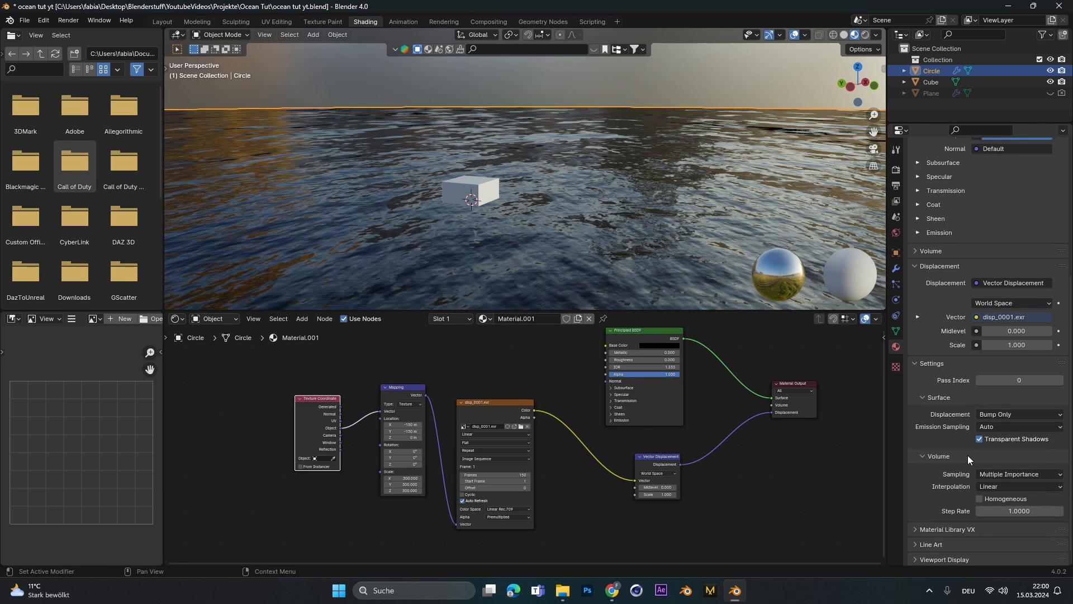
{"action": "left_click", "coordinate": [1019, 397]}
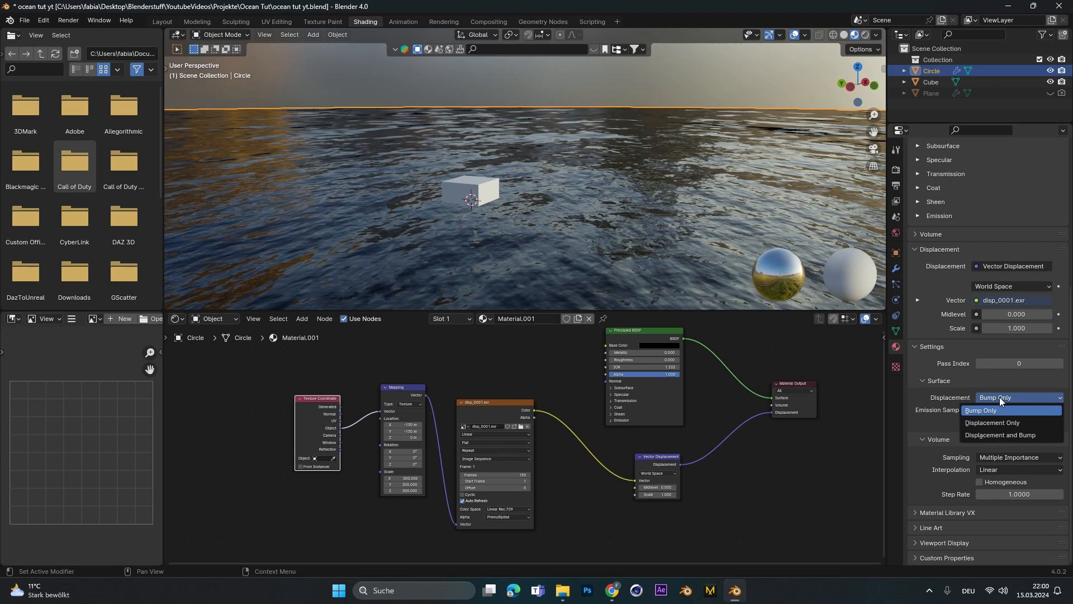
{"action": "mouse_move", "coordinate": [993, 427]}
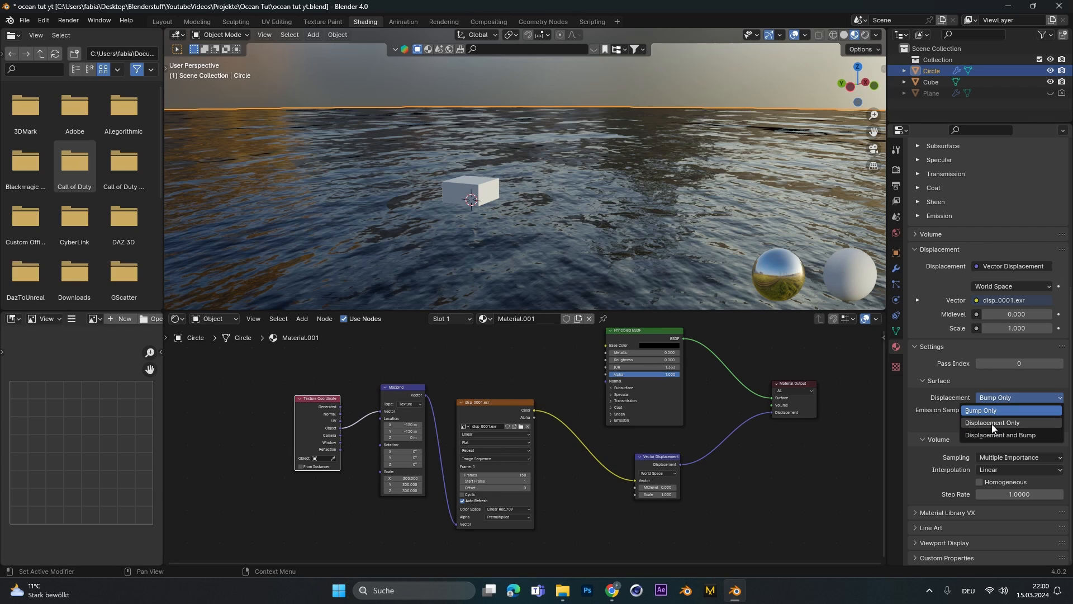
{"action": "left_click", "coordinate": [991, 422]}
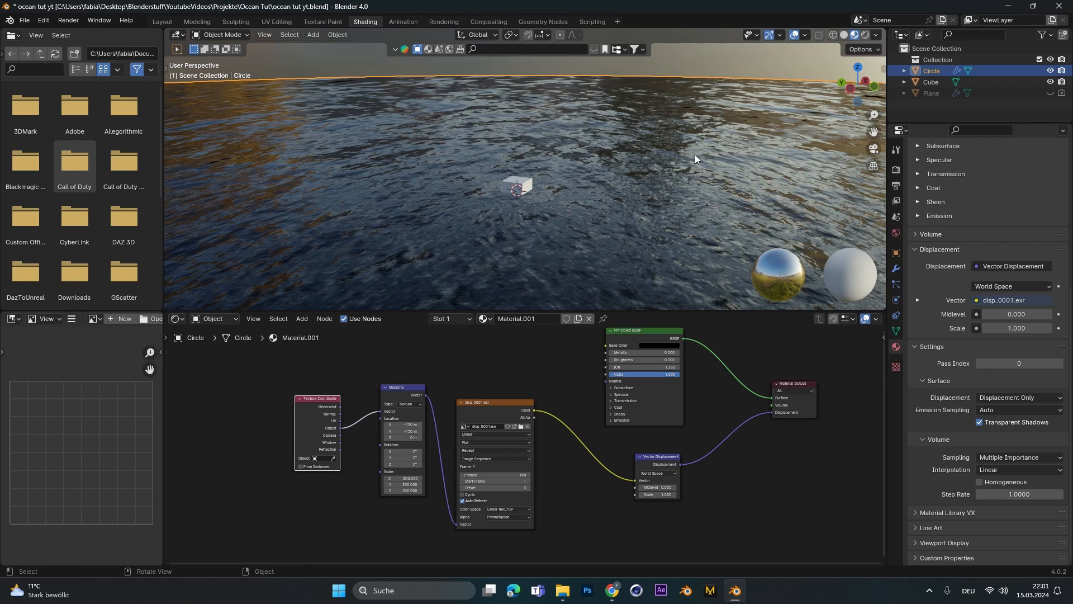
{"action": "mouse_move", "coordinate": [854, 36]}
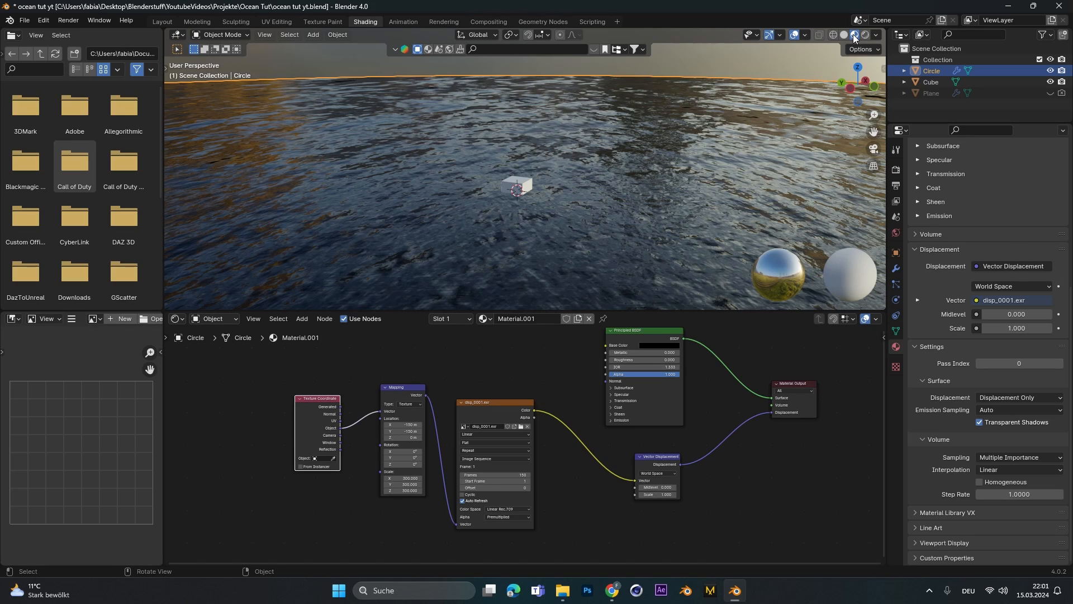
{"action": "mouse_move", "coordinate": [854, 34]}
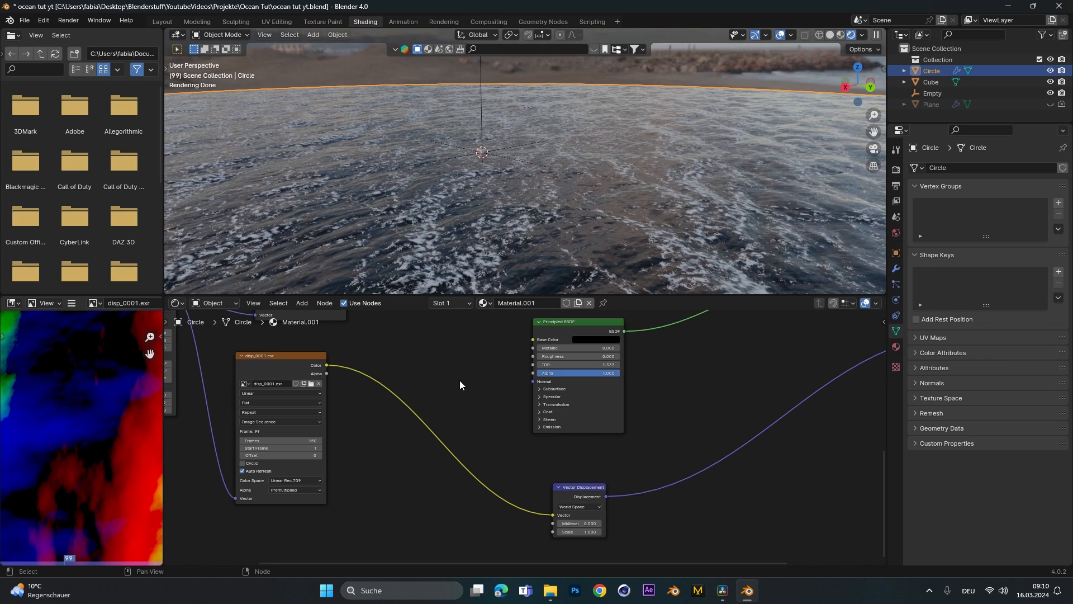
{"action": "mouse_move", "coordinate": [424, 439]}
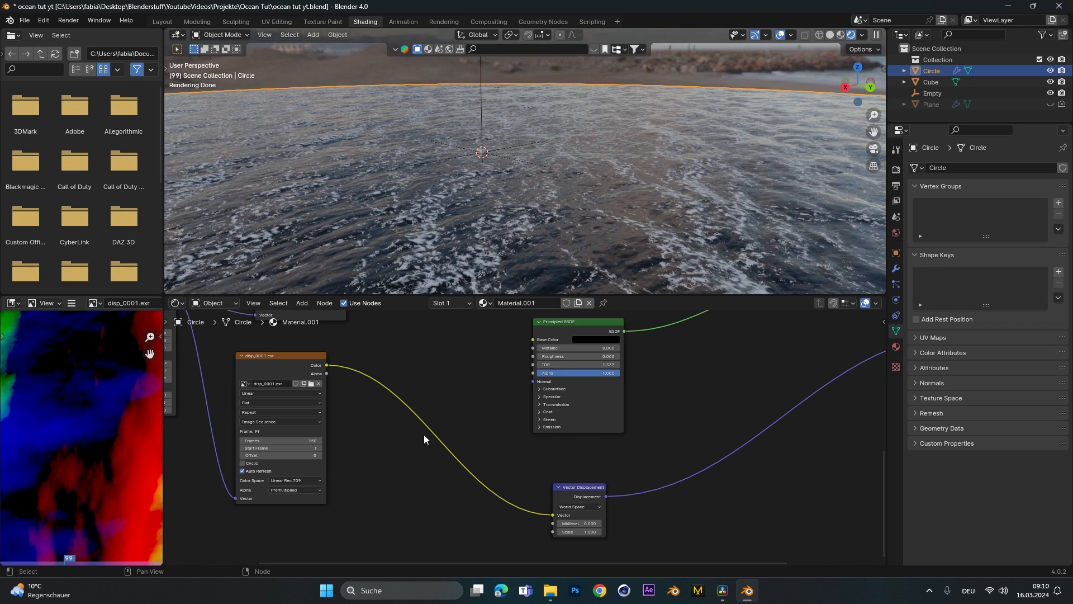
{"action": "mouse_move", "coordinate": [471, 482]}
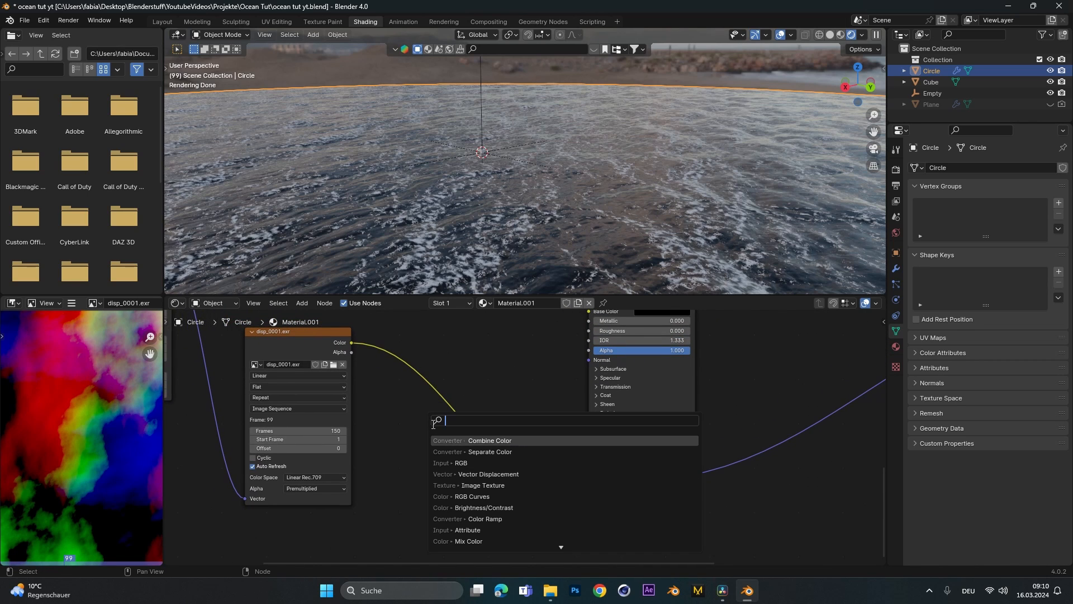
Step: Insert Separate Color and Combine Color nodes between the image texture and Vector Displacement
{"action": "left_click", "coordinate": [489, 451]}
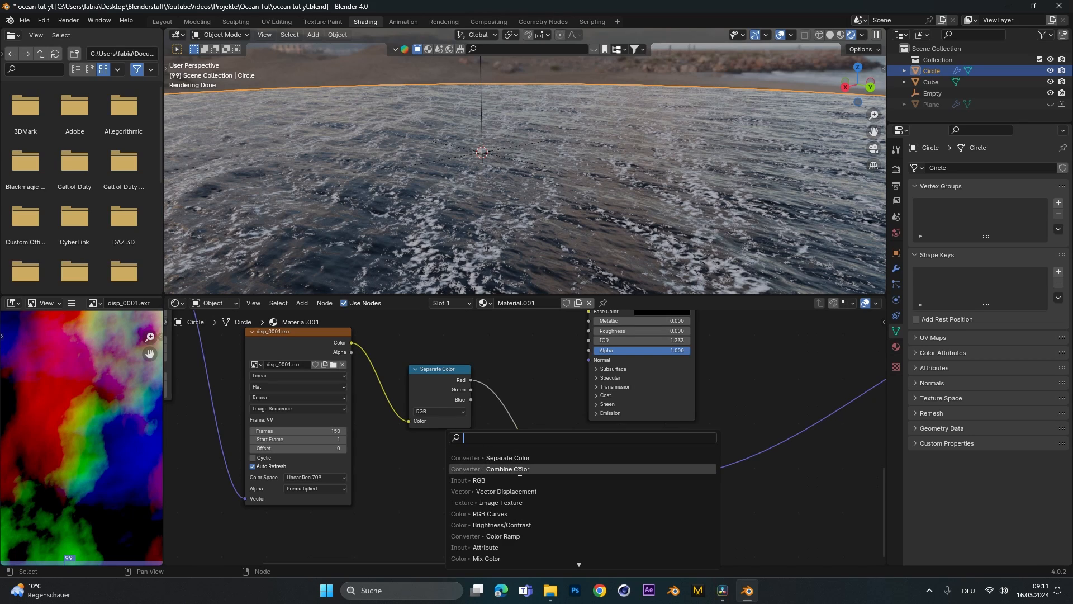
{"action": "left_click", "coordinate": [507, 470]}
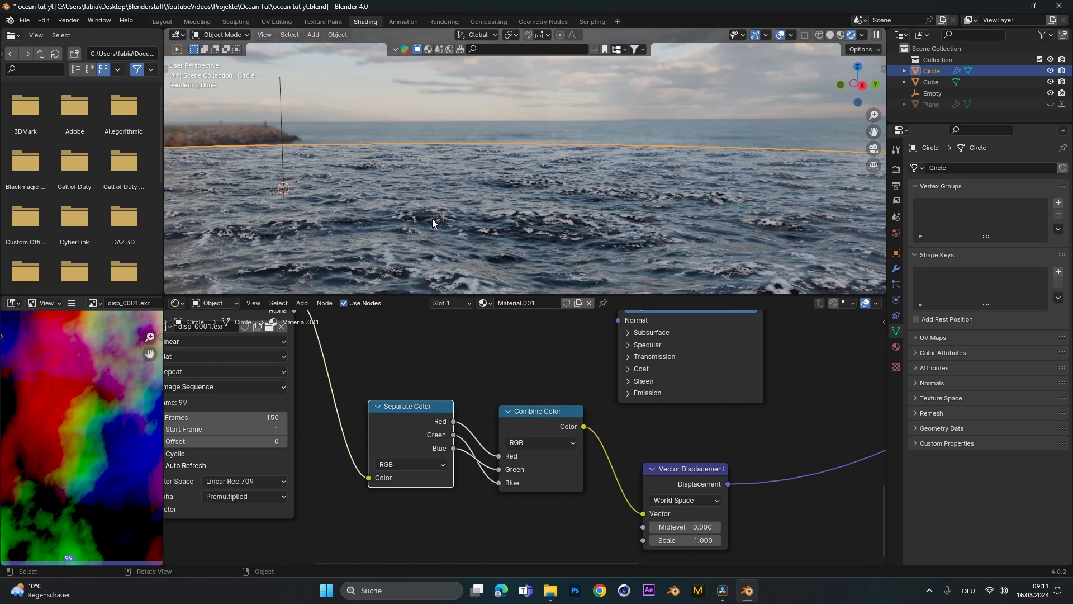
{"action": "mouse_move", "coordinate": [368, 484]}
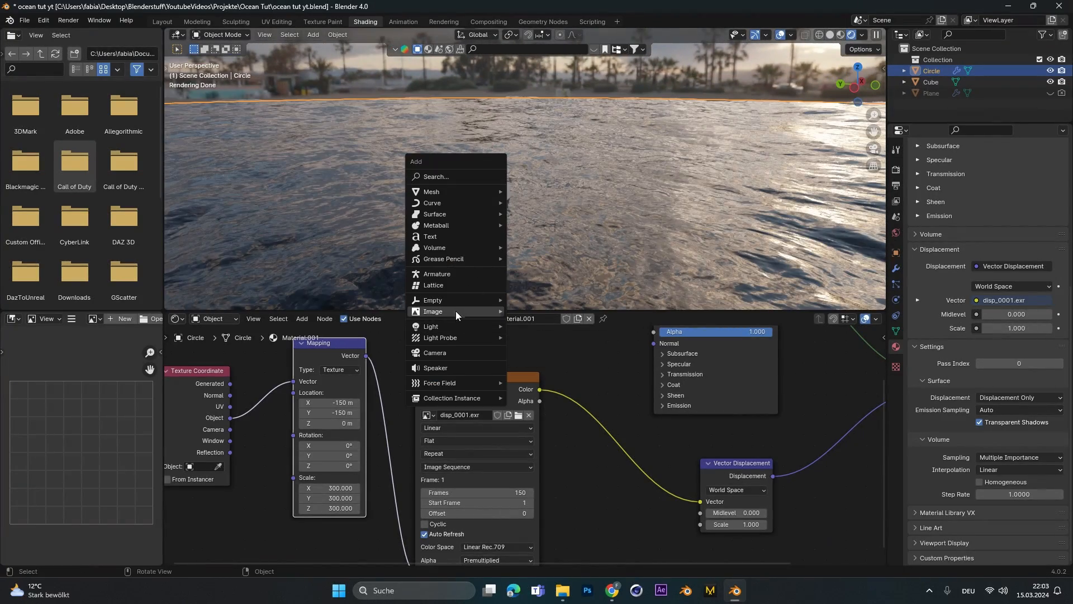
Step: Add a Plain Axes Empty and set its display size to 30 m
{"action": "left_click", "coordinate": [433, 300]}
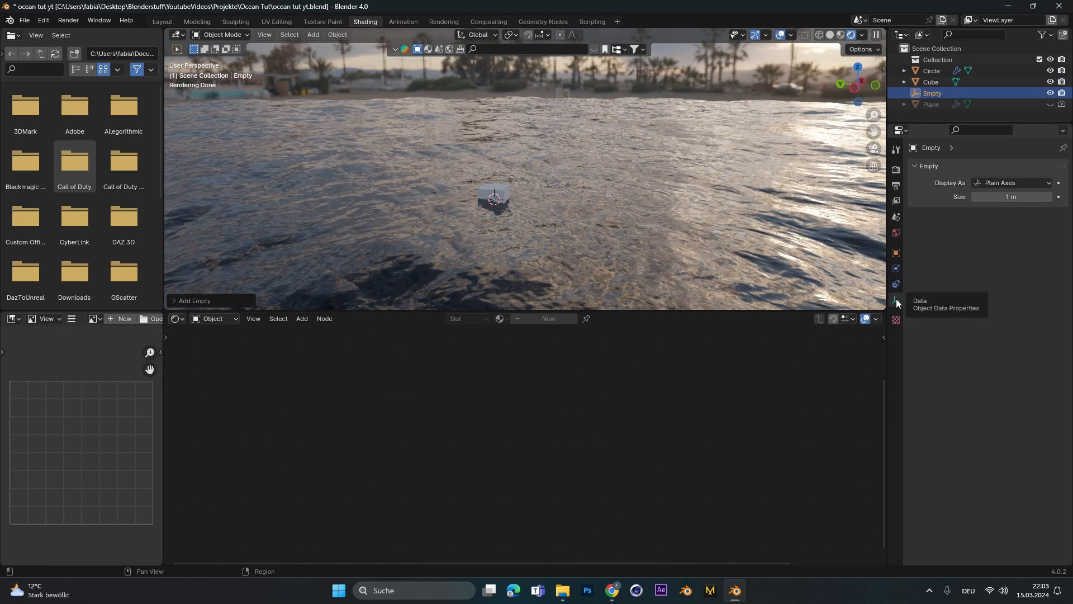
{"action": "double_click", "coordinate": [1012, 197]}
{"action": "type", "text": "30"}
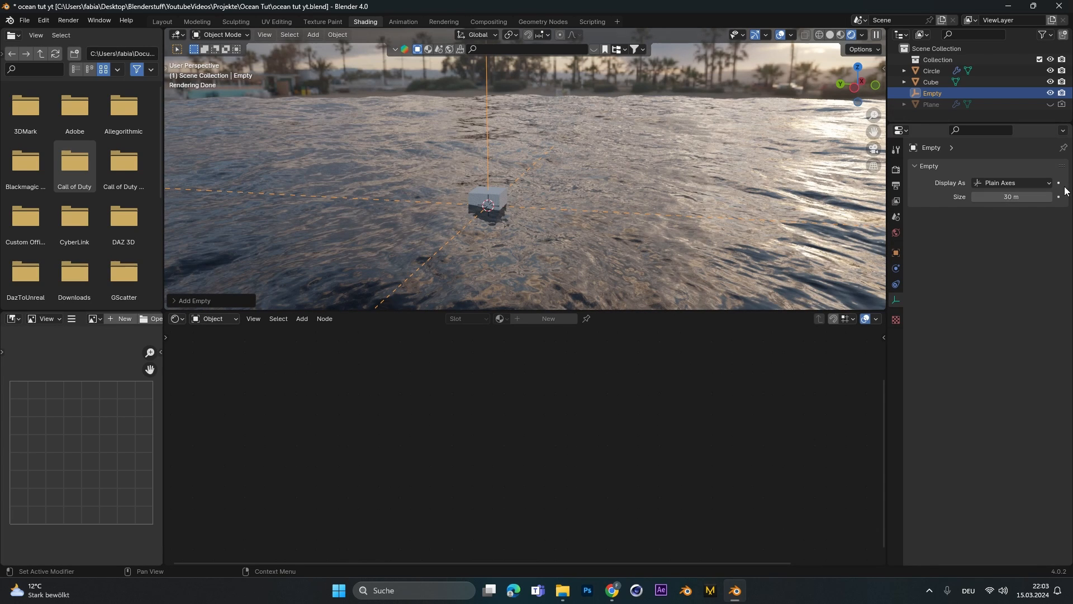
{"action": "mouse_move", "coordinate": [1012, 211]}
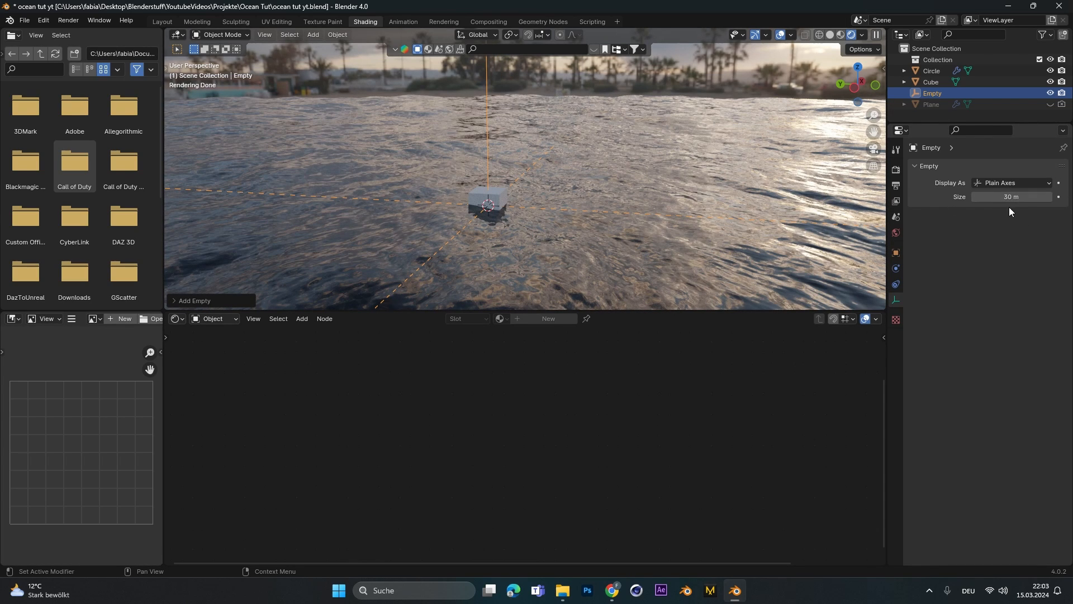
Step: Set the Circle material's Texture Coordinate object to the Empty
{"action": "left_click", "coordinate": [931, 71]}
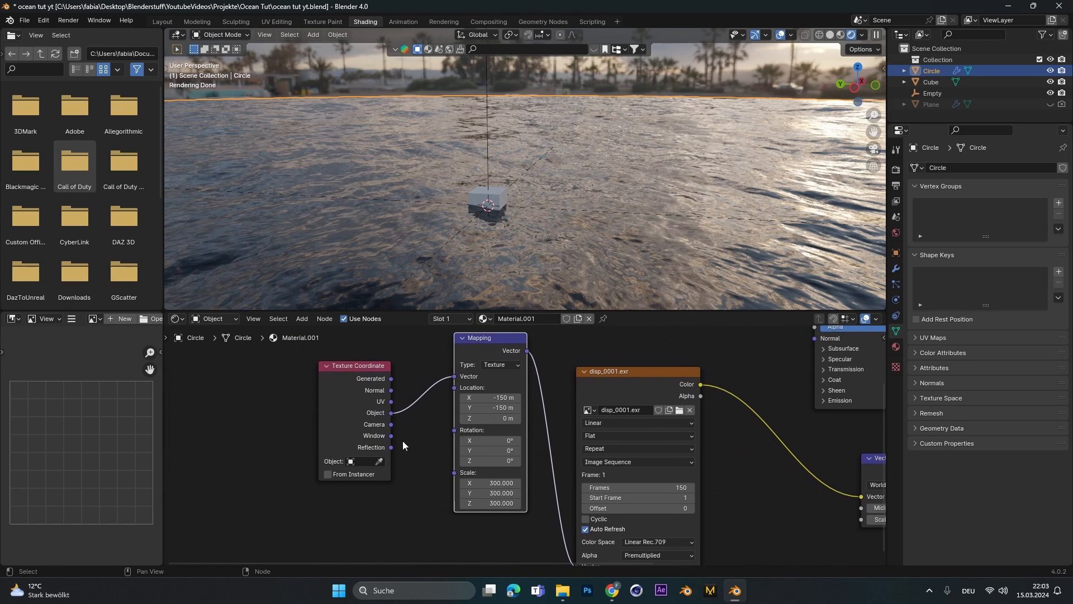
{"action": "left_click", "coordinate": [366, 461]}
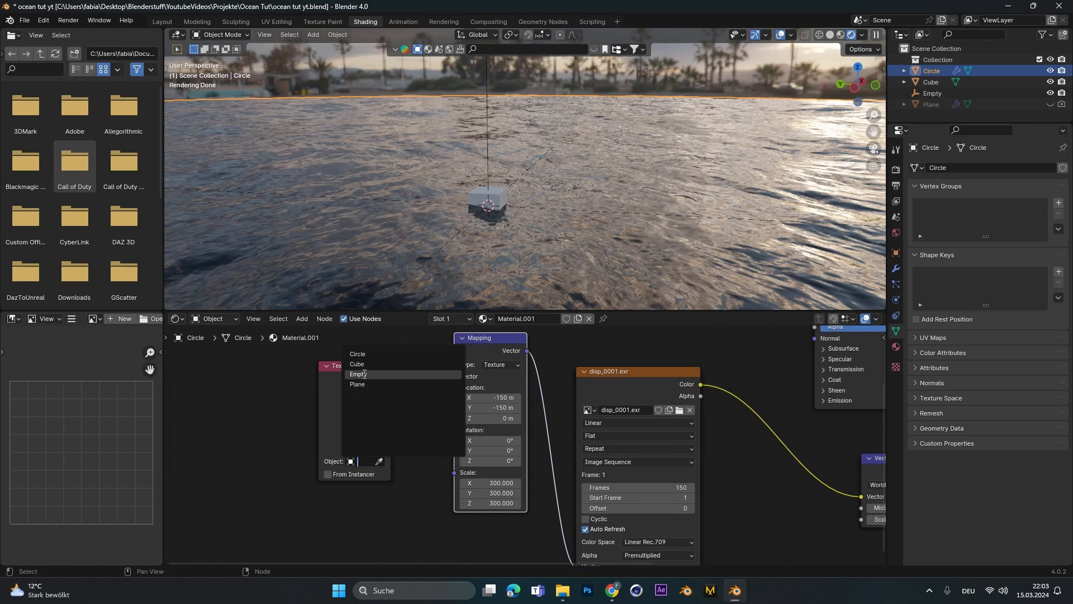
{"action": "left_click", "coordinate": [359, 374]}
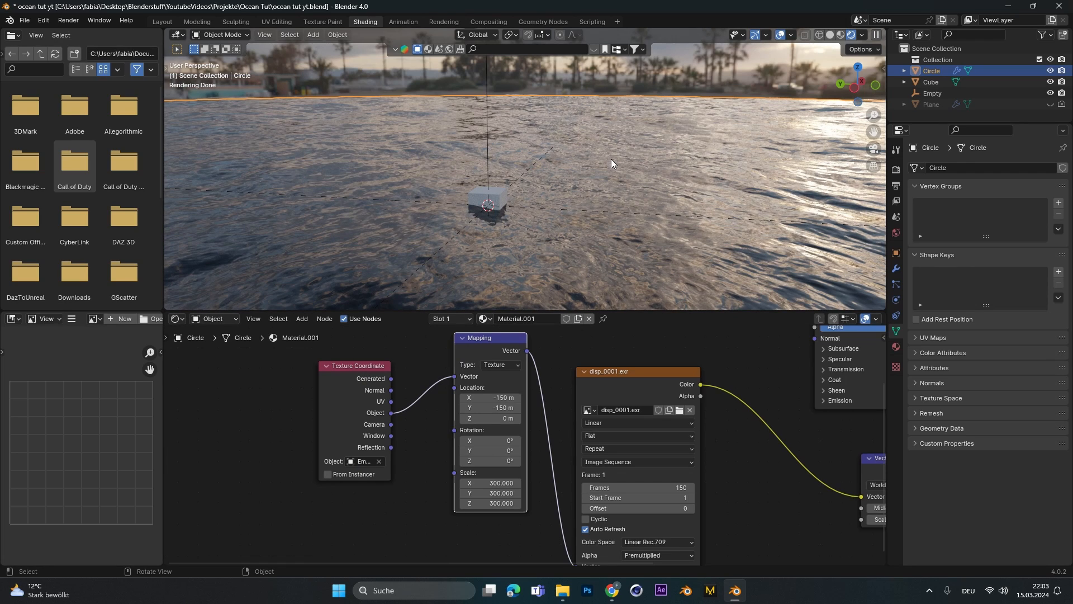
{"action": "key", "text": "s"}
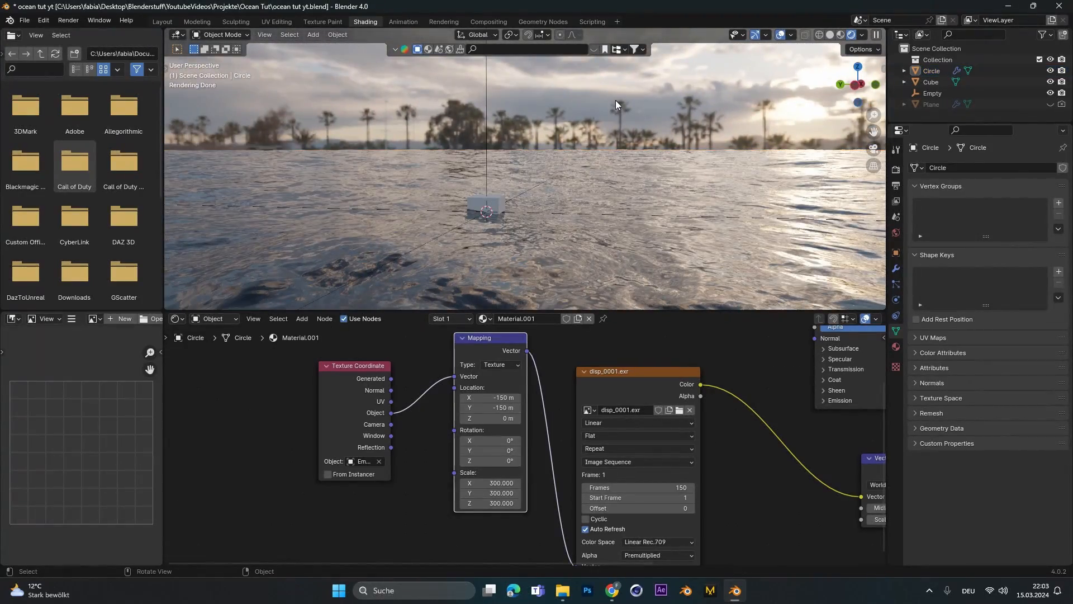
{"action": "key", "text": "s"}
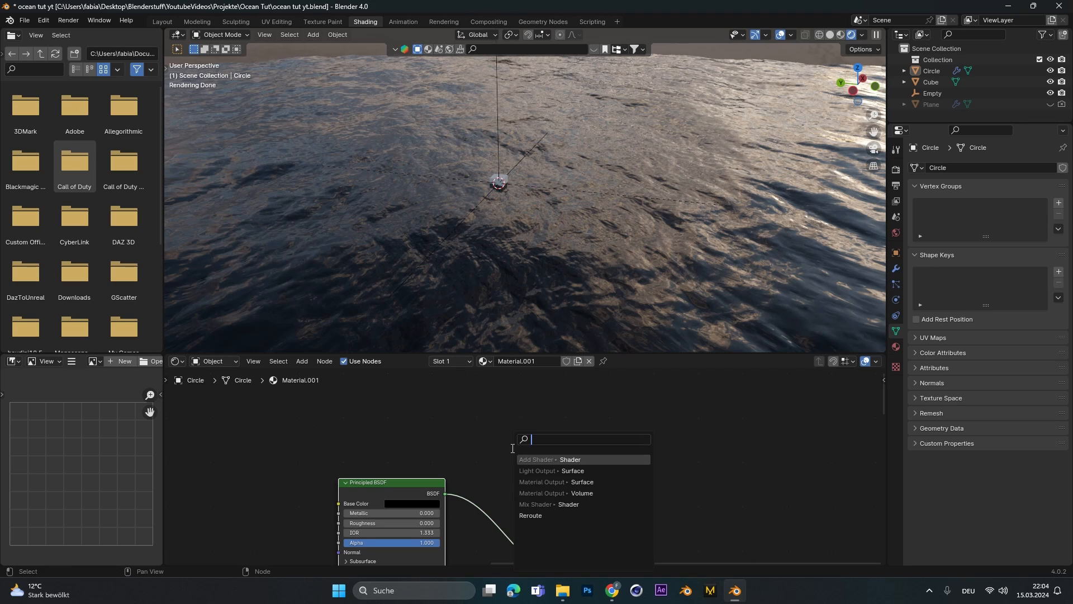
Step: Add a Mix Shader node beside the black and white Principled BSDFs
{"action": "left_click", "coordinate": [569, 504]}
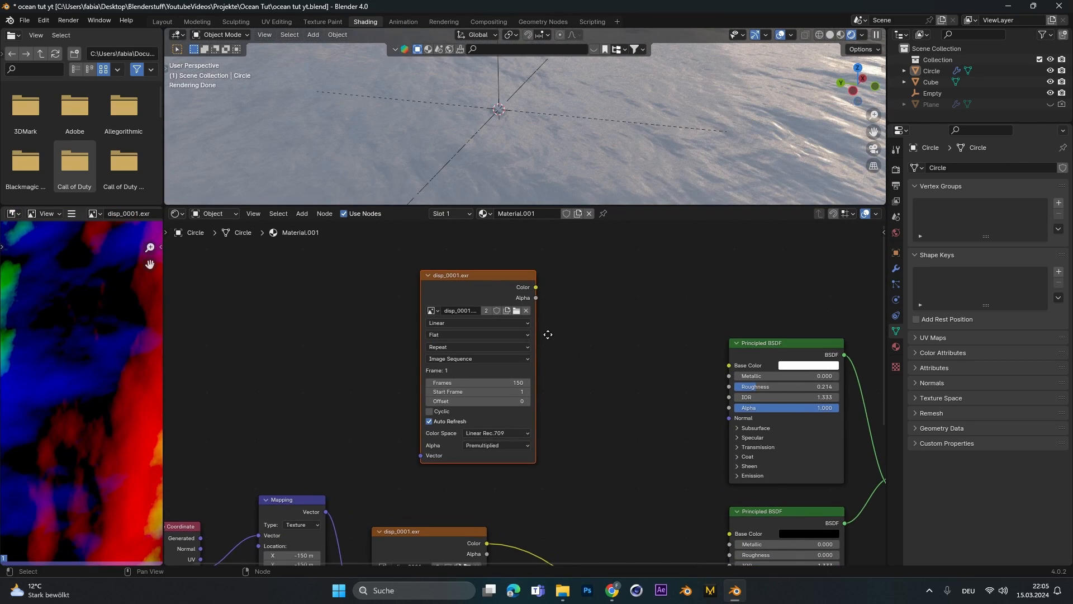
Step: Load the foam_0001.exr image sequence into the copied Image Texture
{"action": "left_click", "coordinate": [517, 310]}
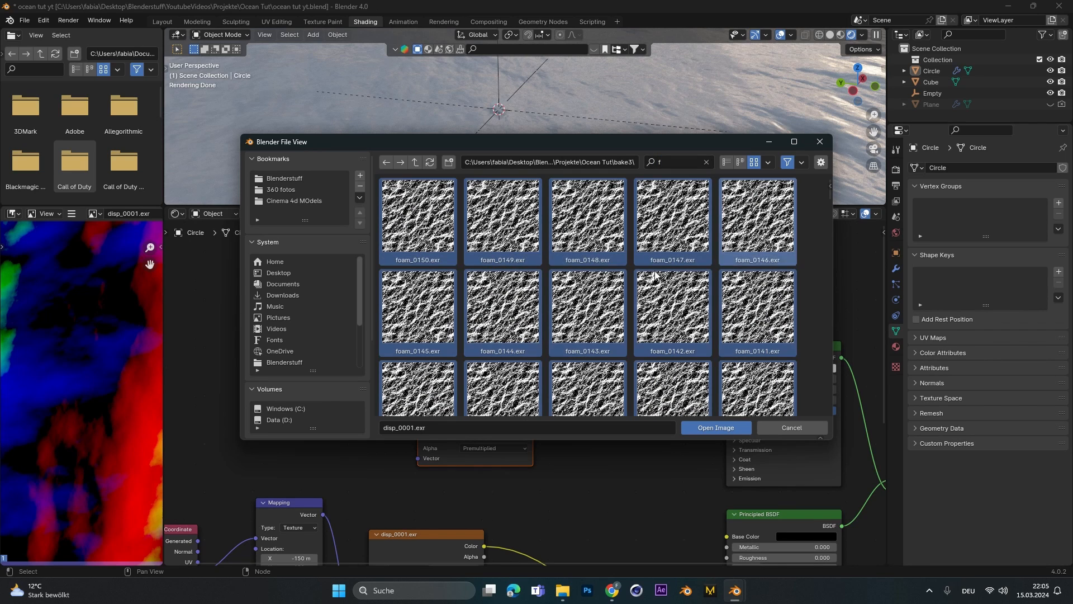
{"action": "left_click", "coordinate": [714, 427]}
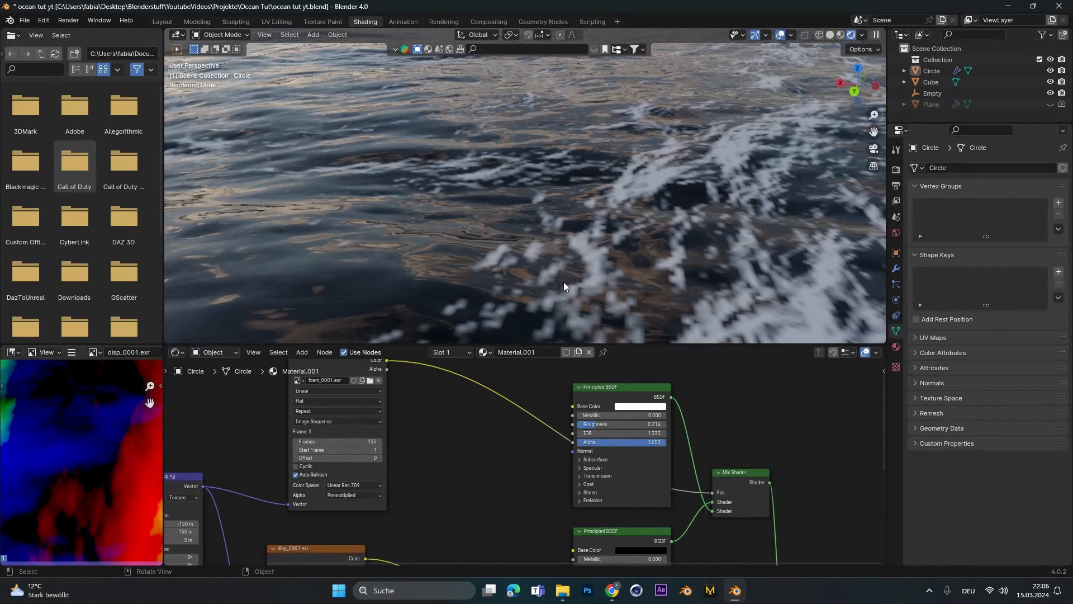
{"action": "mouse_move", "coordinate": [539, 390]}
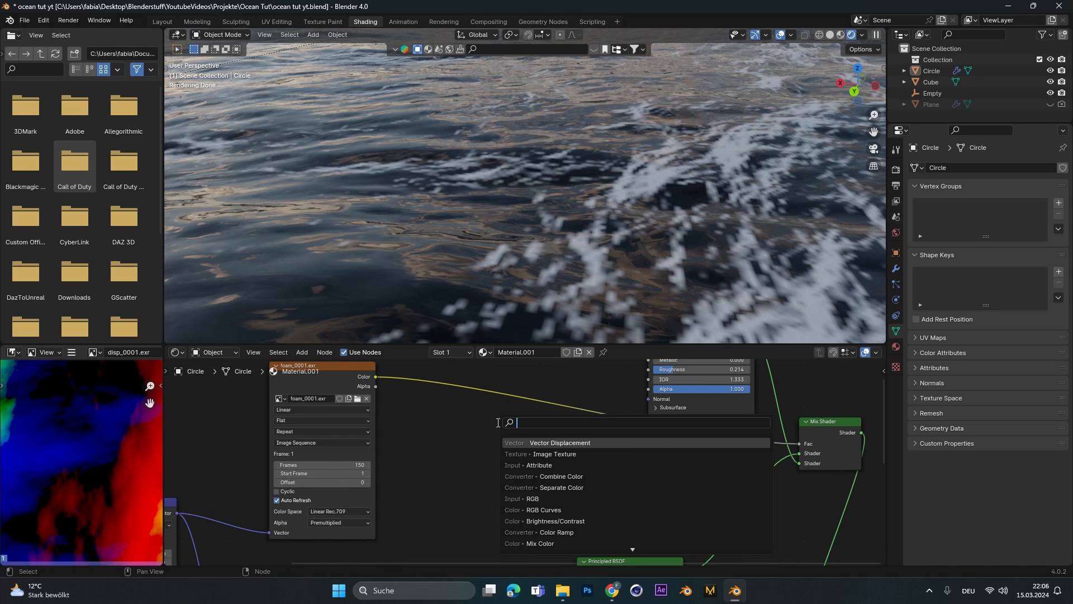
Step: Search for and add a Bump node for the white foam shader
{"action": "type", "text": "b"}
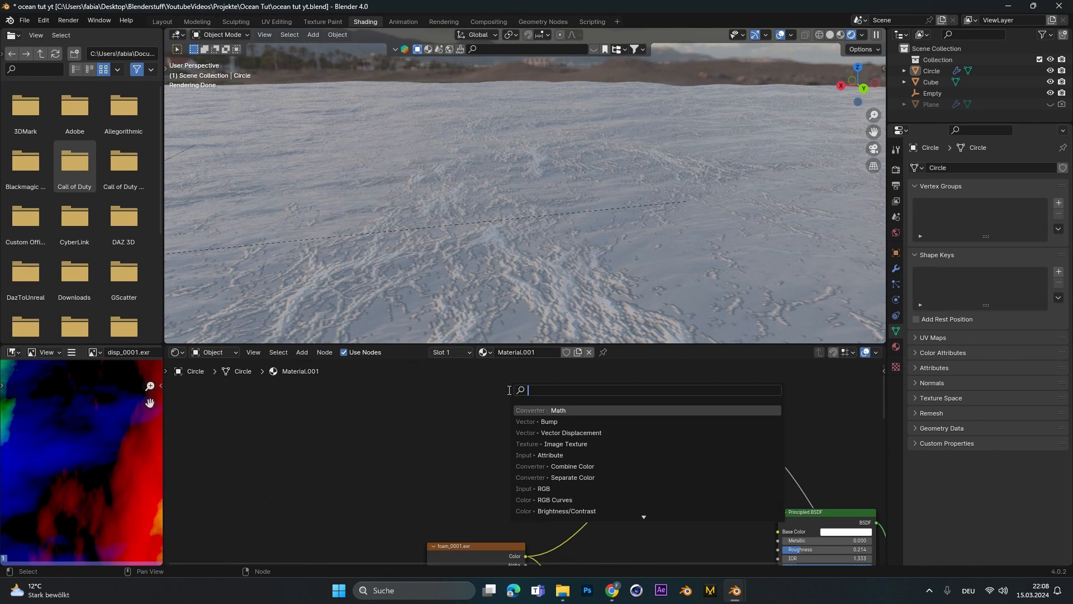
Step: Add a Noise Texture and set the Math node to Subtract to combine it with foam
{"action": "type", "text": "nois"}
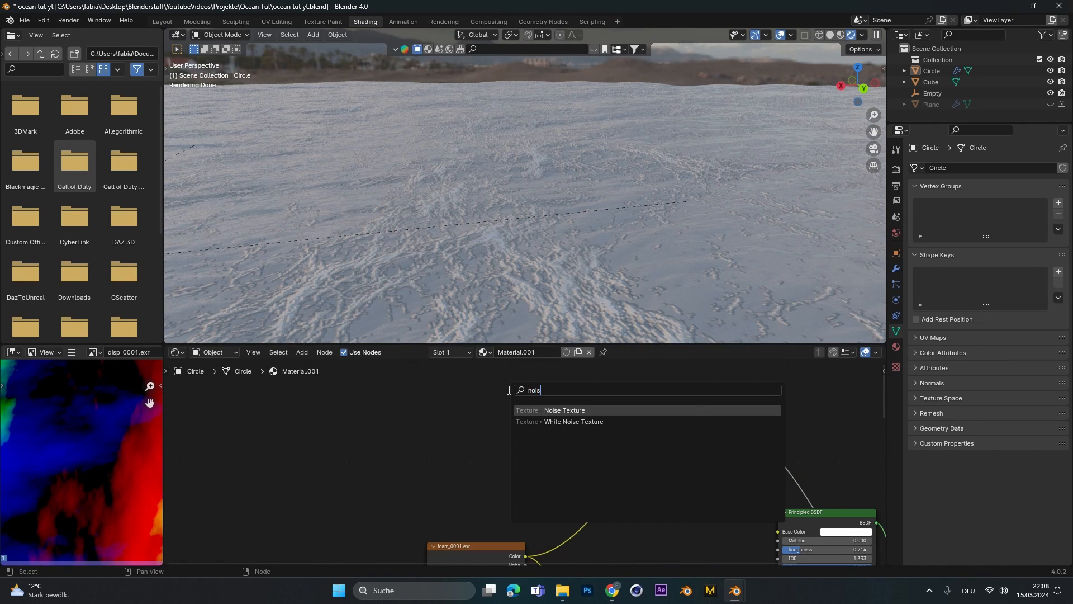
{"action": "left_click", "coordinate": [564, 409]}
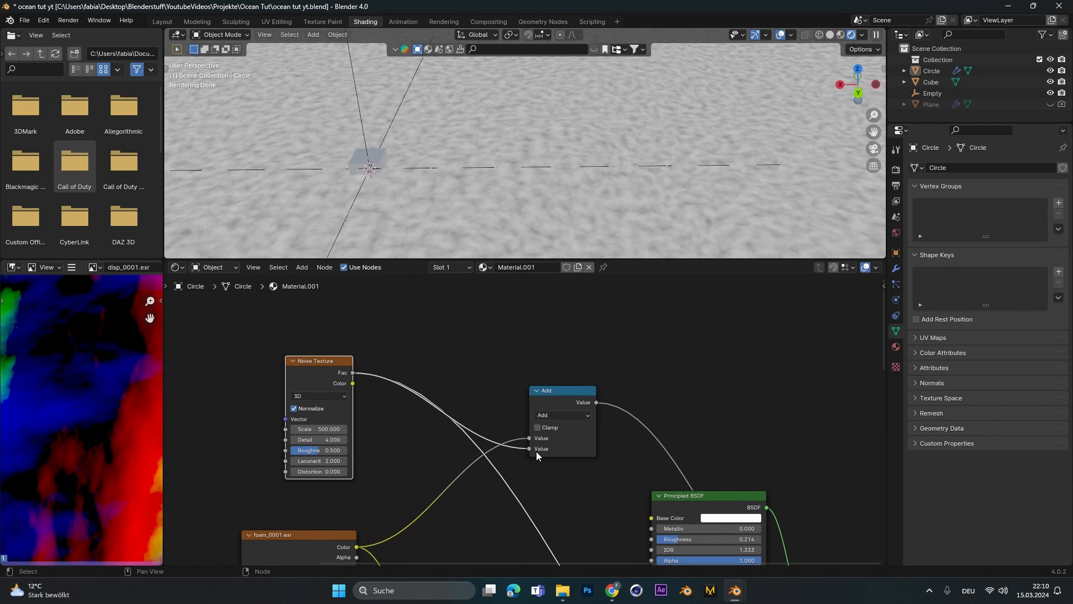
{"action": "left_click", "coordinate": [561, 415]}
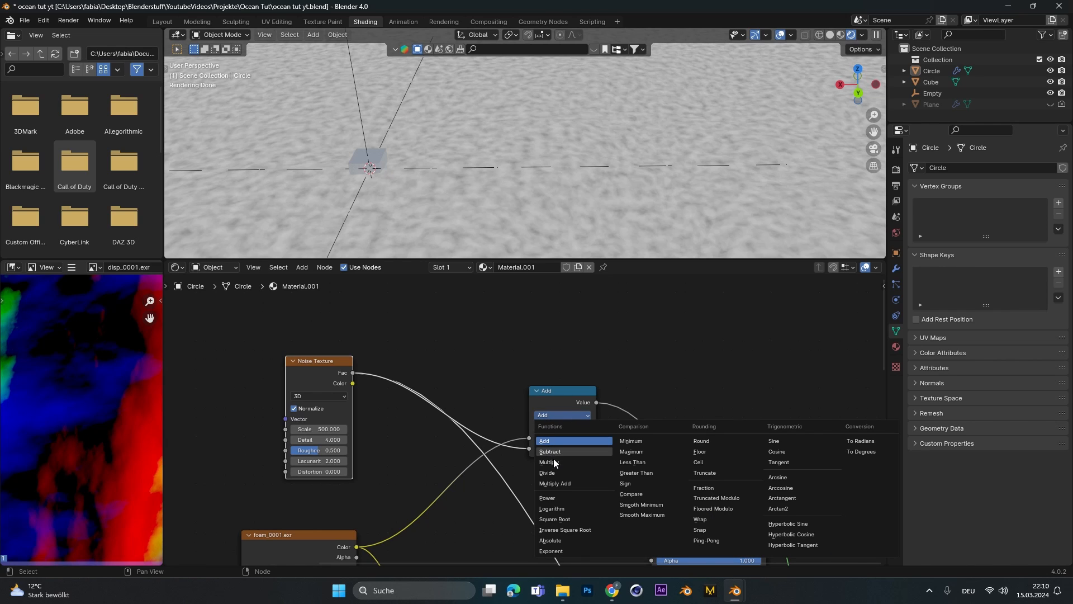
{"action": "left_click", "coordinate": [550, 451]}
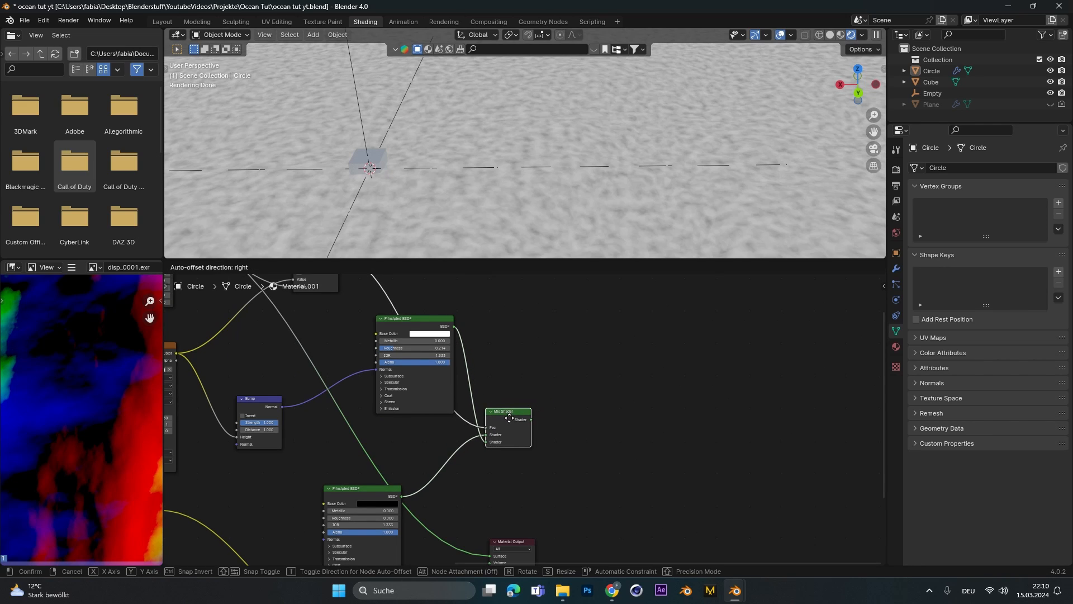
{"action": "left_click", "coordinate": [509, 426]}
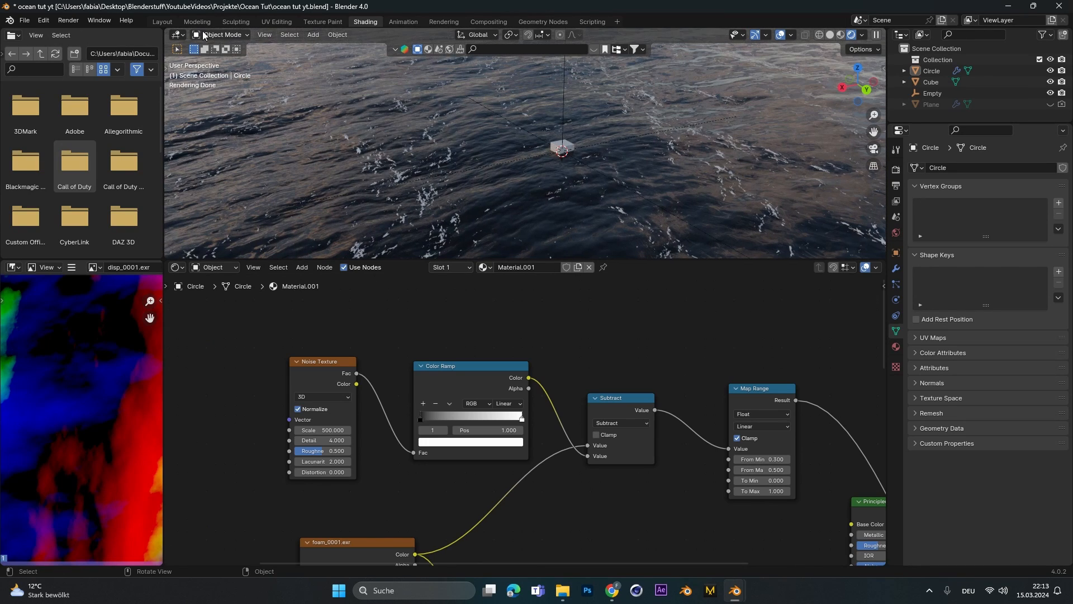
Step: Preview the foamy ocean in Layout at frame 64, play the animation, then rewind
{"action": "left_click", "coordinate": [161, 21]}
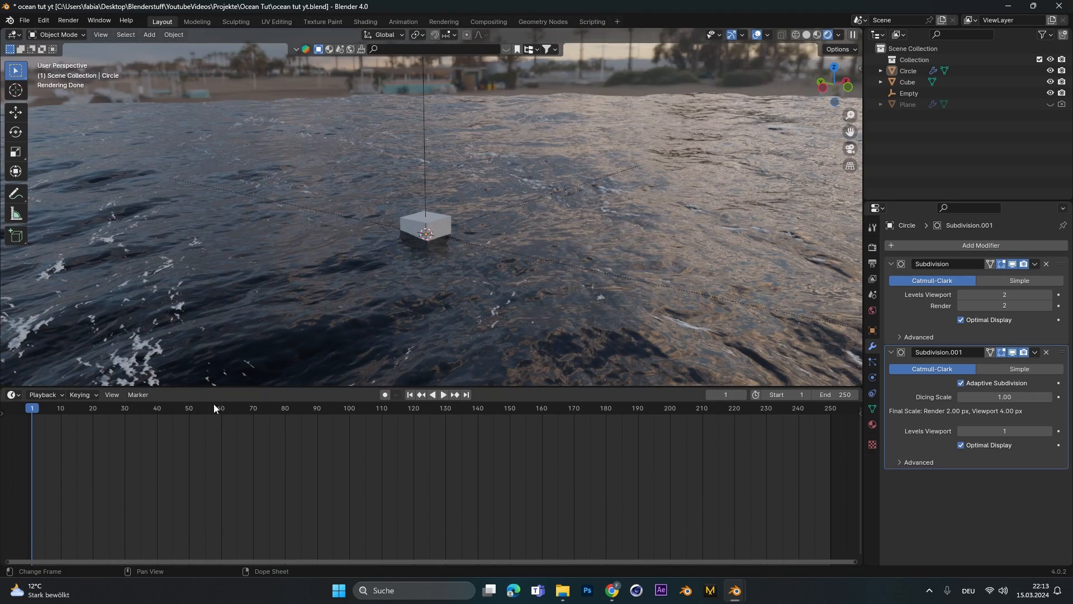
{"action": "left_click", "coordinate": [235, 408]}
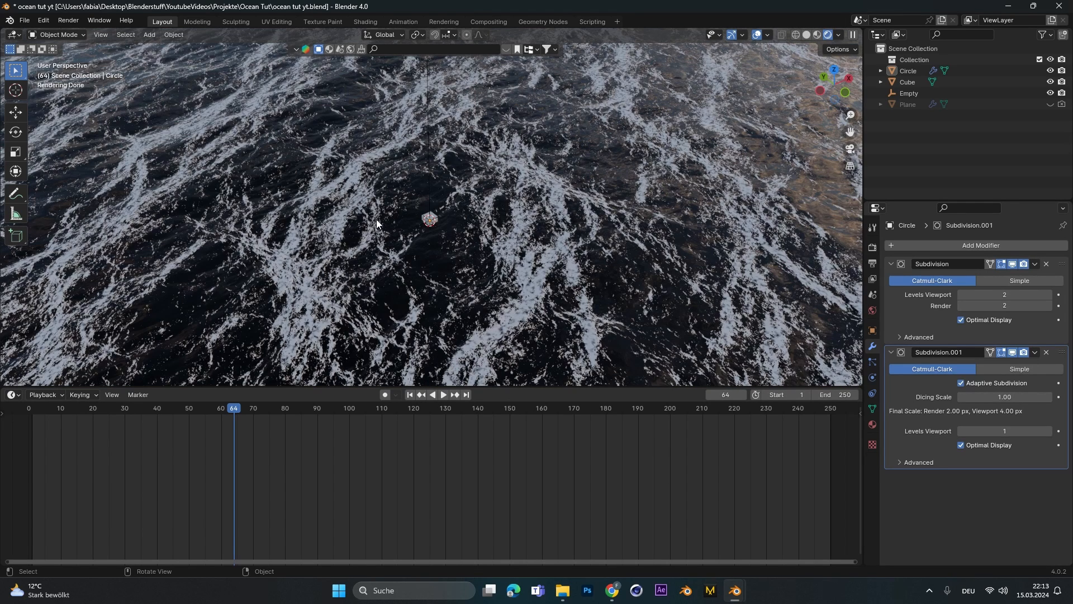
{"action": "left_click_drag", "start_coordinate": [377, 226], "coordinate": [419, 281]}
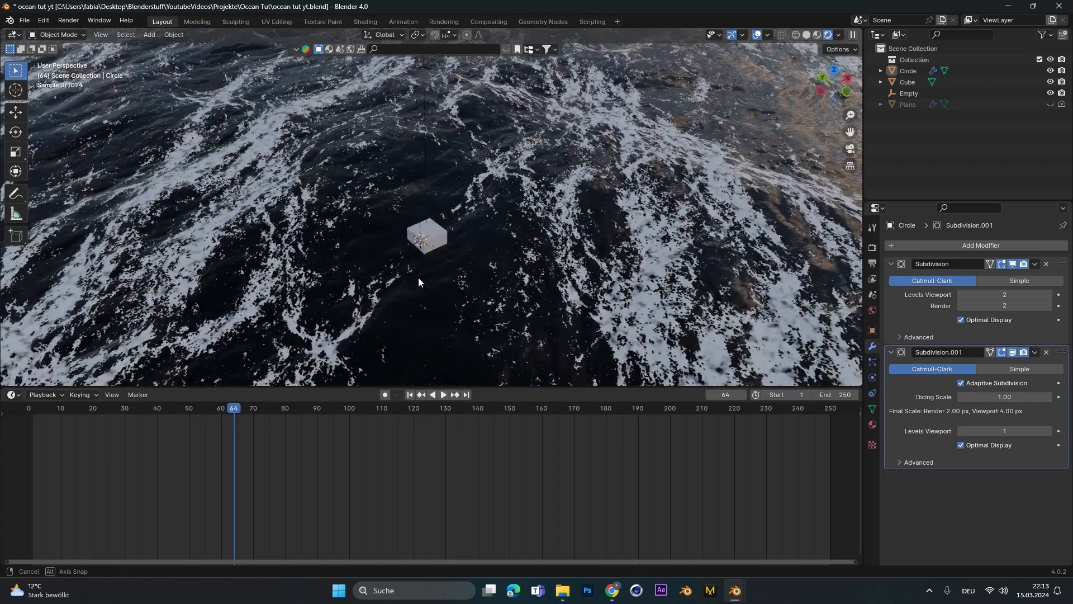
{"action": "left_click", "coordinate": [442, 394]}
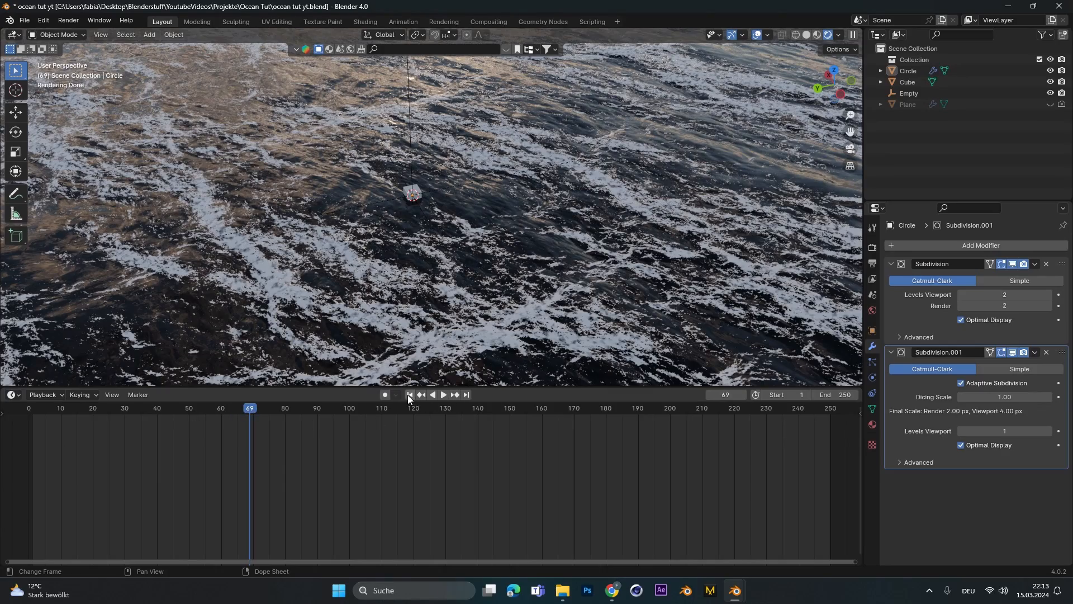
{"action": "left_click", "coordinate": [409, 394]}
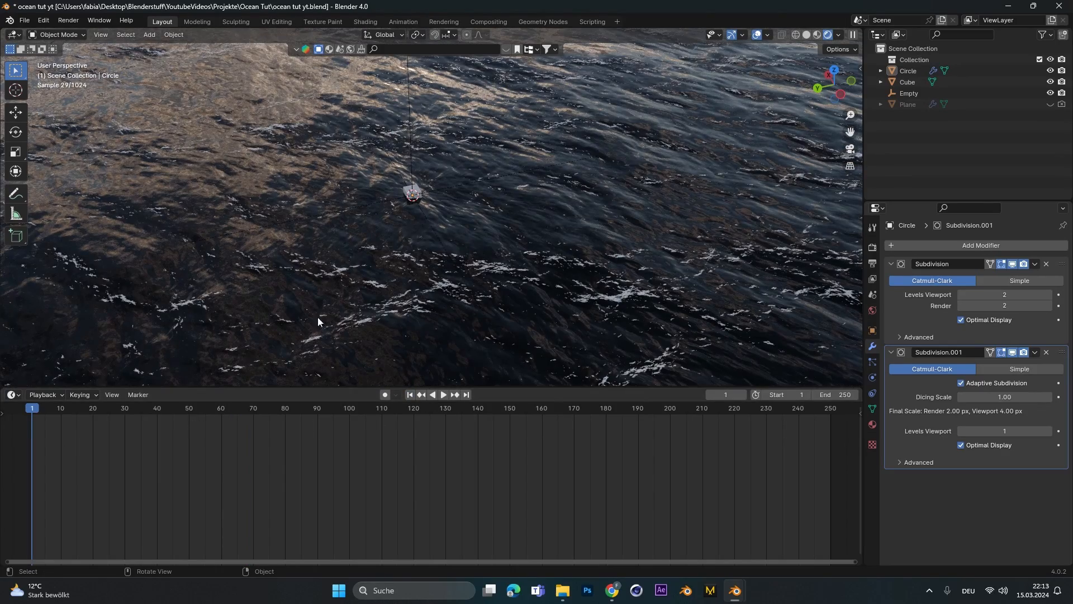
{"action": "left_click", "coordinate": [365, 21]}
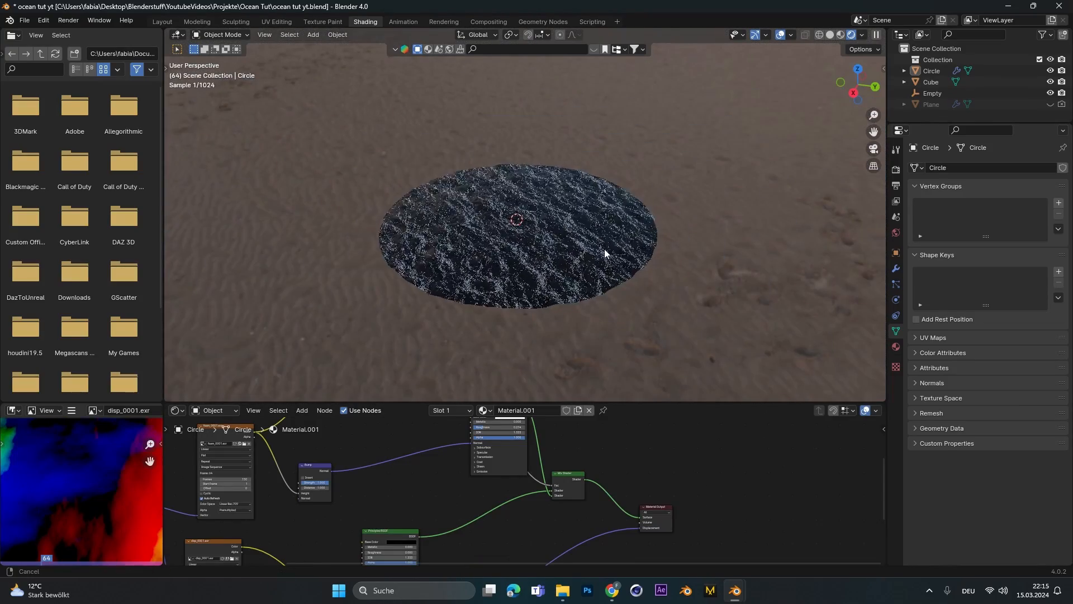
Step: Scale up the ocean circle and render it reaching the horizon
{"action": "left_click", "coordinate": [516, 220]}
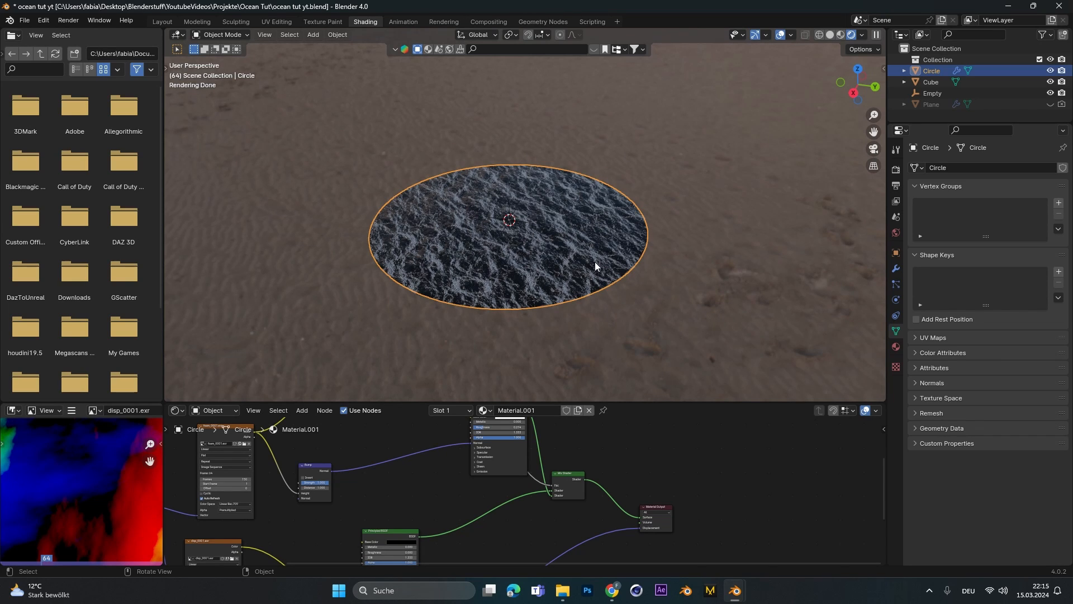
{"action": "key", "text": "s"}
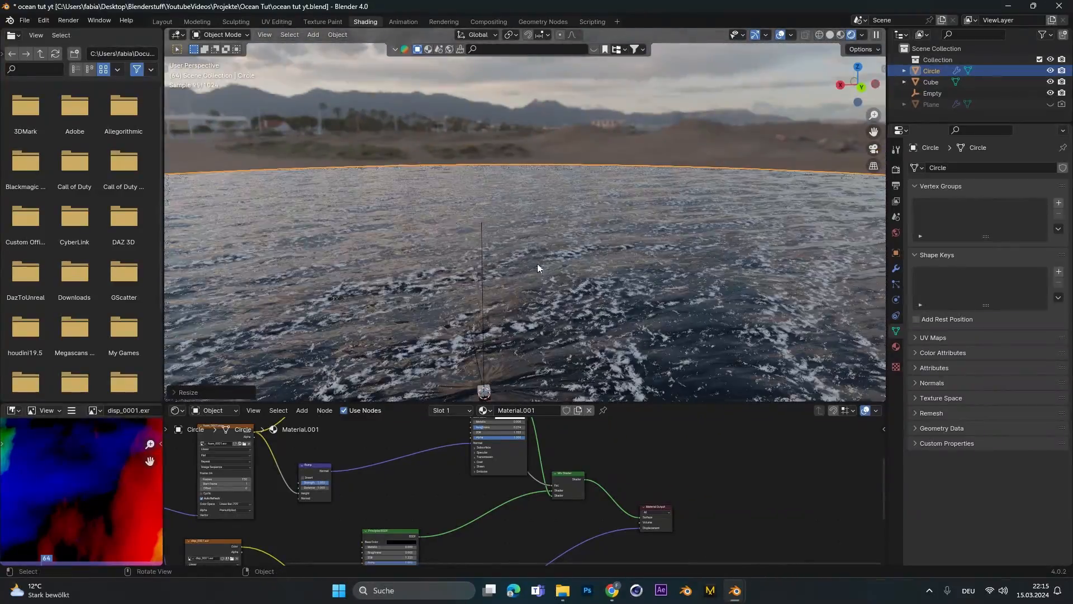
{"action": "left_click", "coordinate": [162, 21]}
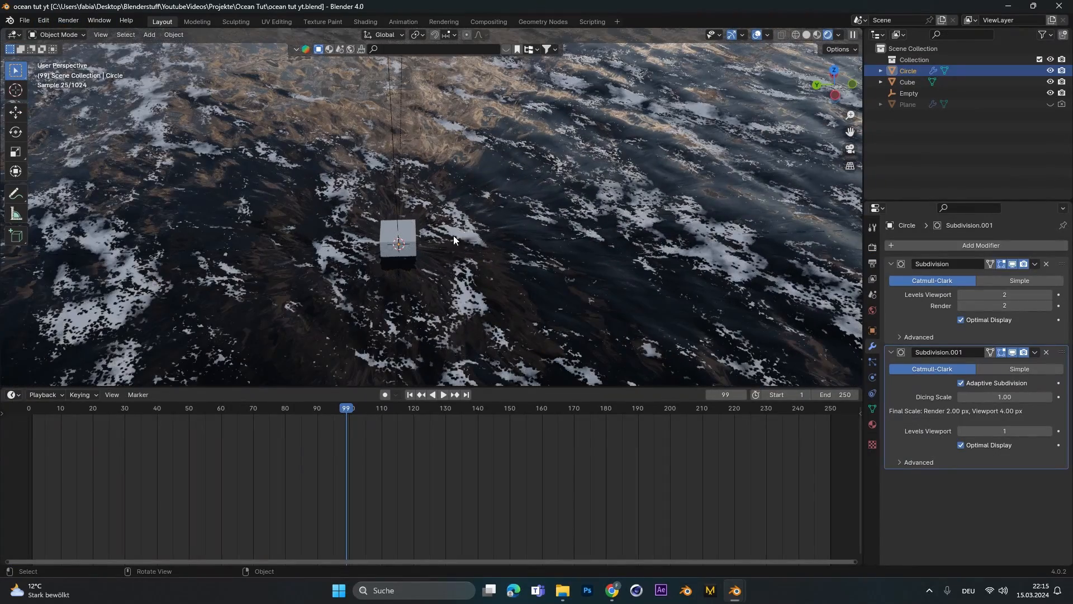
{"action": "key", "text": "Tab"}
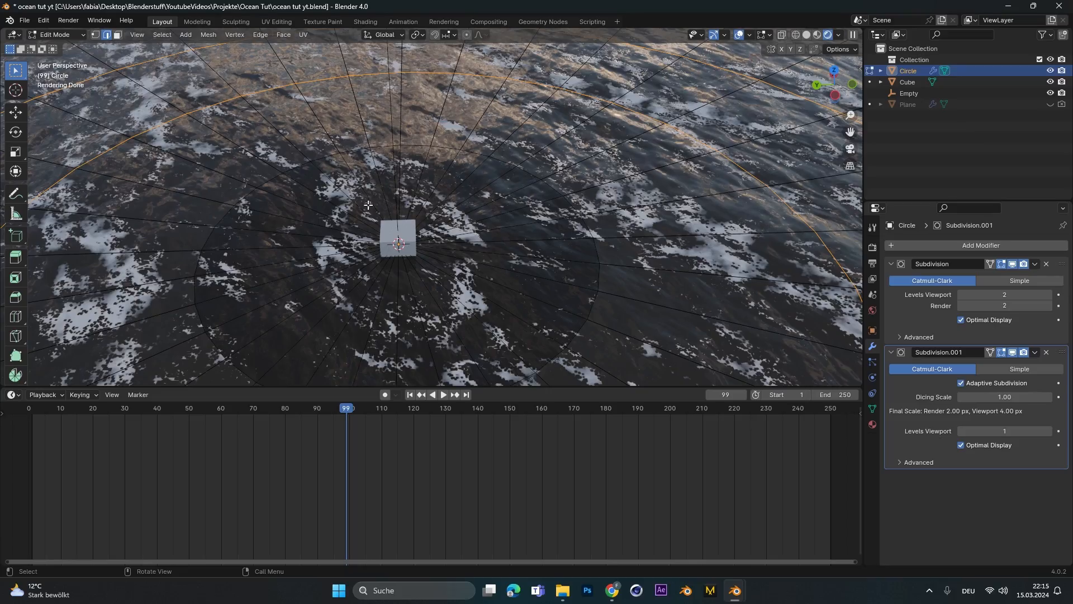
{"action": "key", "text": "Tab"}
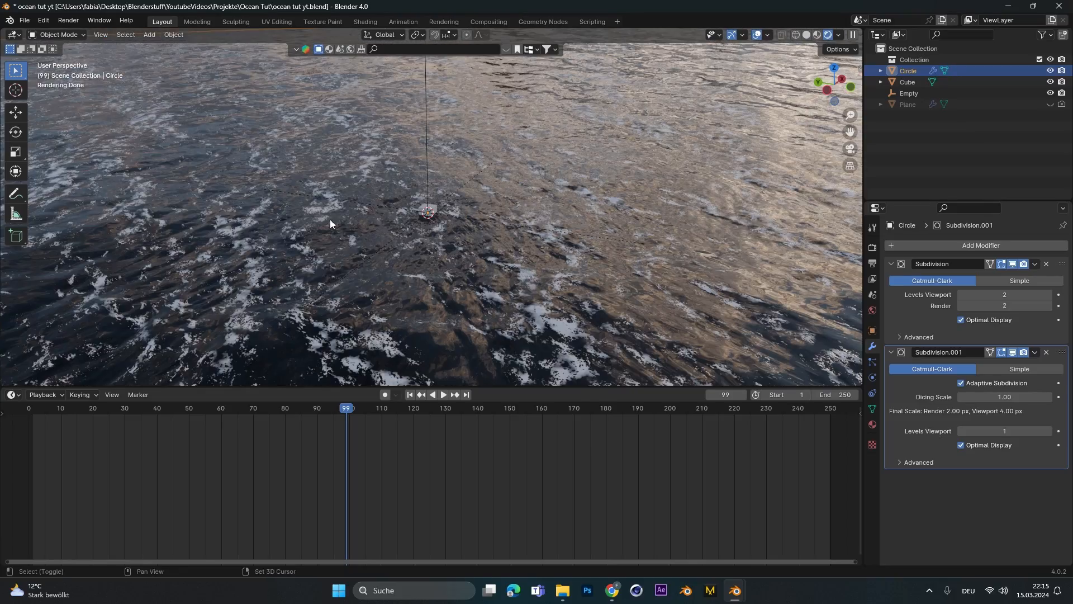
{"action": "key", "text": "F12"}
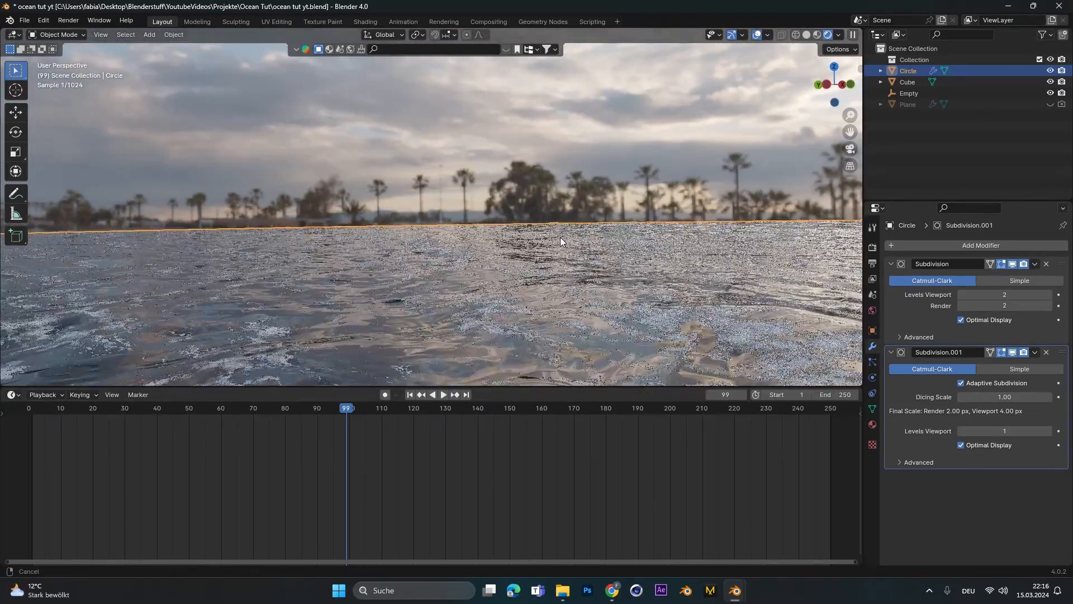